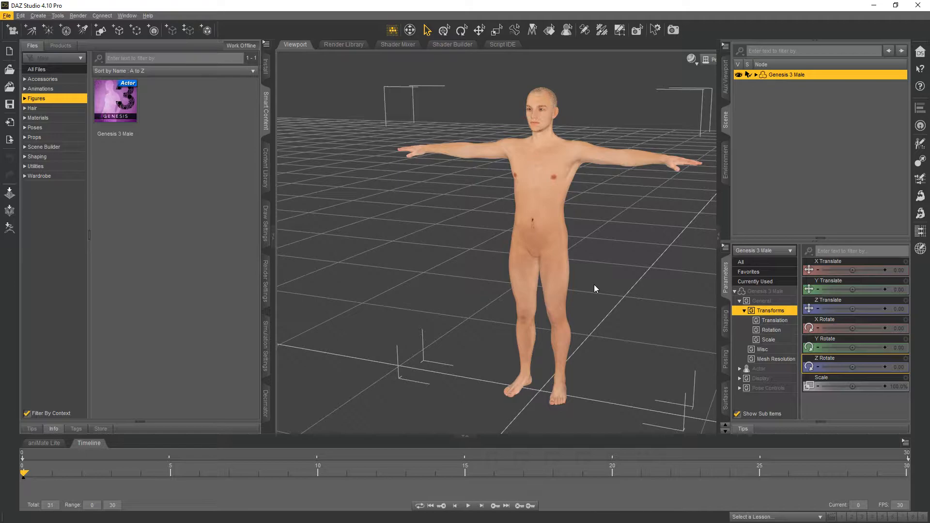
{"action": "mouse_move", "coordinate": [618, 217]}
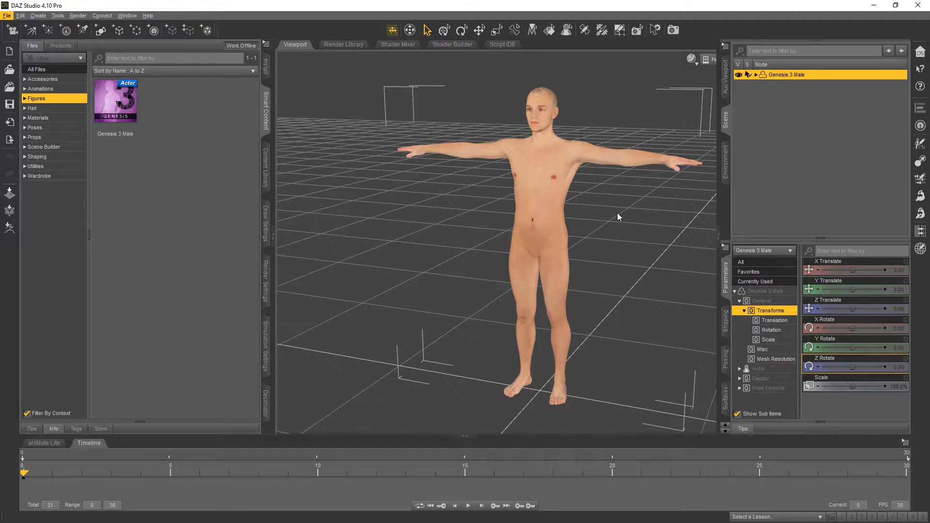
Step: Select the right thigh and left arm bones and hide the left forearm and upper arm
{"action": "left_click", "coordinate": [539, 109]}
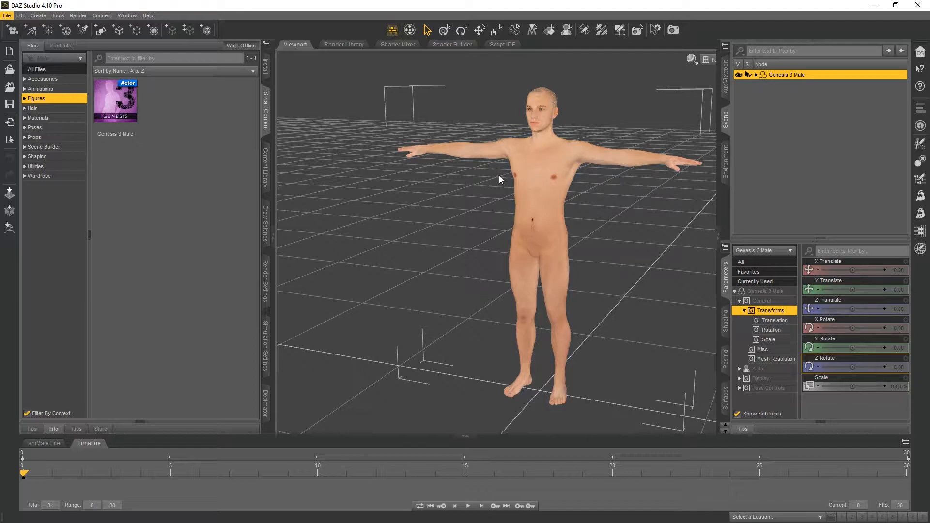
{"action": "mouse_move", "coordinate": [402, 191]}
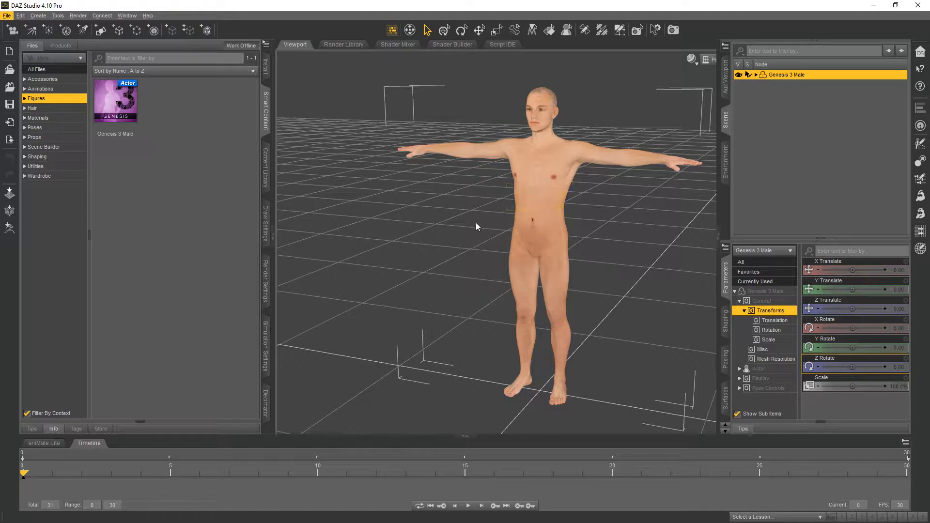
{"action": "mouse_move", "coordinate": [434, 247]}
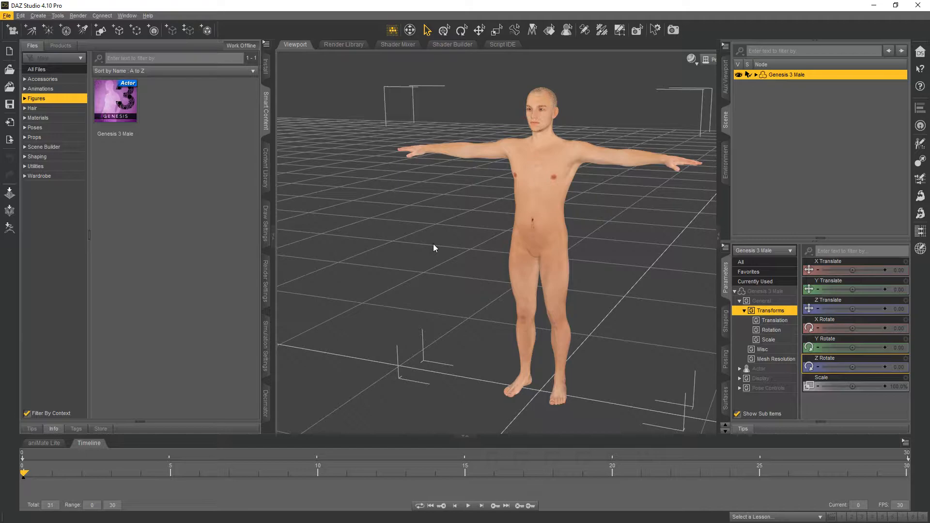
{"action": "left_click", "coordinate": [525, 280]}
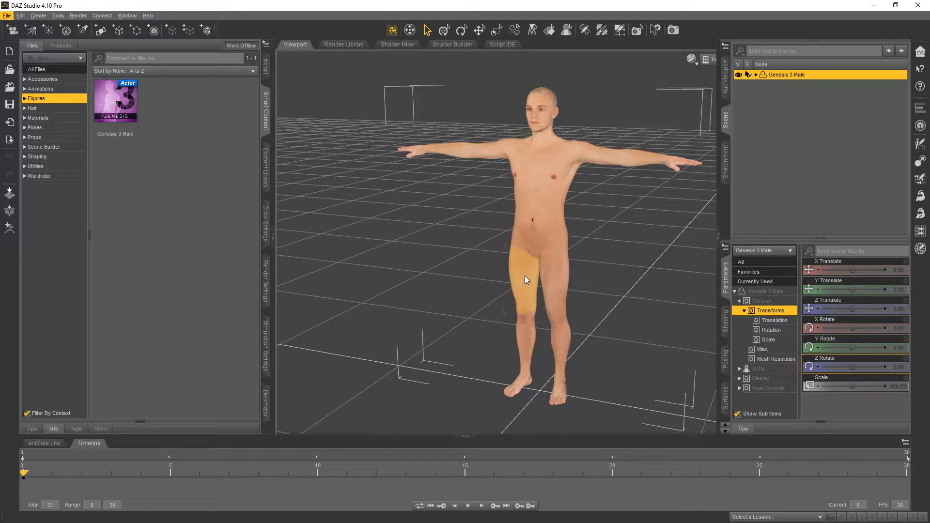
{"action": "left_click", "coordinate": [525, 279]}
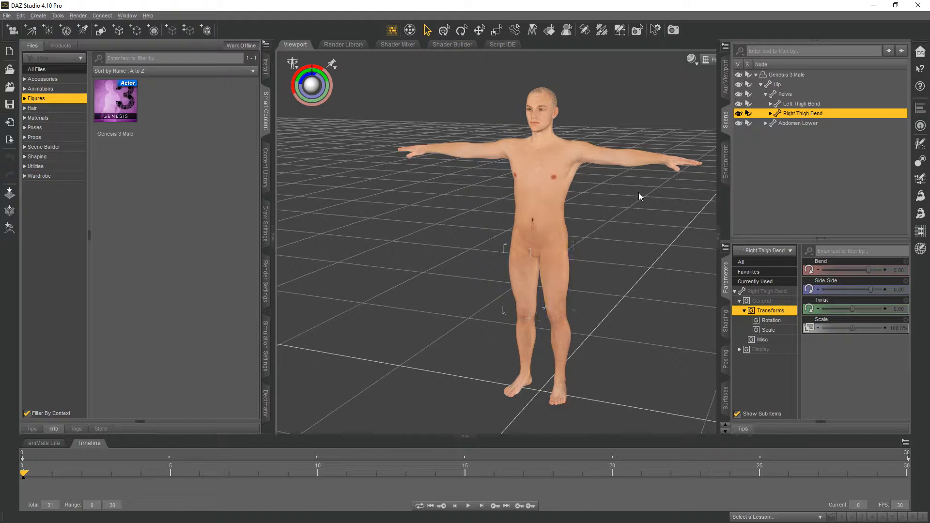
{"action": "left_click", "coordinate": [522, 261]}
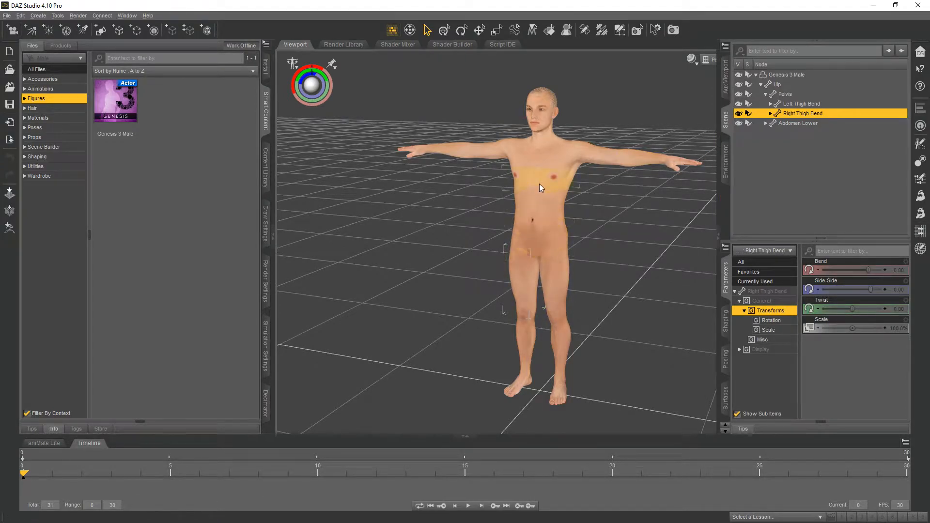
{"action": "left_click", "coordinate": [605, 155]}
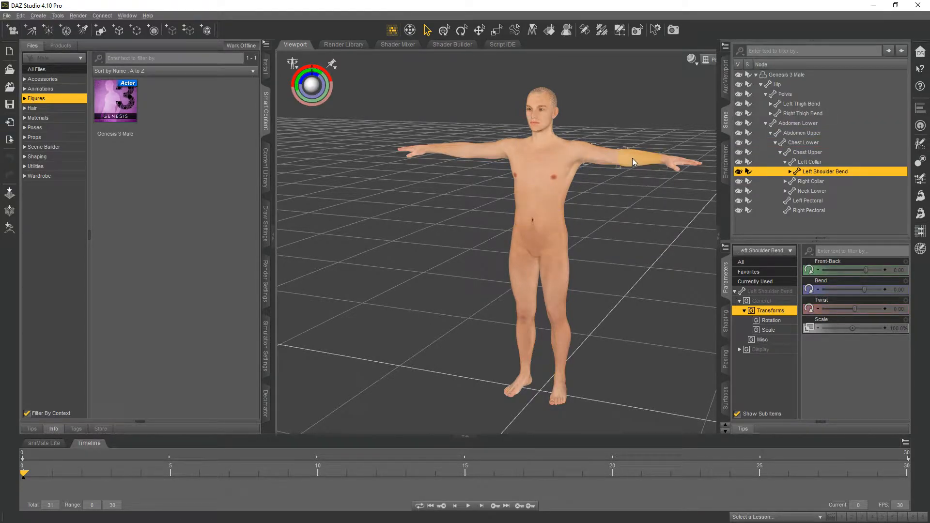
{"action": "left_click", "coordinate": [834, 191]}
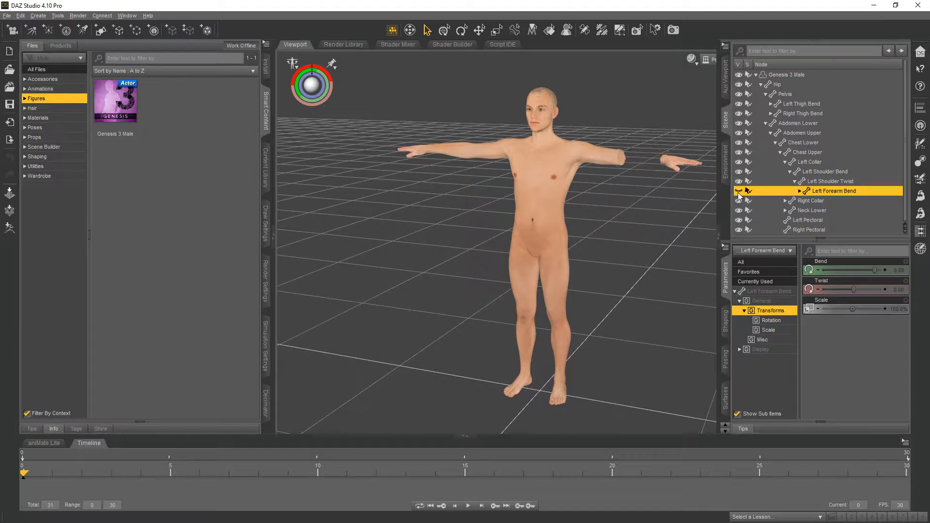
{"action": "left_click", "coordinate": [824, 171]}
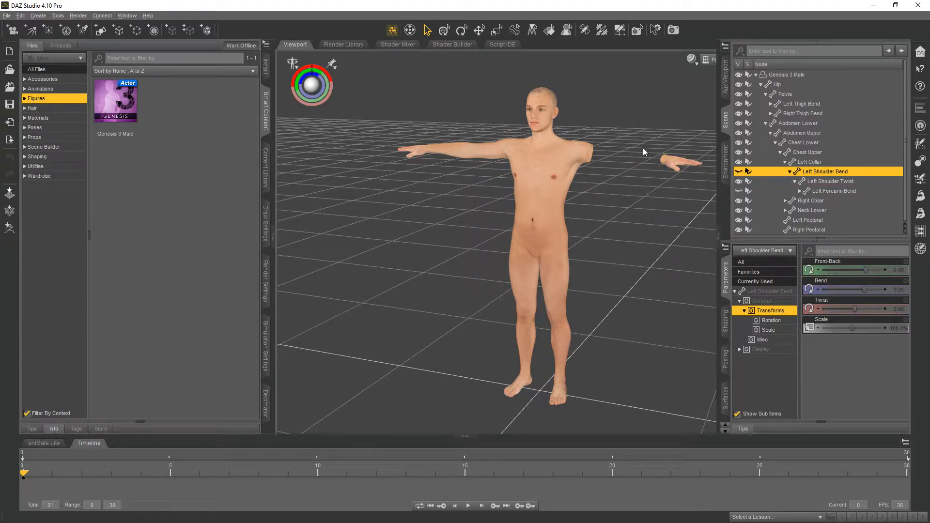
Step: Hide the left and right thighs using their eye icons in the Scene pane
{"action": "left_click", "coordinate": [801, 103]}
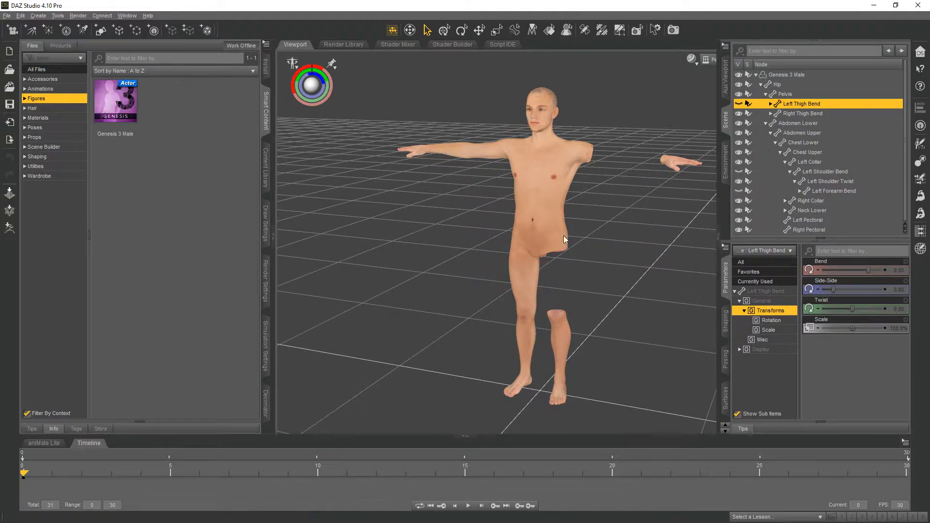
{"action": "left_click", "coordinate": [805, 113]}
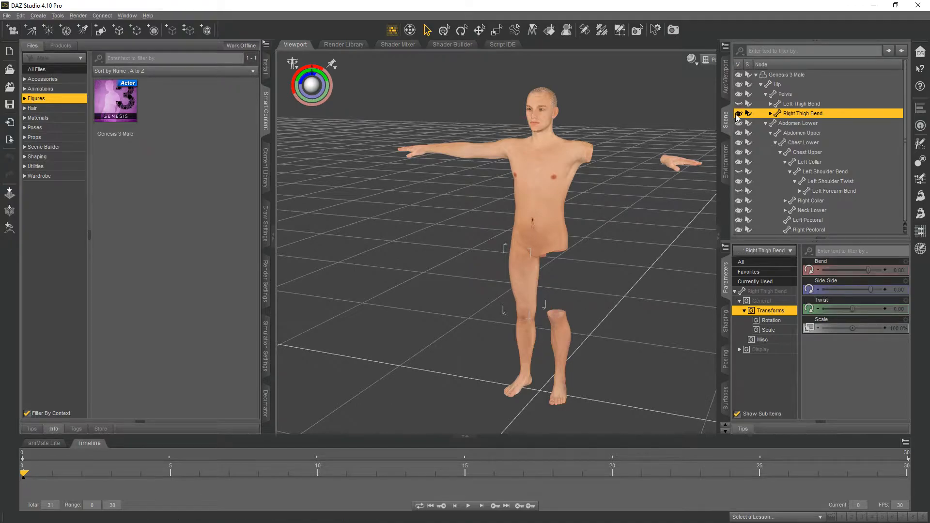
{"action": "left_click", "coordinate": [784, 94]}
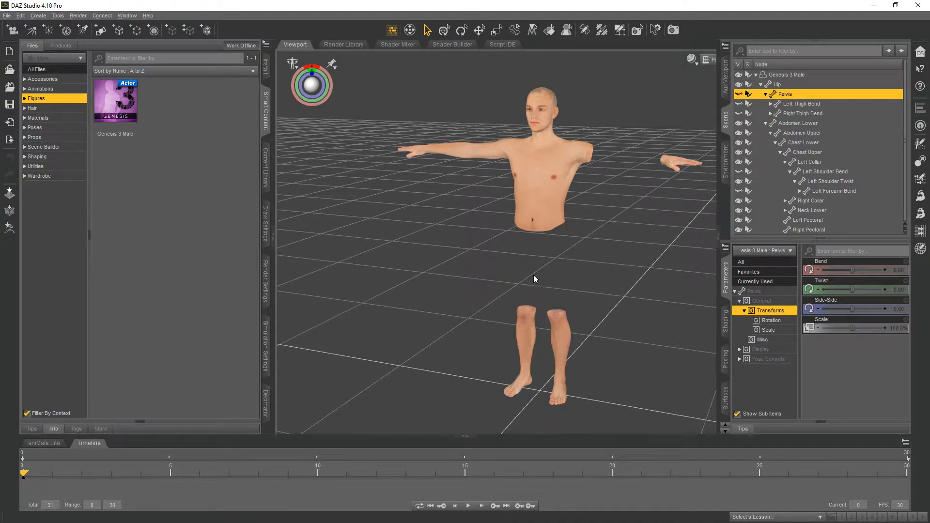
{"action": "mouse_move", "coordinate": [532, 252]}
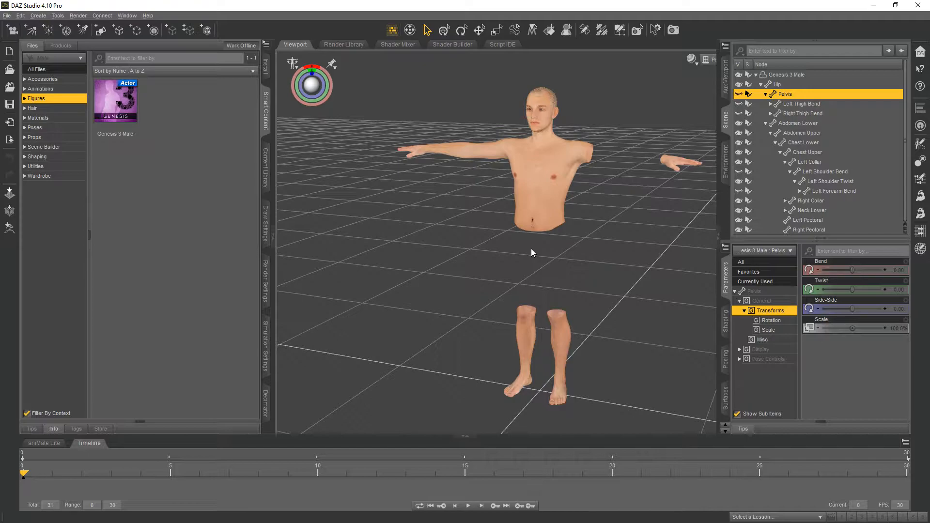
{"action": "mouse_move", "coordinate": [580, 206]}
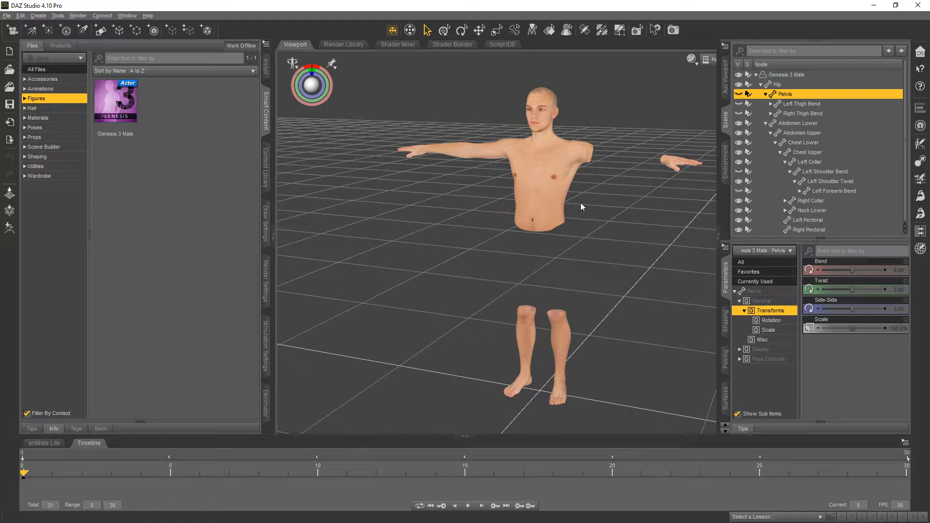
{"action": "mouse_move", "coordinate": [573, 281]}
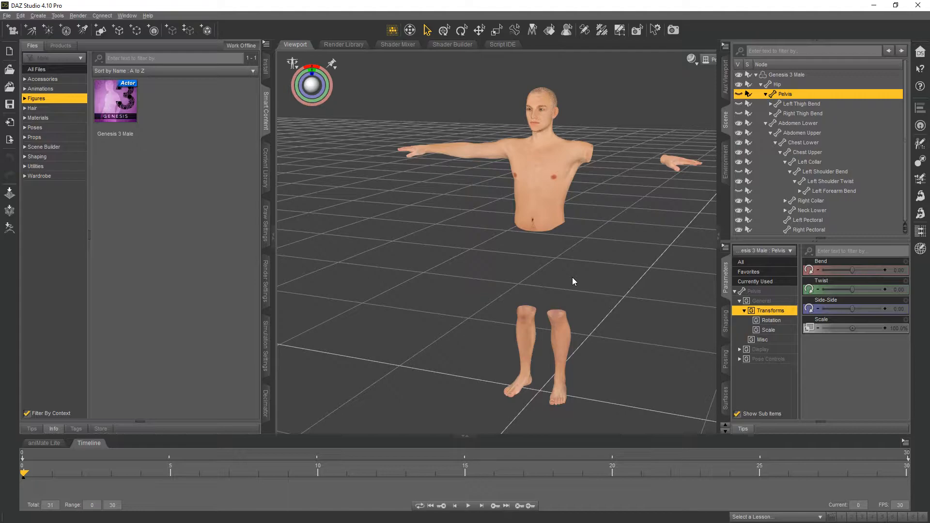
{"action": "left_click", "coordinate": [541, 206]}
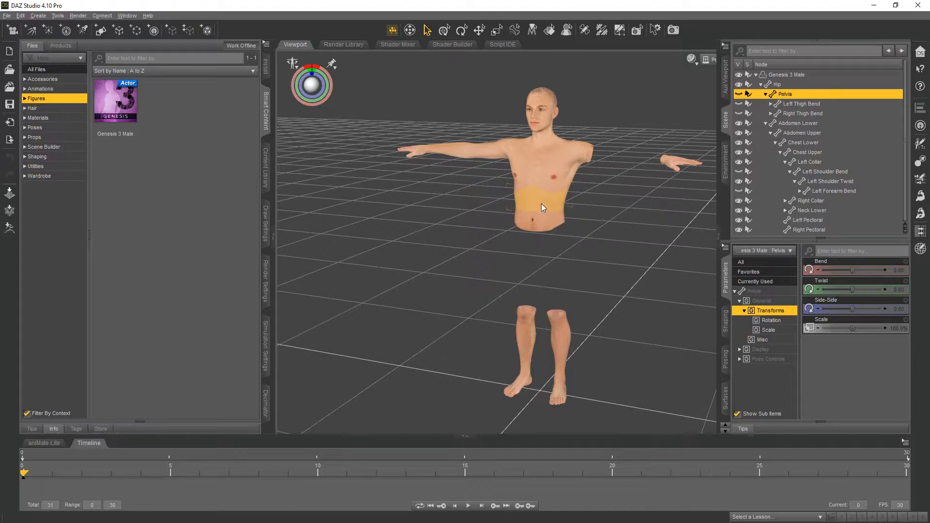
{"action": "left_click", "coordinate": [802, 123]}
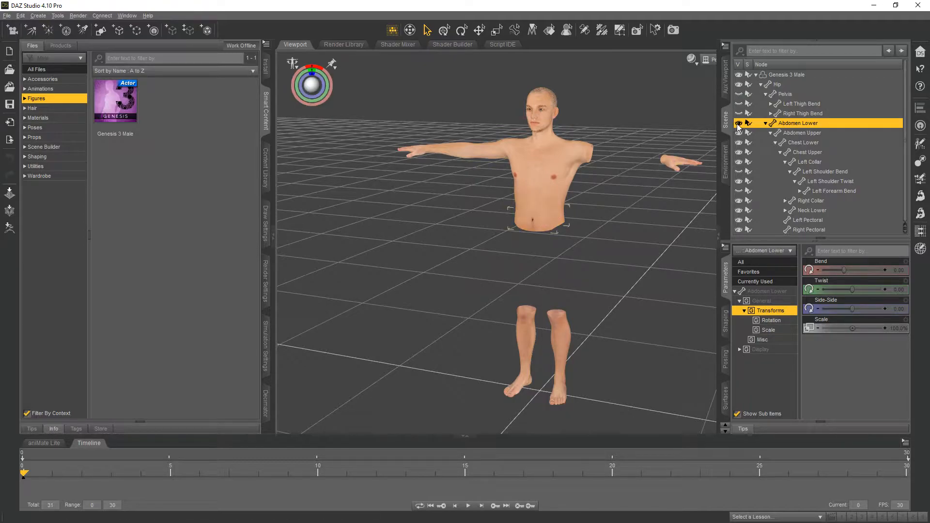
{"action": "left_click", "coordinate": [527, 221]}
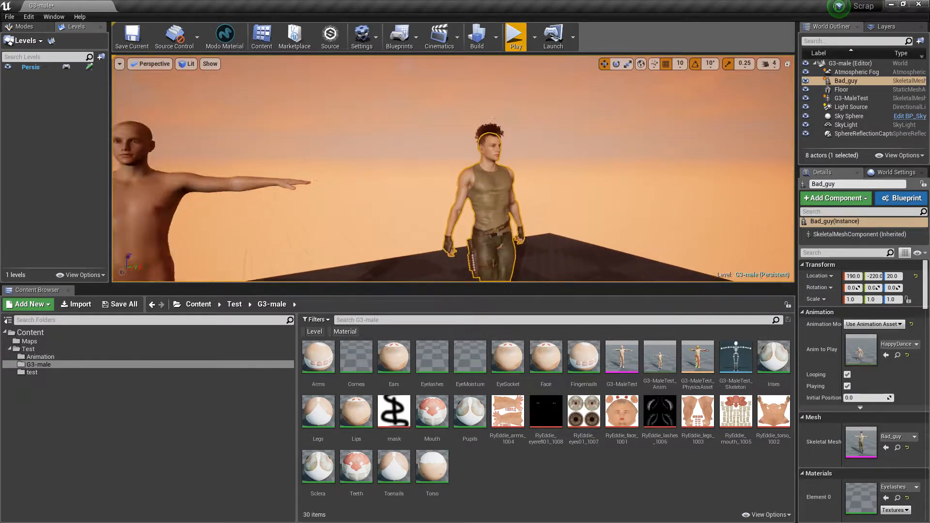
Step: Run the G3-male level from the toolbar so Bad_guy dances beside the T-posed figure
{"action": "left_click", "coordinate": [514, 32]}
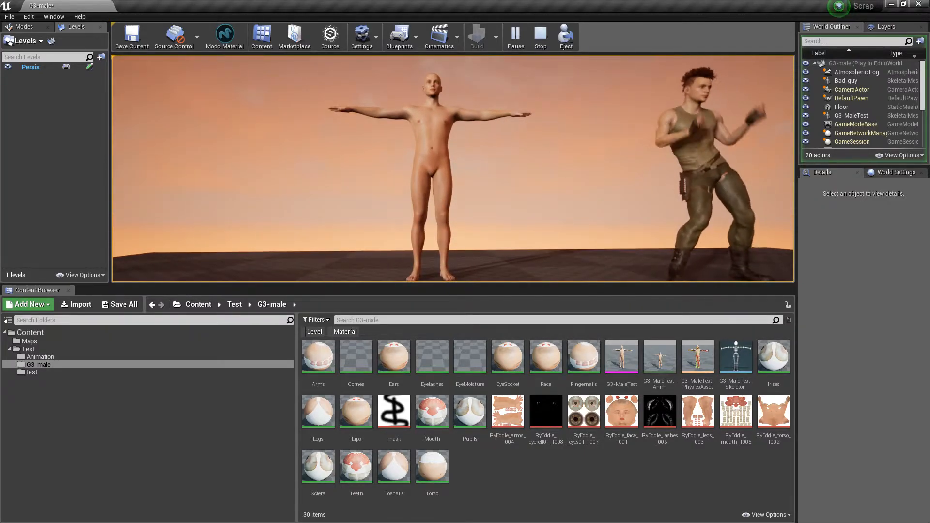
{"action": "left_click", "coordinate": [539, 35]}
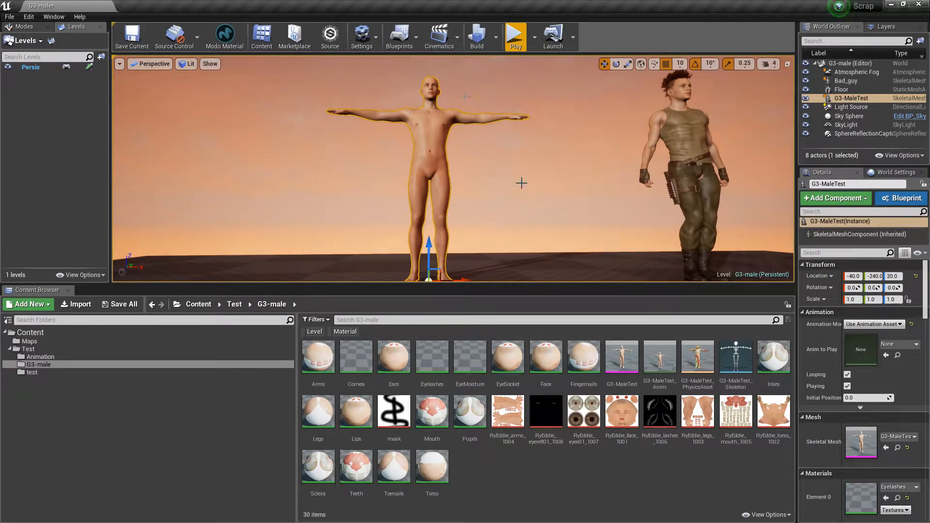
{"action": "mouse_move", "coordinate": [443, 142]}
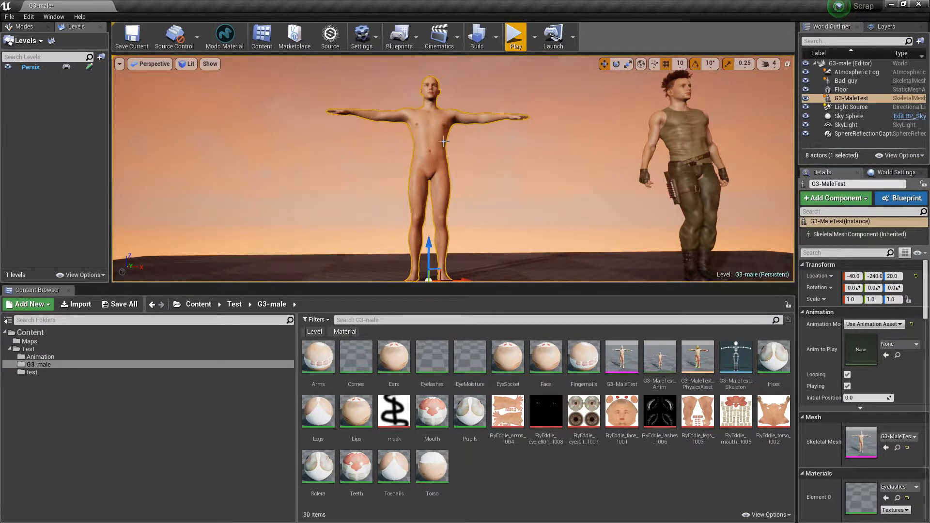
{"action": "mouse_move", "coordinate": [503, 195]}
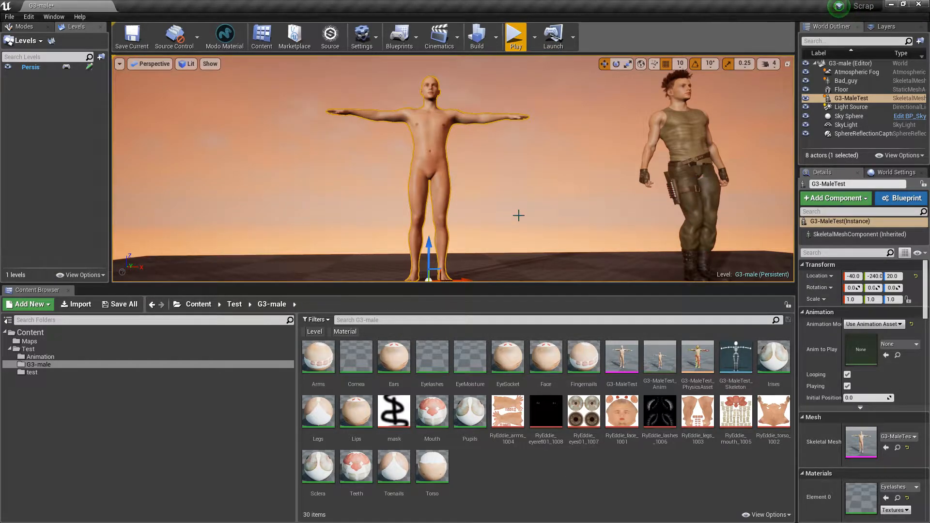
{"action": "mouse_move", "coordinate": [474, 261]}
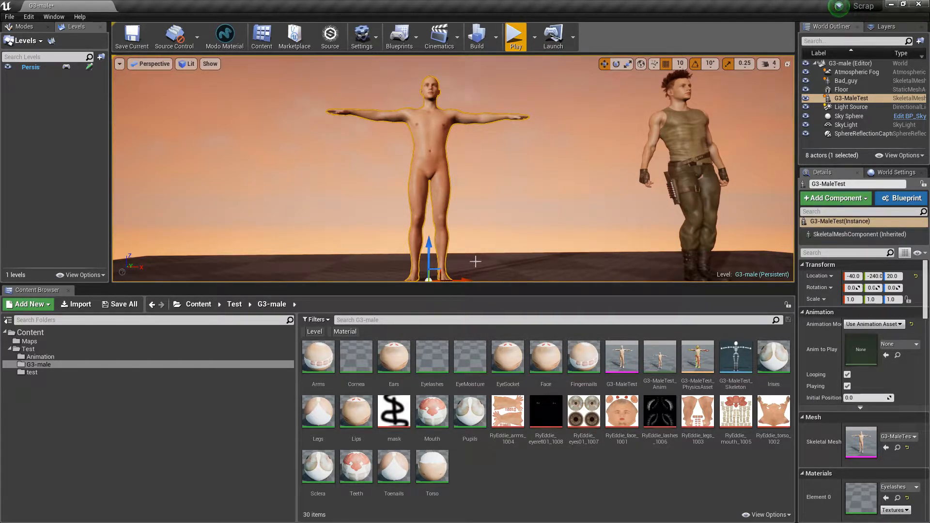
{"action": "mouse_move", "coordinate": [487, 187]}
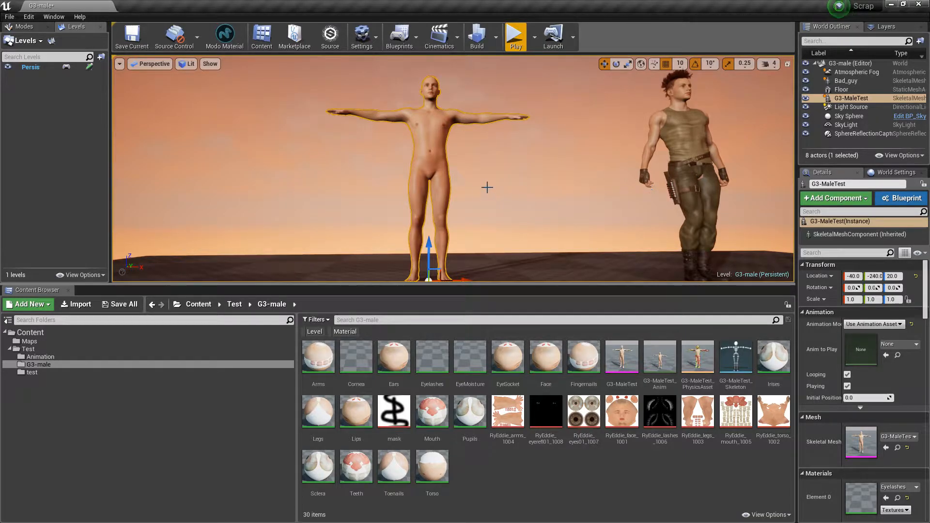
{"action": "mouse_move", "coordinate": [440, 194]}
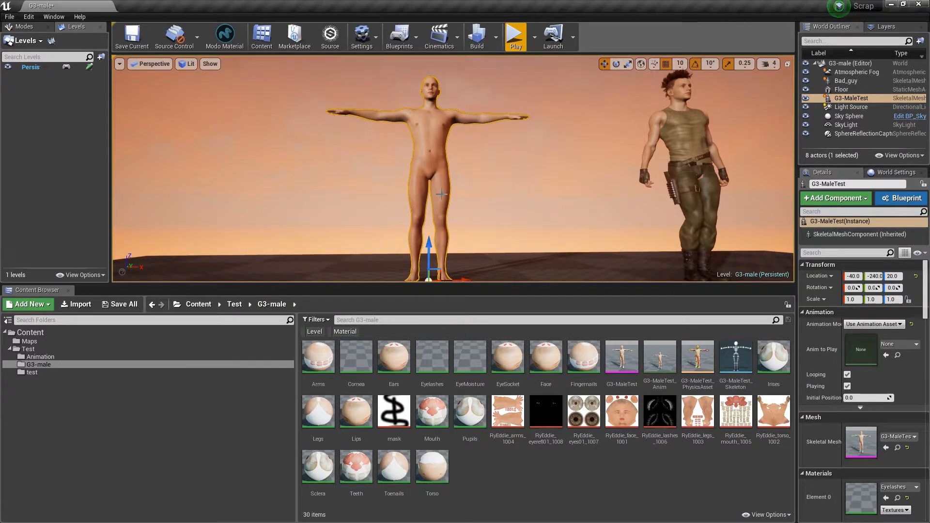
{"action": "mouse_move", "coordinate": [474, 227]}
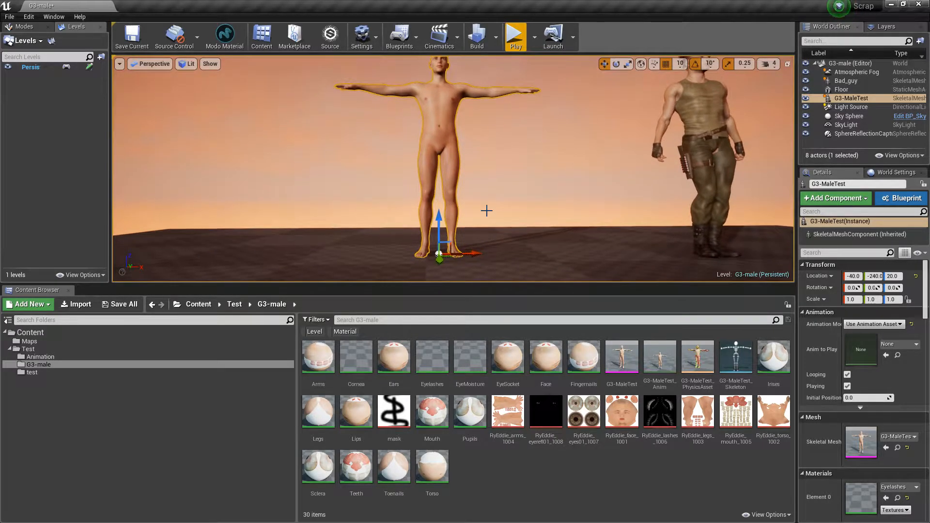
{"action": "mouse_move", "coordinate": [466, 183]}
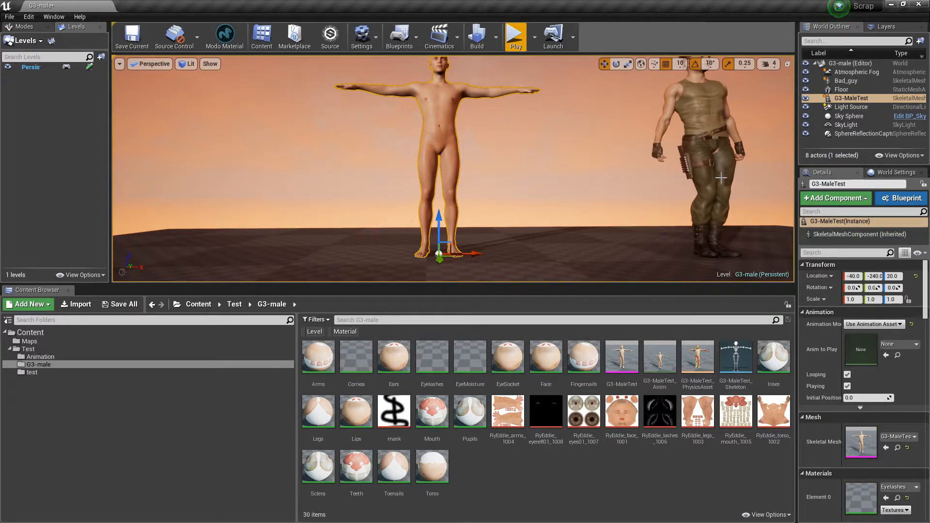
{"action": "mouse_move", "coordinate": [698, 210]}
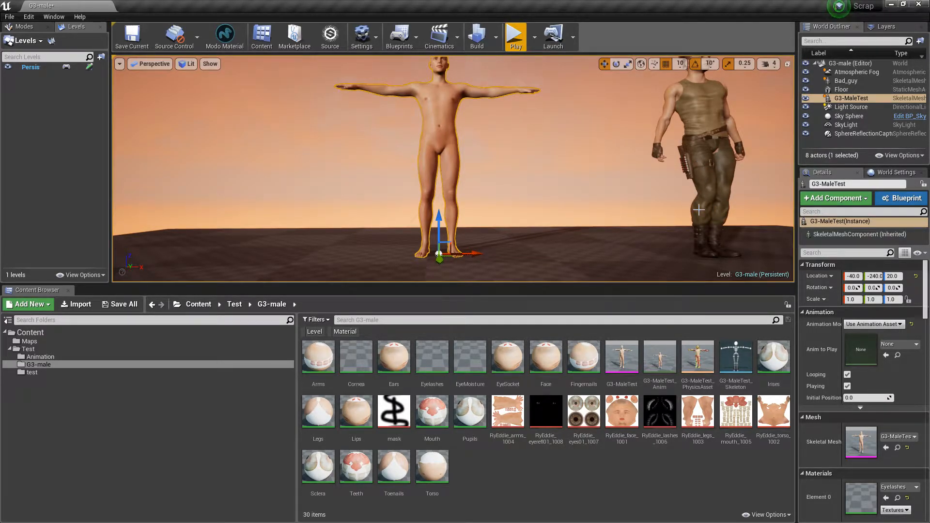
{"action": "mouse_move", "coordinate": [518, 165]}
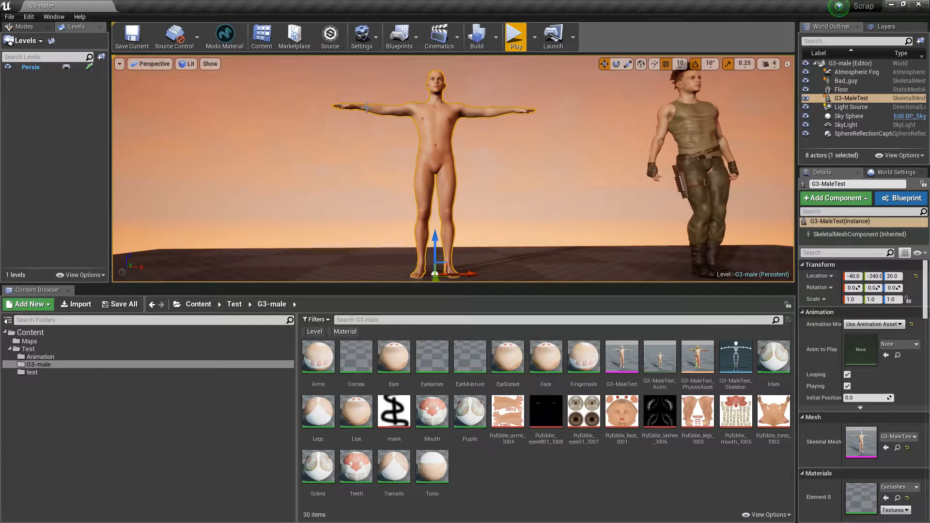
{"action": "mouse_move", "coordinate": [408, 198]}
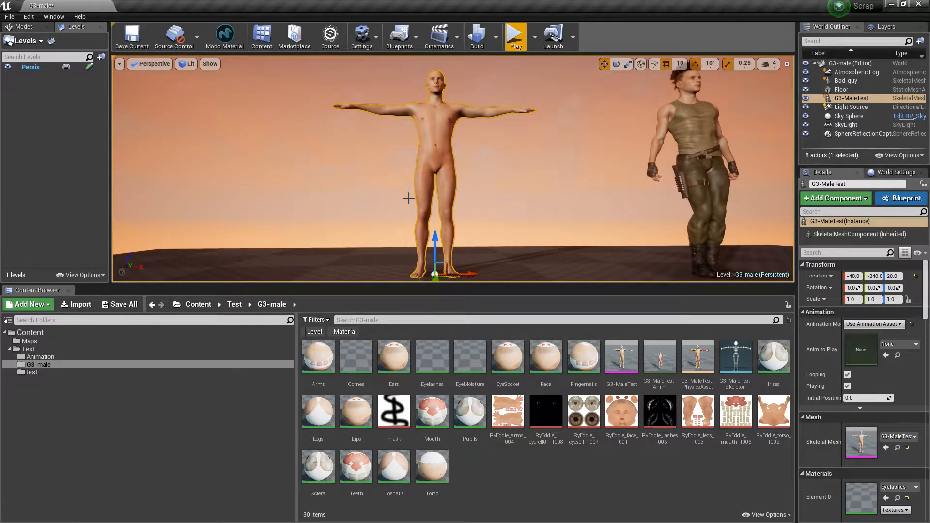
{"action": "mouse_move", "coordinate": [451, 158]}
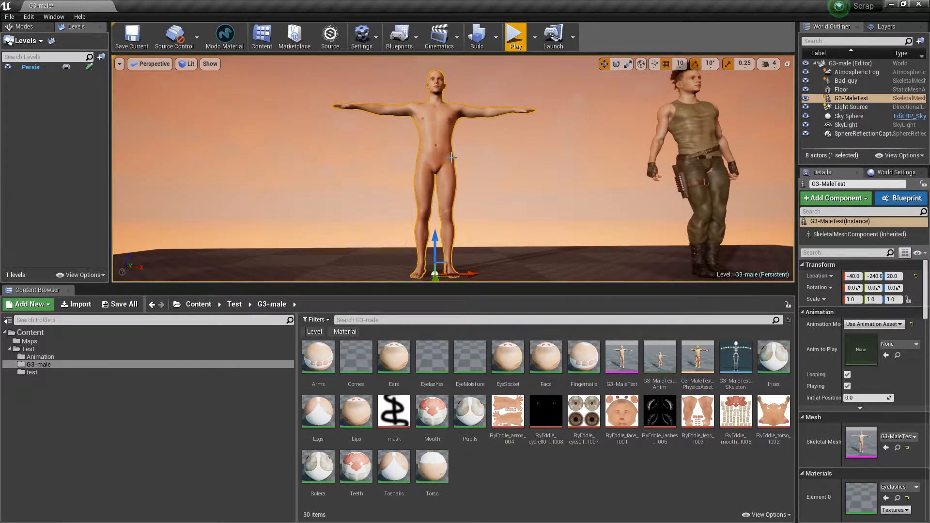
{"action": "mouse_move", "coordinate": [457, 172]}
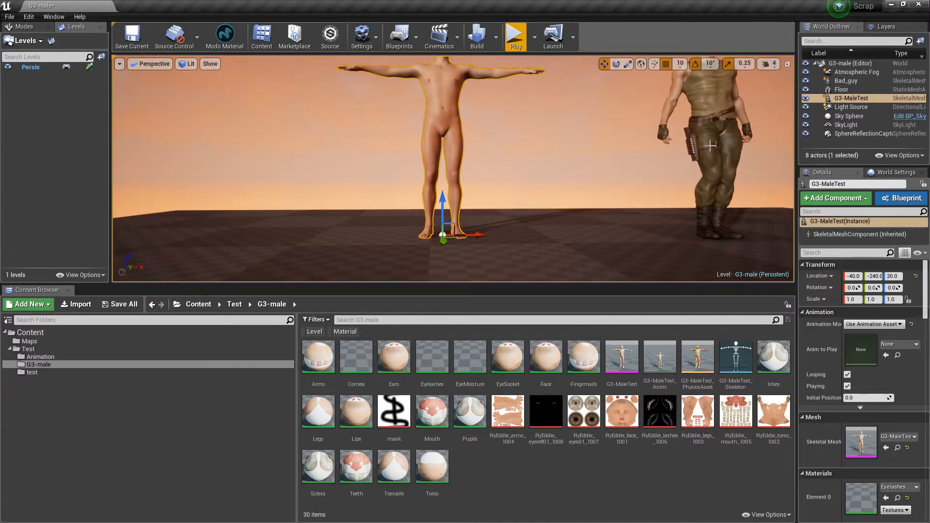
{"action": "mouse_move", "coordinate": [581, 198]}
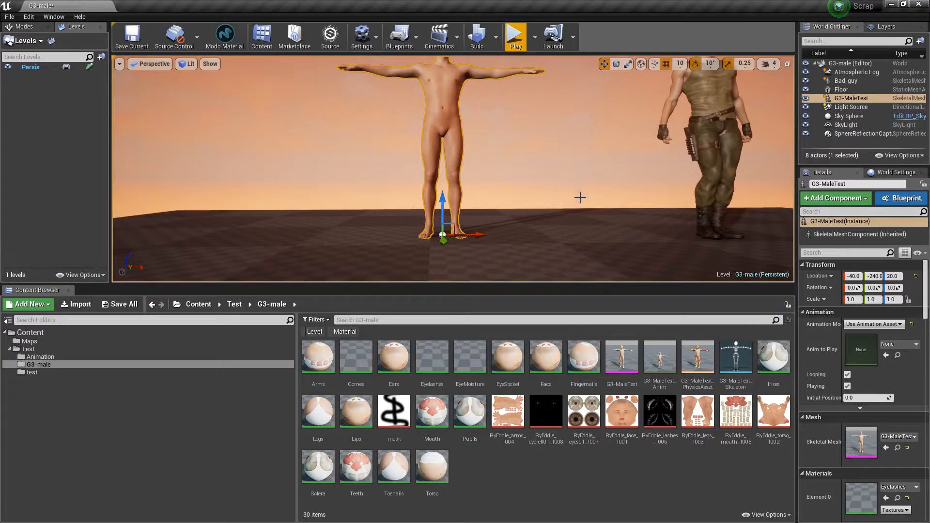
{"action": "mouse_move", "coordinate": [507, 496]}
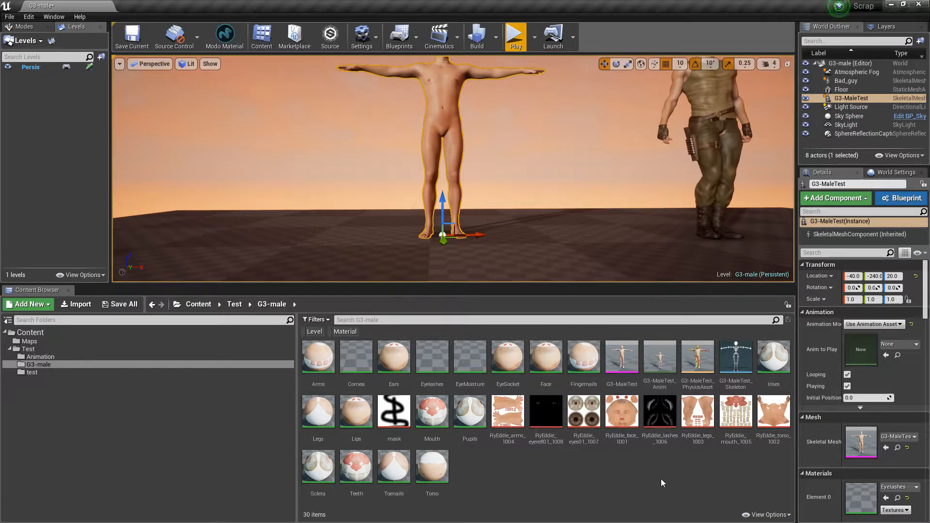
{"action": "mouse_move", "coordinate": [479, 453]}
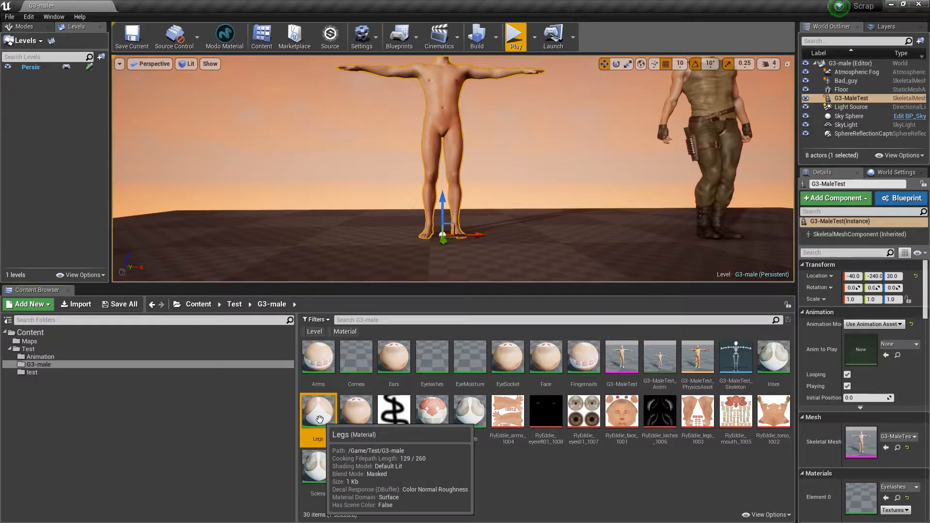
Step: Open the Legs material in the material editor and keep its blend mode as Masked
{"action": "left_click", "coordinate": [317, 411]}
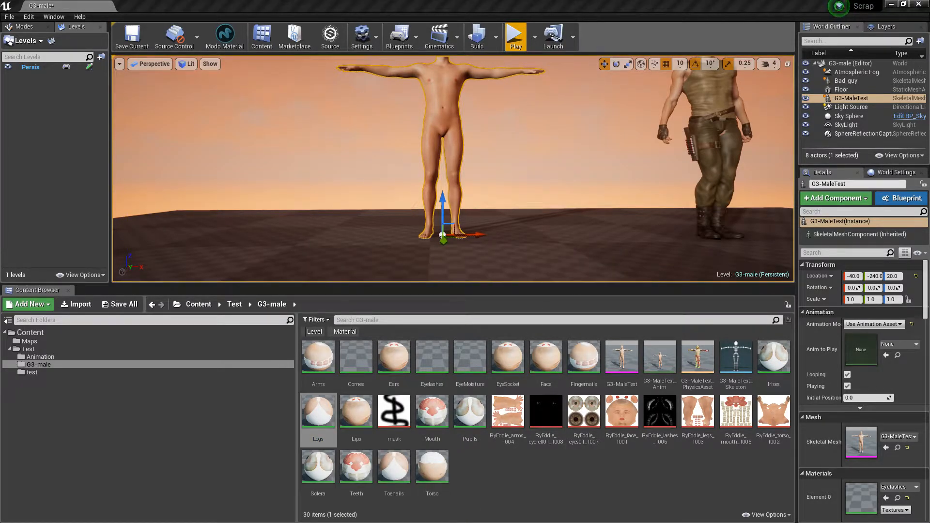
{"action": "double_click", "coordinate": [317, 411]}
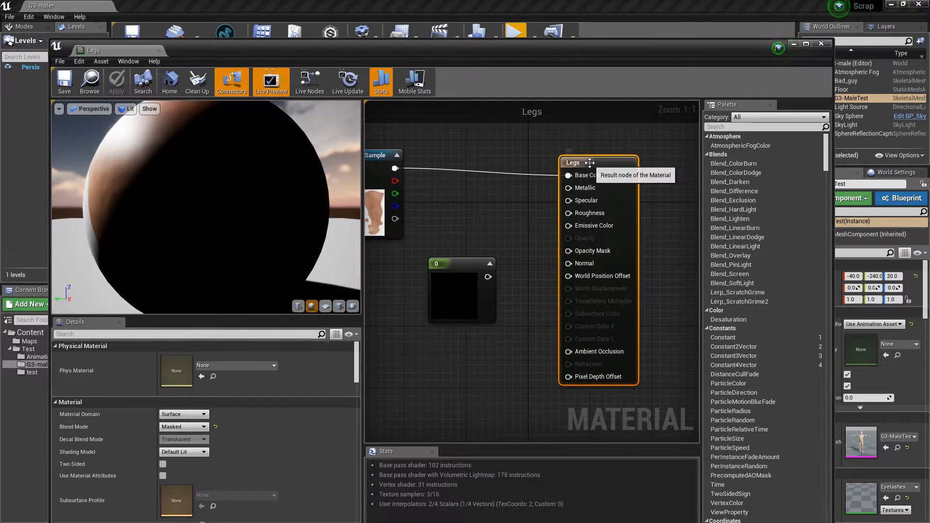
{"action": "mouse_move", "coordinate": [101, 431]}
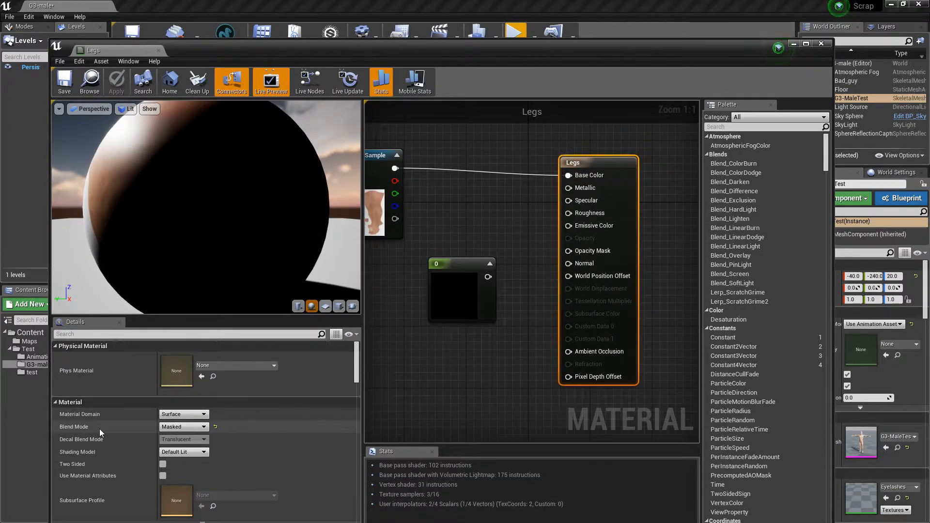
{"action": "left_click", "coordinate": [184, 427]}
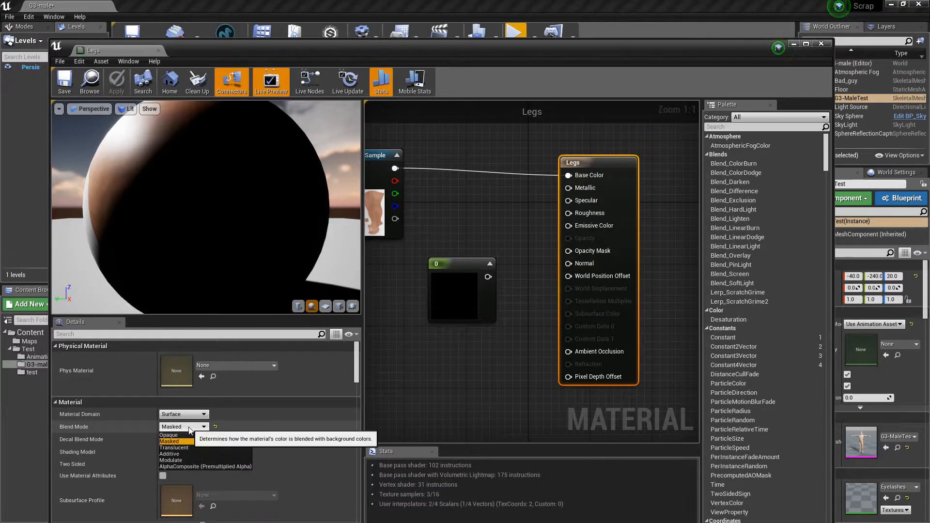
{"action": "left_click", "coordinate": [170, 441]}
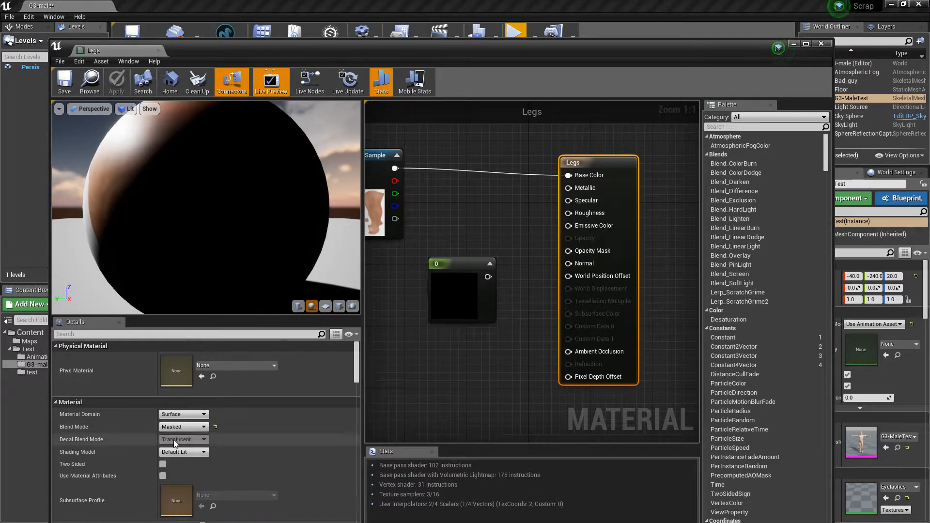
{"action": "mouse_move", "coordinate": [455, 279]}
{"action": "type", "text": "1"}
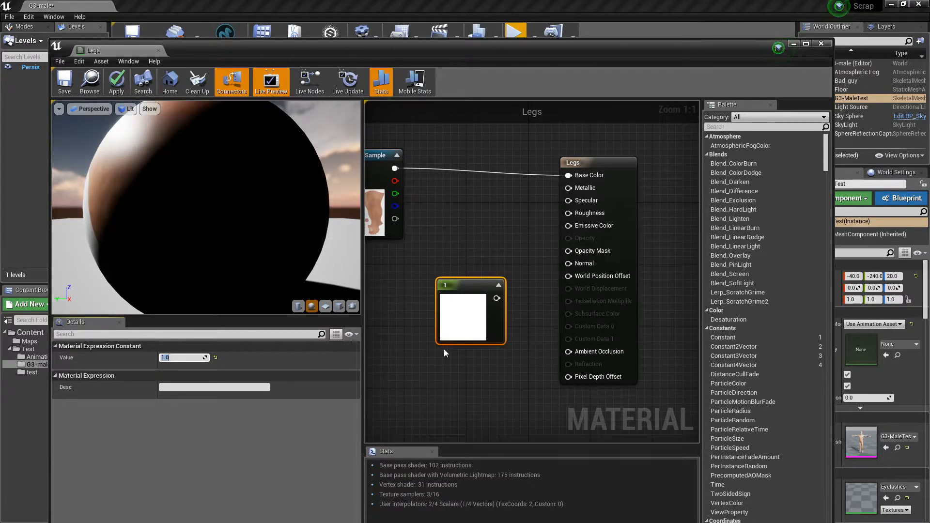
{"action": "mouse_move", "coordinate": [436, 338]}
{"action": "type", "text": "0"}
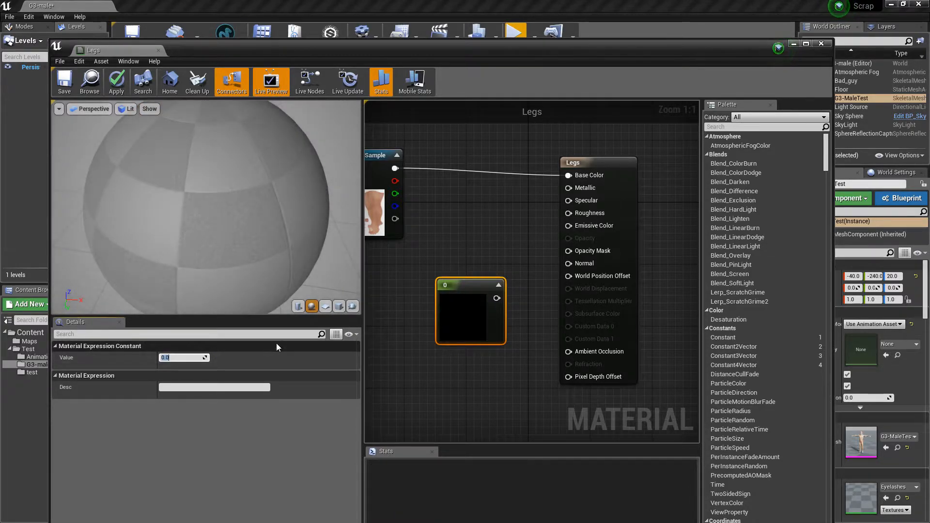
{"action": "mouse_move", "coordinate": [519, 297]}
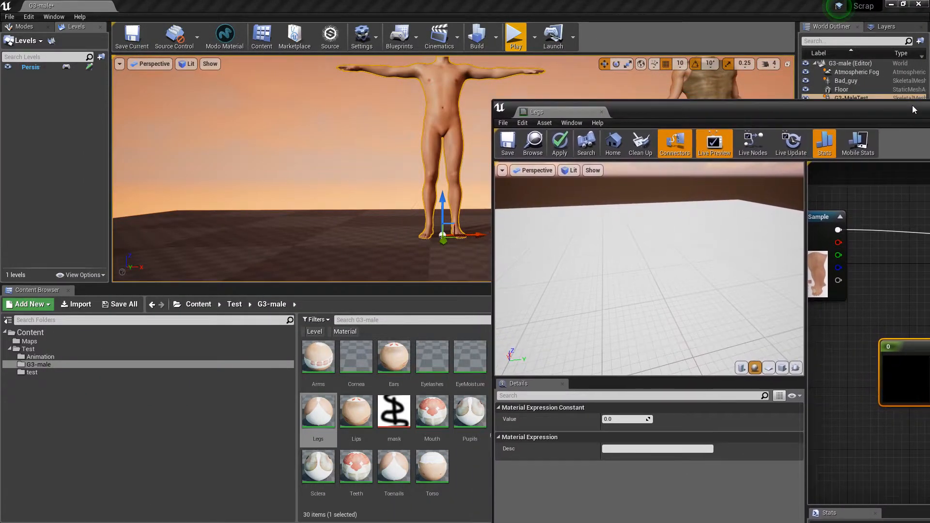
{"action": "mouse_move", "coordinate": [559, 143]}
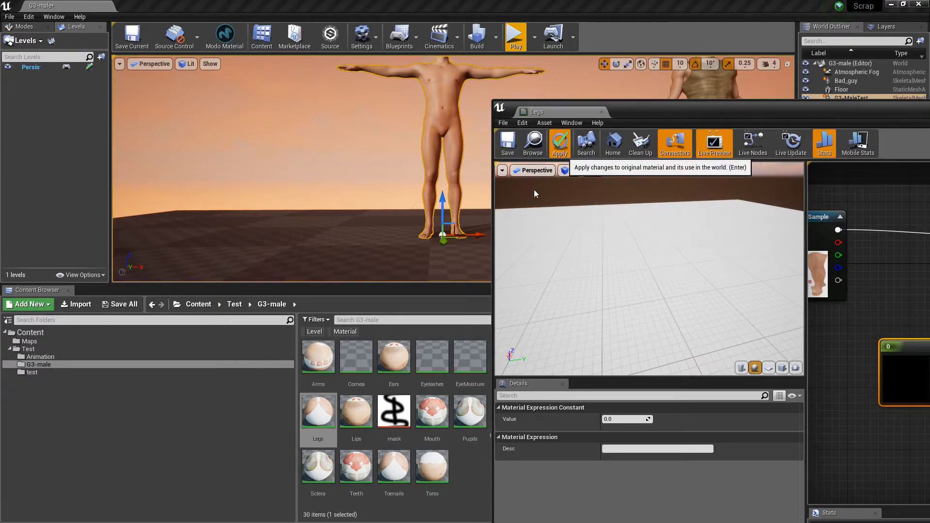
Step: Apply the Legs material changes to the level and close the material editor
{"action": "left_click", "coordinate": [558, 144]}
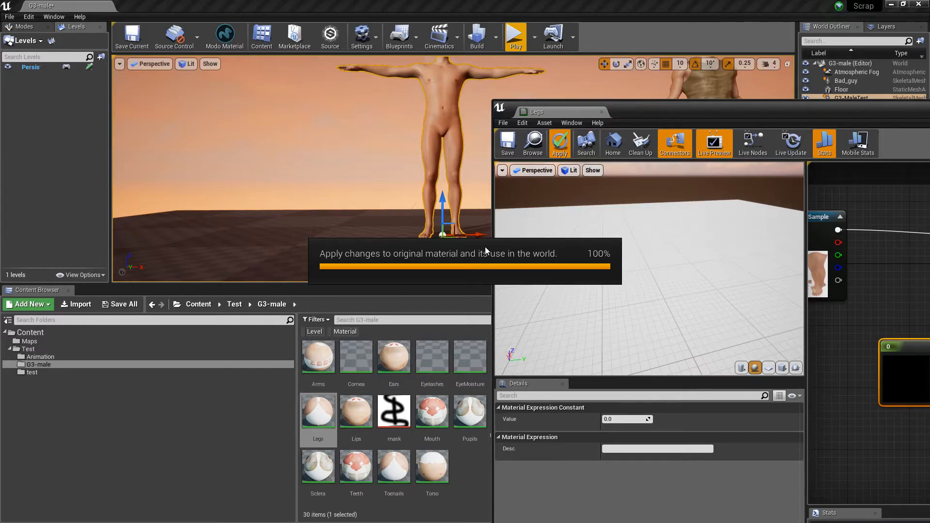
{"action": "left_click", "coordinate": [559, 144]}
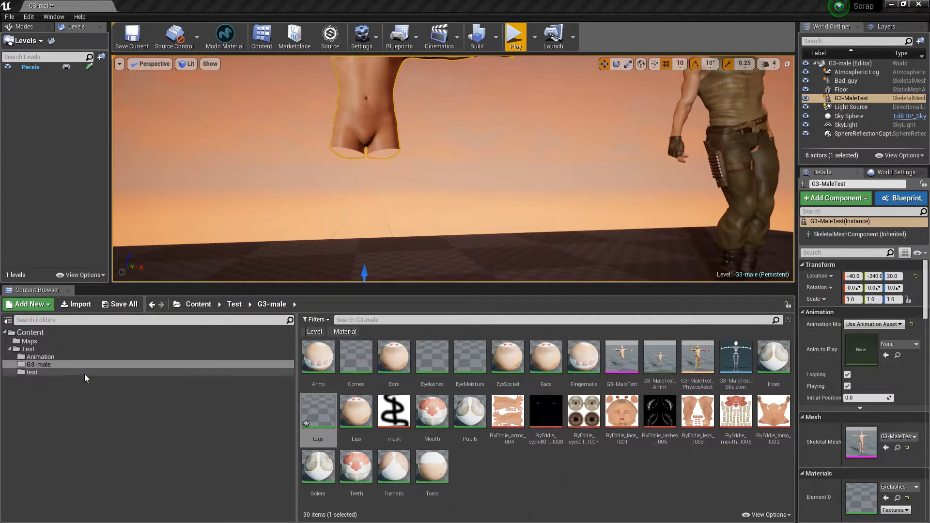
Step: Open the test folder's Legs material to inspect its constant 0 opacity mask
{"action": "left_click", "coordinate": [32, 372]}
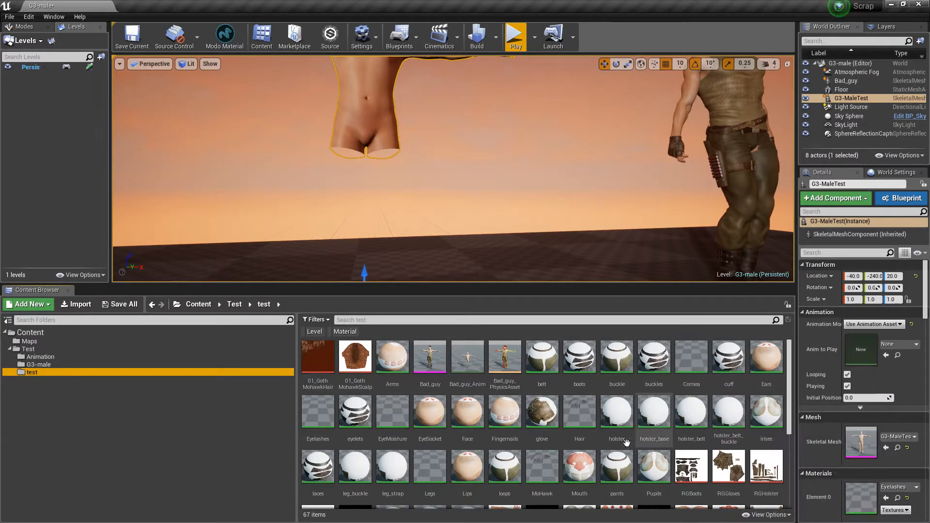
{"action": "mouse_move", "coordinate": [467, 467]}
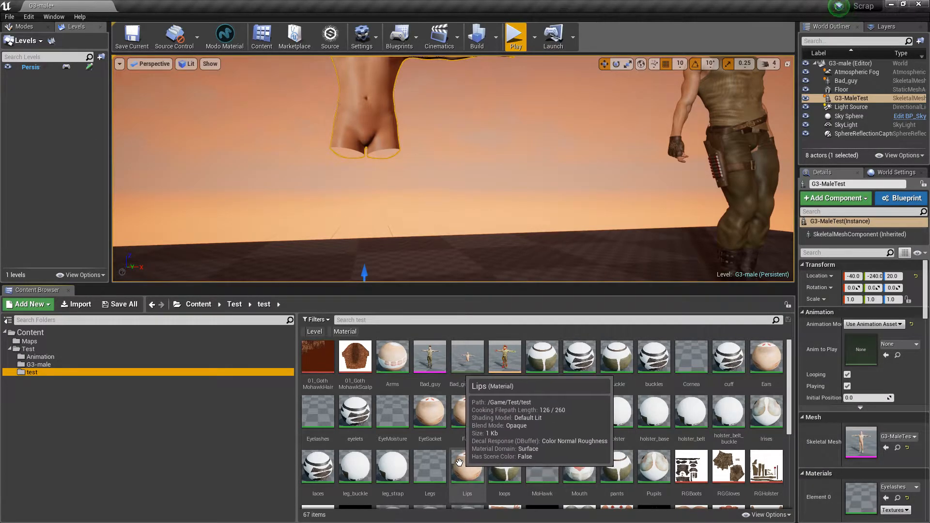
{"action": "left_click", "coordinate": [429, 467]}
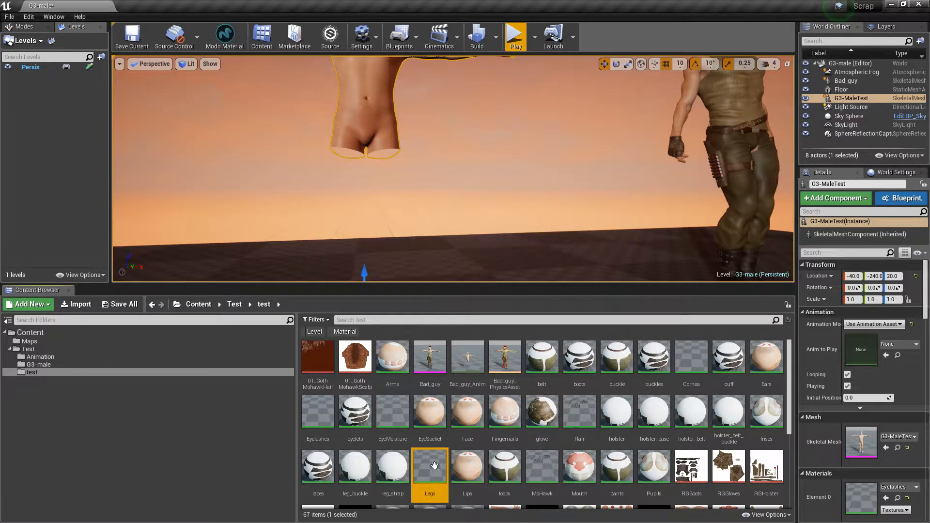
{"action": "double_click", "coordinate": [429, 467]}
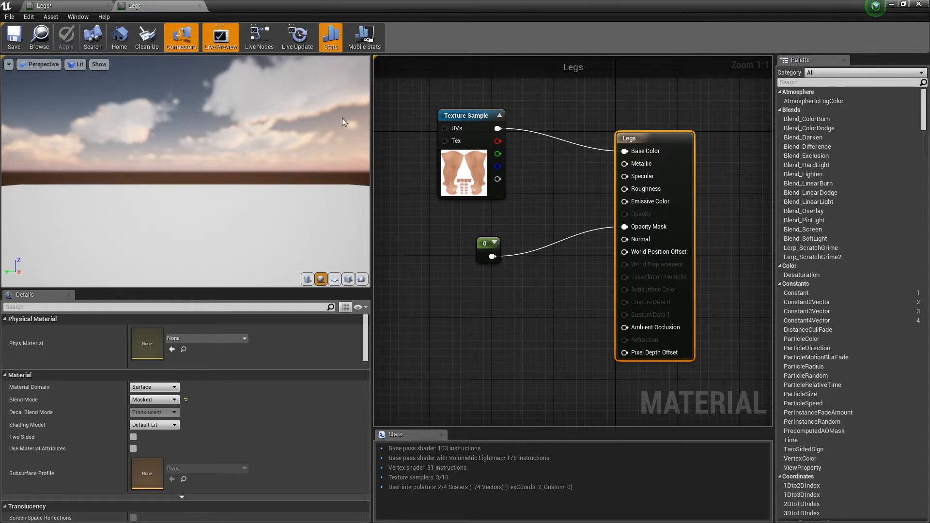
{"action": "mouse_move", "coordinate": [483, 243]}
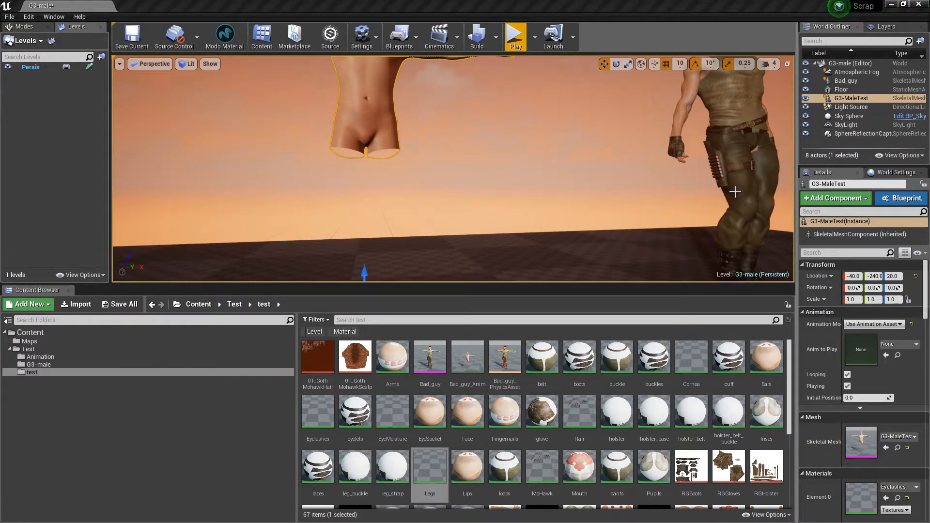
Step: Filter the test folder by 'to' and select the Torso material asset
{"action": "left_click", "coordinate": [845, 81]}
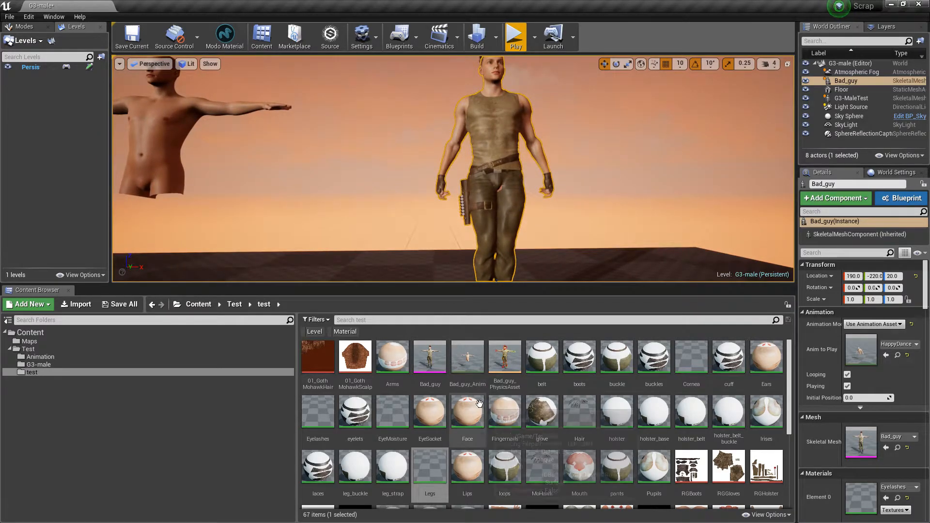
{"action": "scroll", "scroll_direction": "down", "scroll_amount": 3}
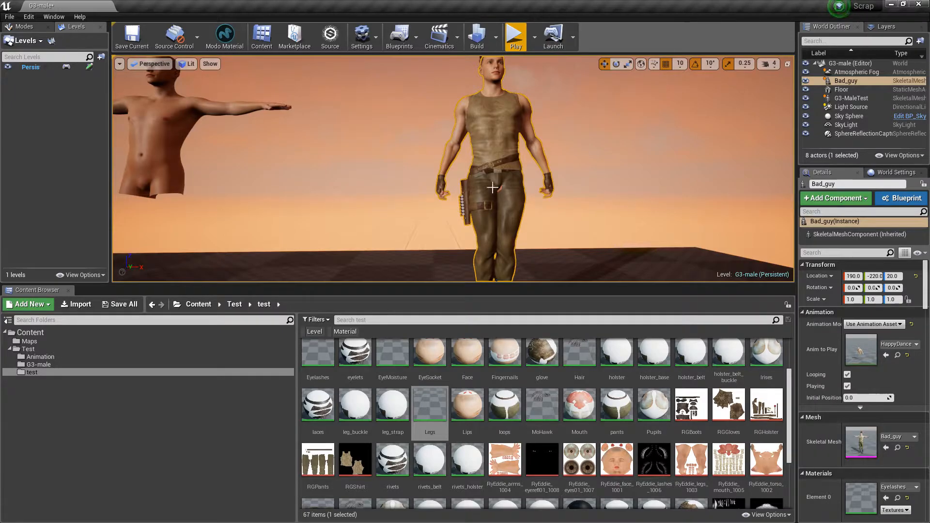
{"action": "mouse_move", "coordinate": [505, 464]}
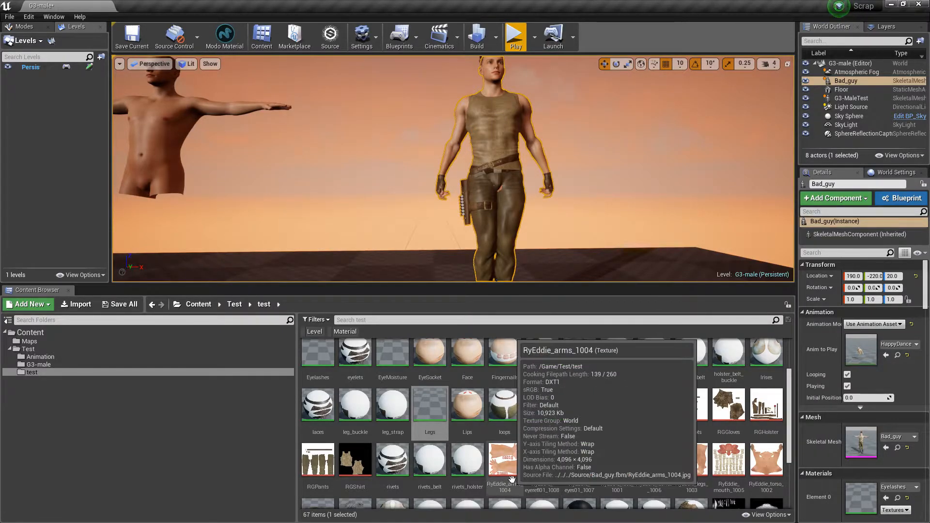
{"action": "scroll", "scroll_direction": "down", "scroll_amount": 3}
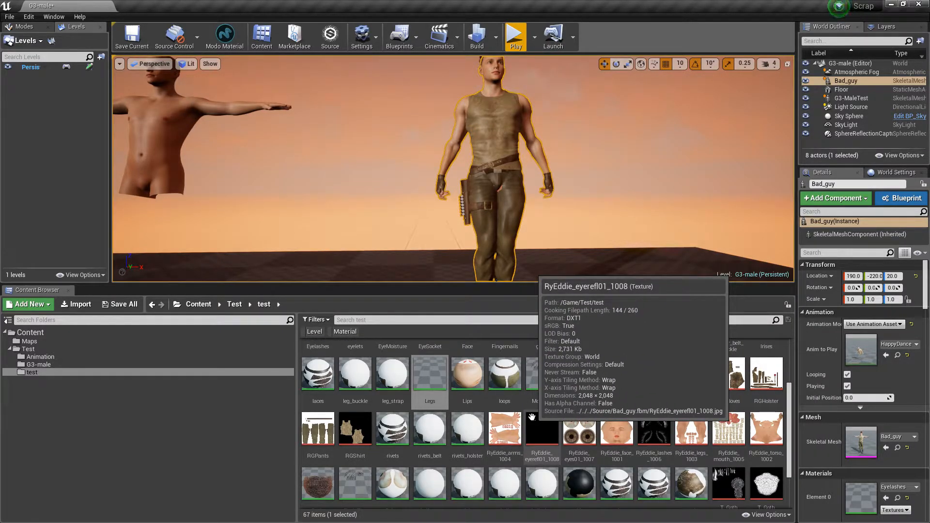
{"action": "scroll", "scroll_direction": "down", "scroll_amount": 3}
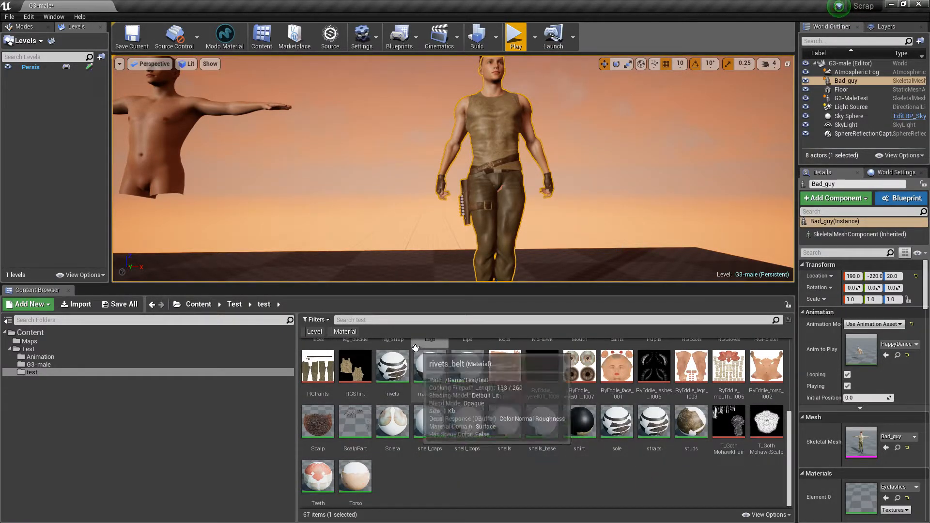
{"action": "type", "text": "tor"}
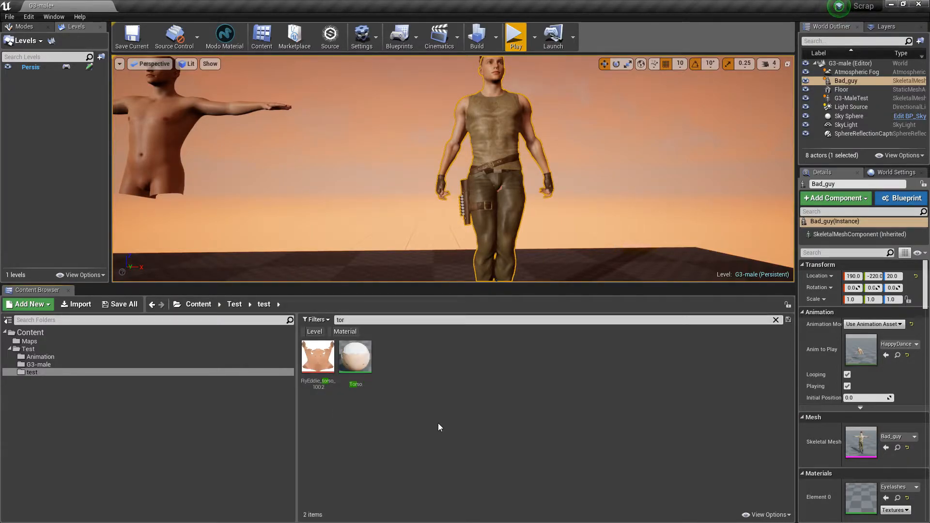
{"action": "left_click", "coordinate": [355, 356]}
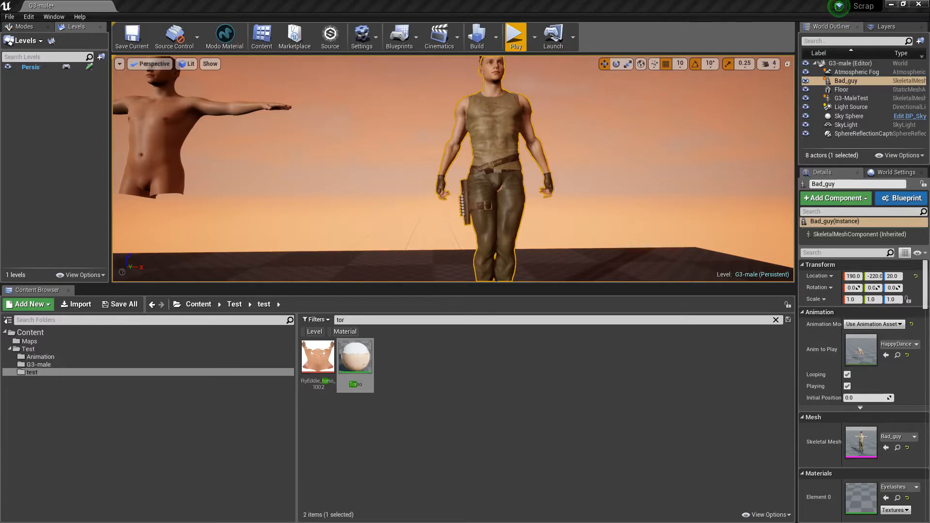
Step: Add a Constant node to the Torso material and set its blend mode to Masked
{"action": "double_click", "coordinate": [355, 356]}
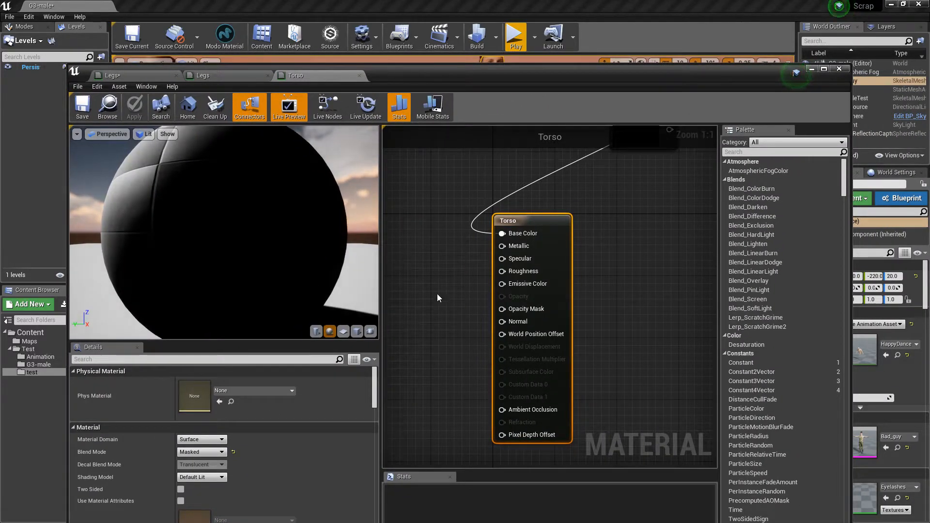
{"action": "left_click", "coordinate": [444, 295]}
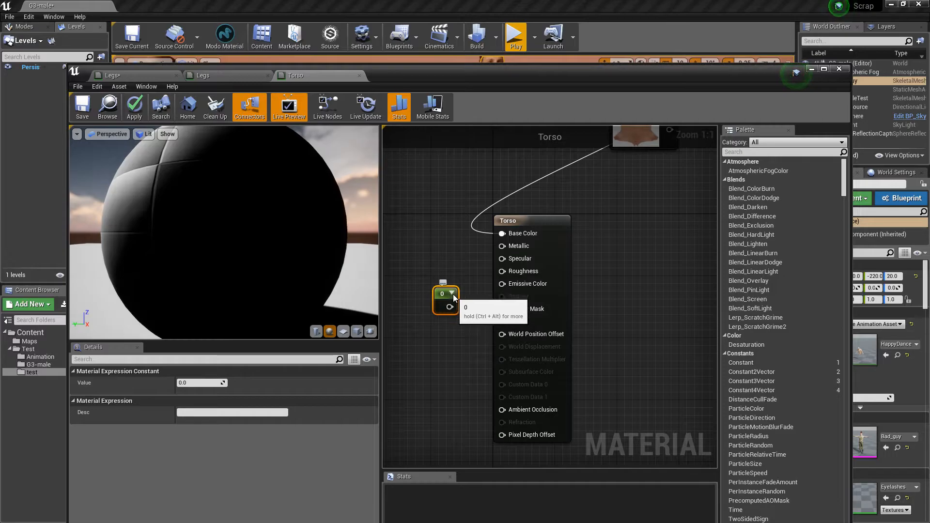
{"action": "left_click", "coordinate": [442, 293]}
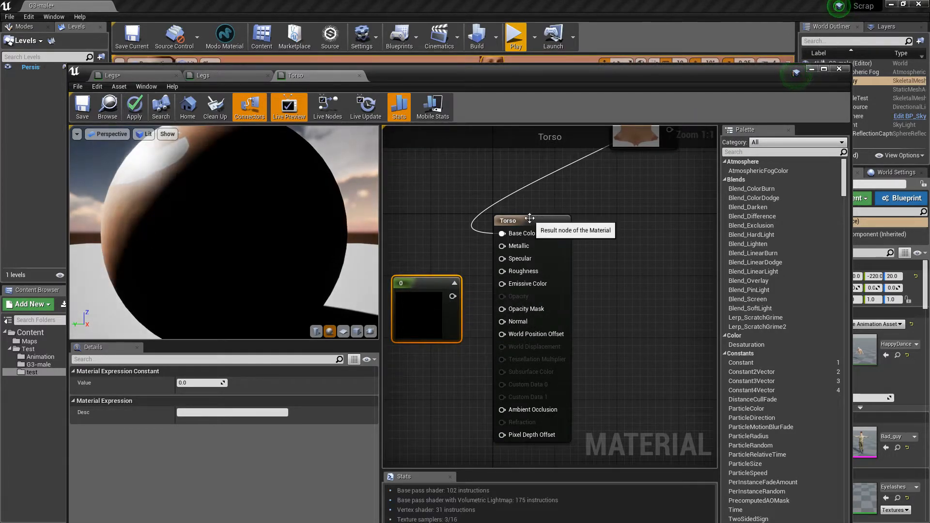
{"action": "left_click", "coordinate": [202, 452]}
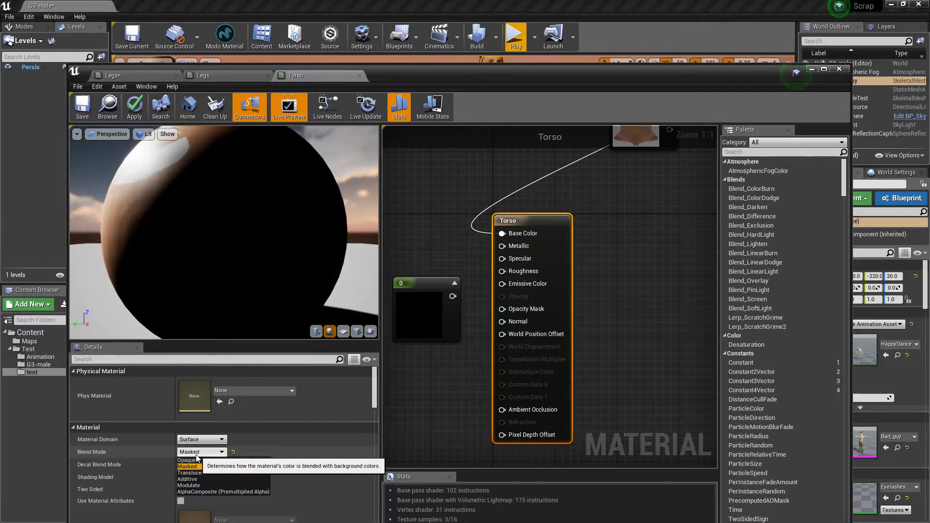
{"action": "left_click", "coordinate": [187, 459]}
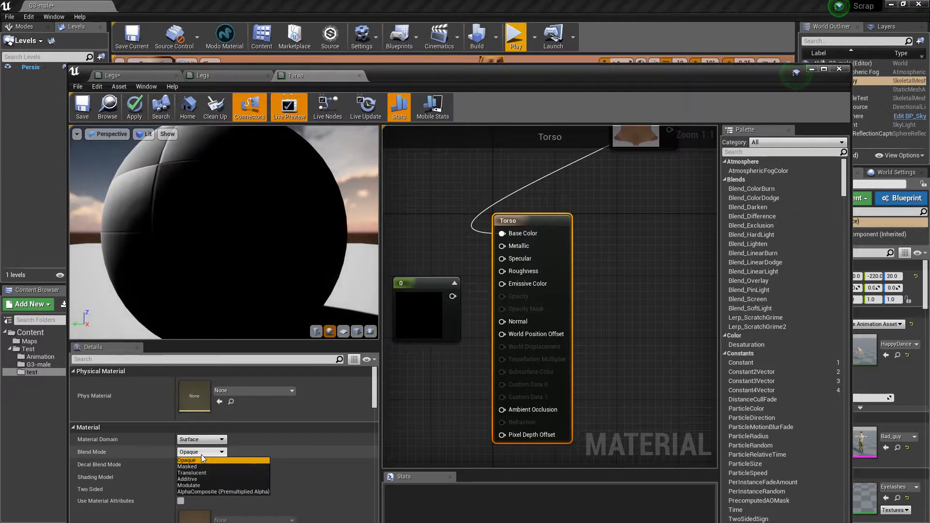
{"action": "left_click", "coordinate": [187, 466]}
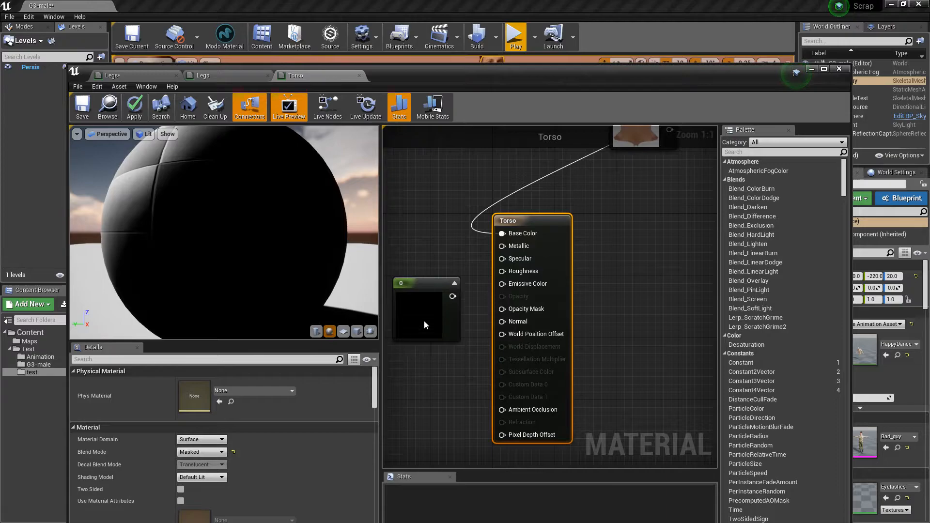
{"action": "mouse_move", "coordinate": [452, 296]}
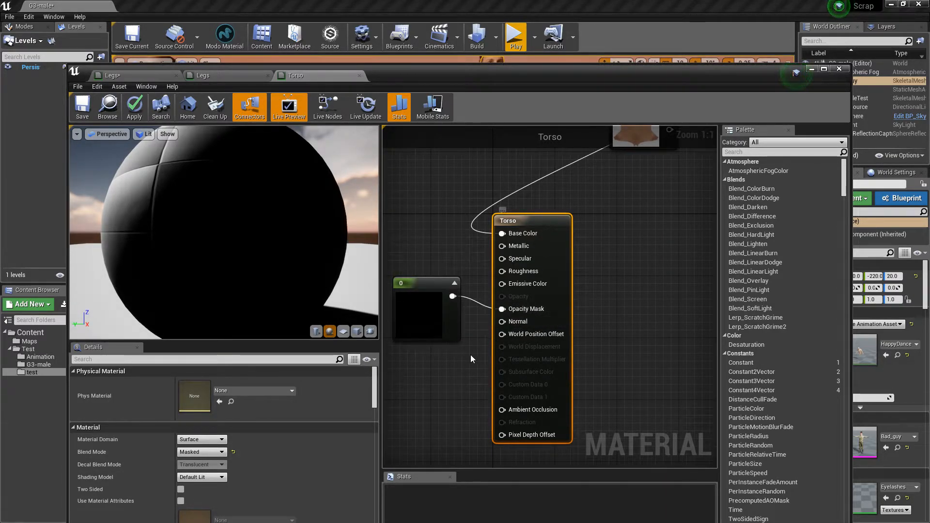
{"action": "mouse_move", "coordinate": [133, 106]}
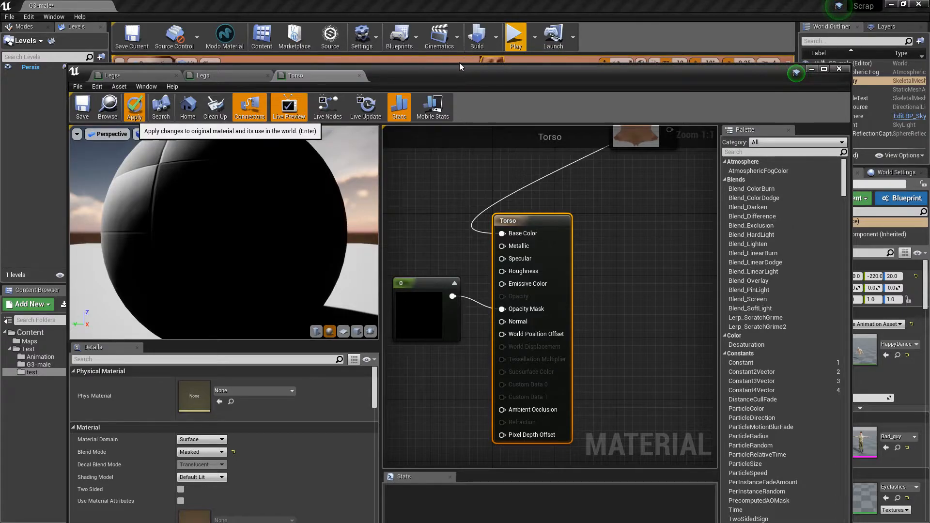
Step: Apply the Torso material changes and return to the level
{"action": "left_click", "coordinate": [133, 107]}
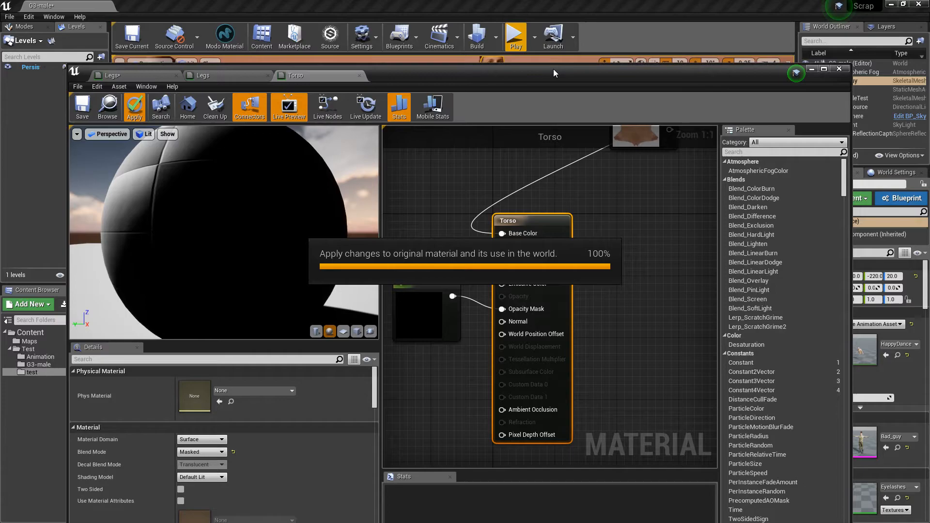
{"action": "left_click", "coordinate": [134, 106]}
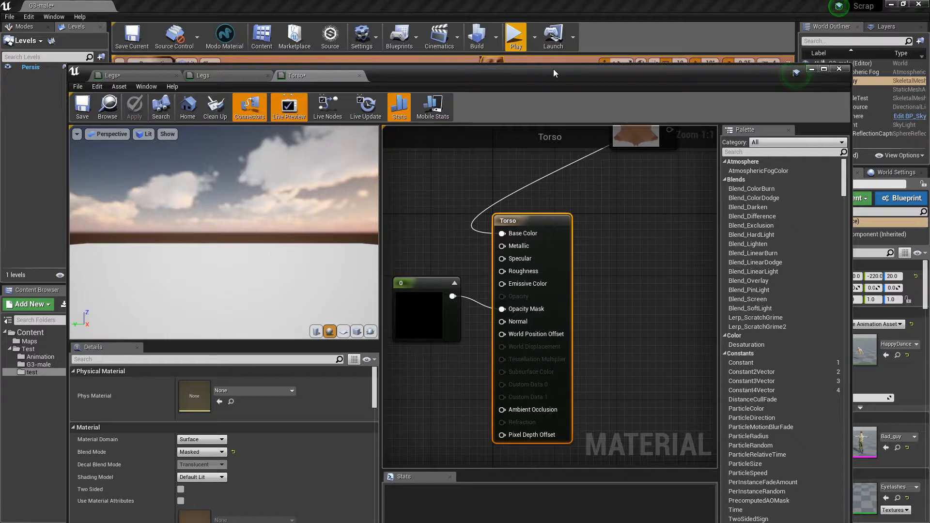
{"action": "left_click", "coordinate": [839, 68]}
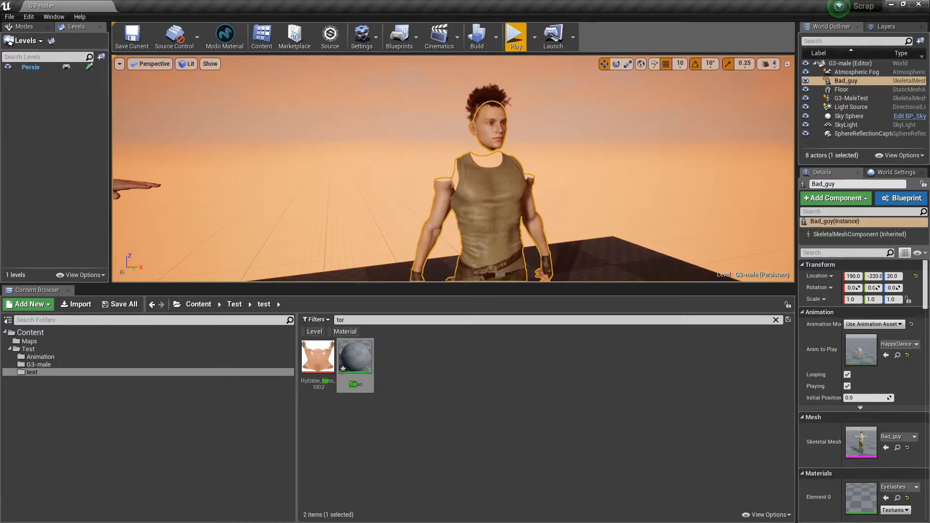
Step: Reopen the Torso material and break the constant's link into the Opacity Mask pin
{"action": "double_click", "coordinate": [354, 356]}
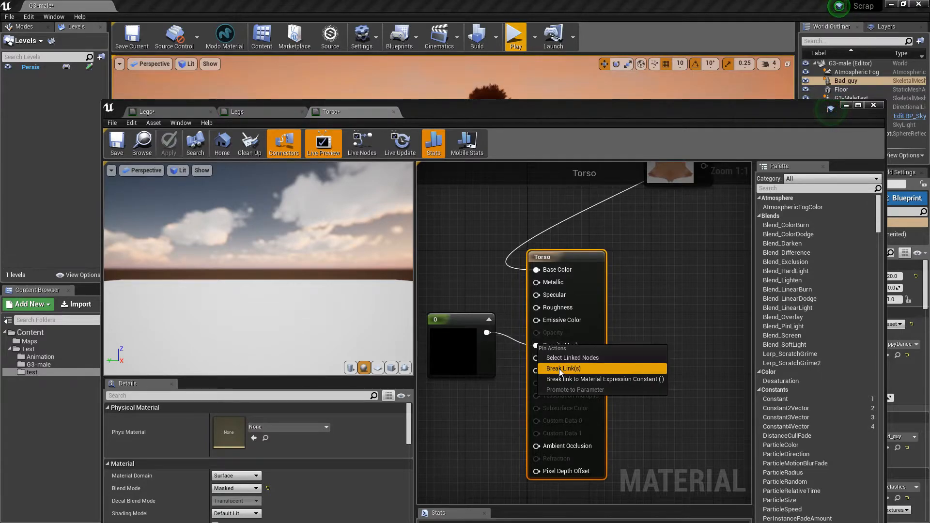
{"action": "left_click", "coordinate": [563, 368]}
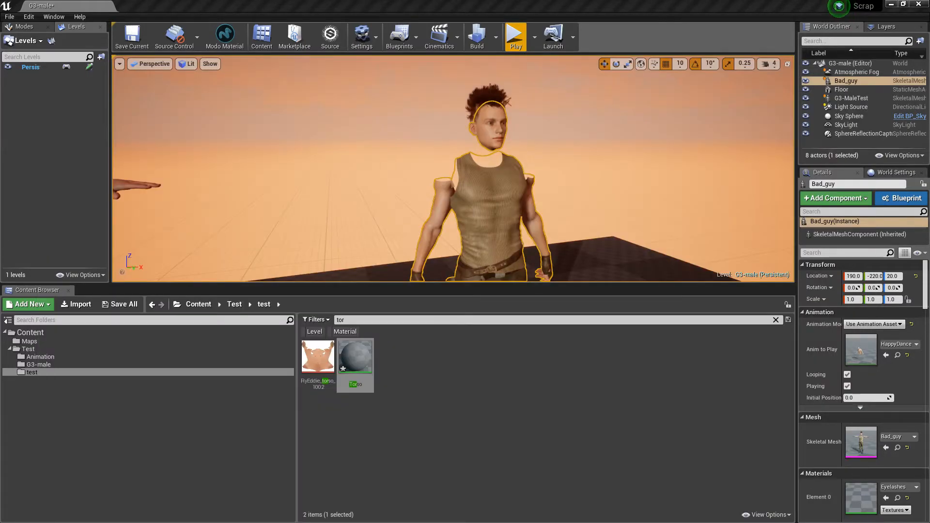
{"action": "double_click", "coordinate": [354, 355]}
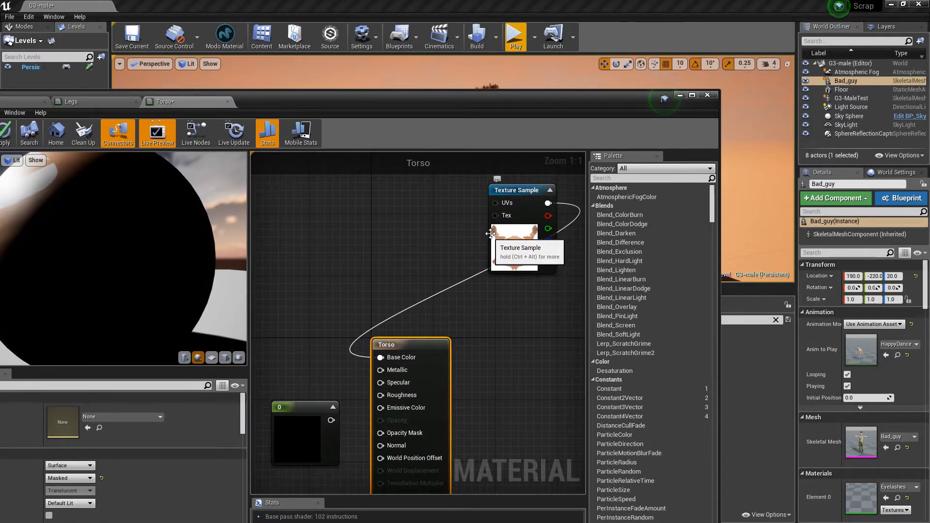
{"action": "mouse_move", "coordinate": [513, 246]}
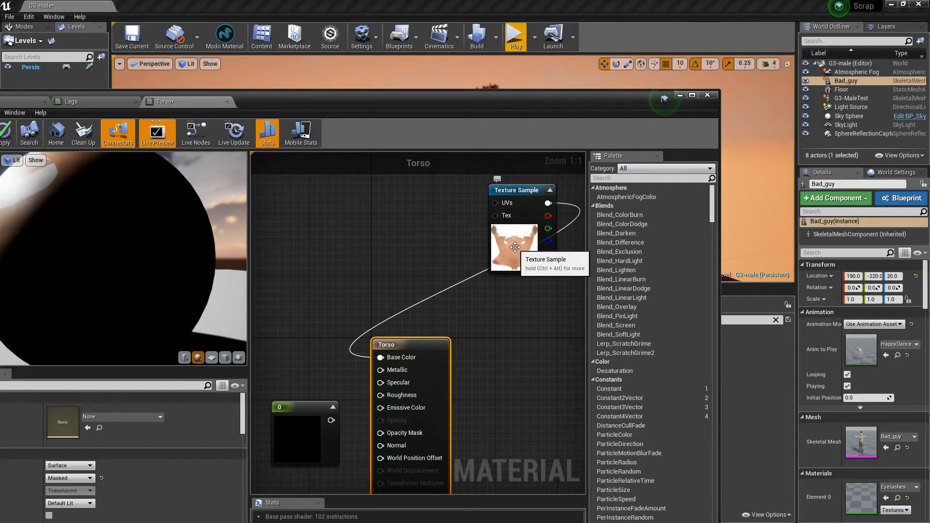
{"action": "mouse_move", "coordinate": [500, 258]}
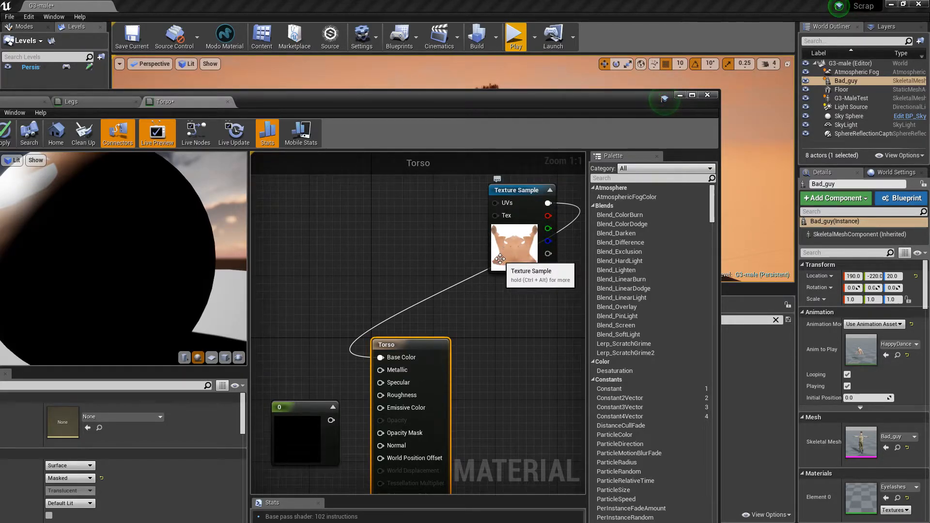
{"action": "mouse_move", "coordinate": [505, 254]}
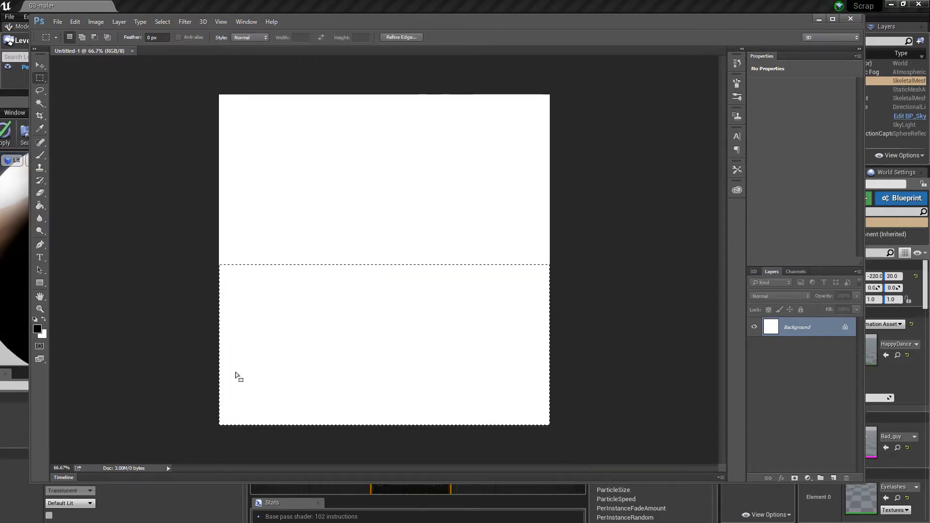
{"action": "mouse_move", "coordinate": [58, 248]}
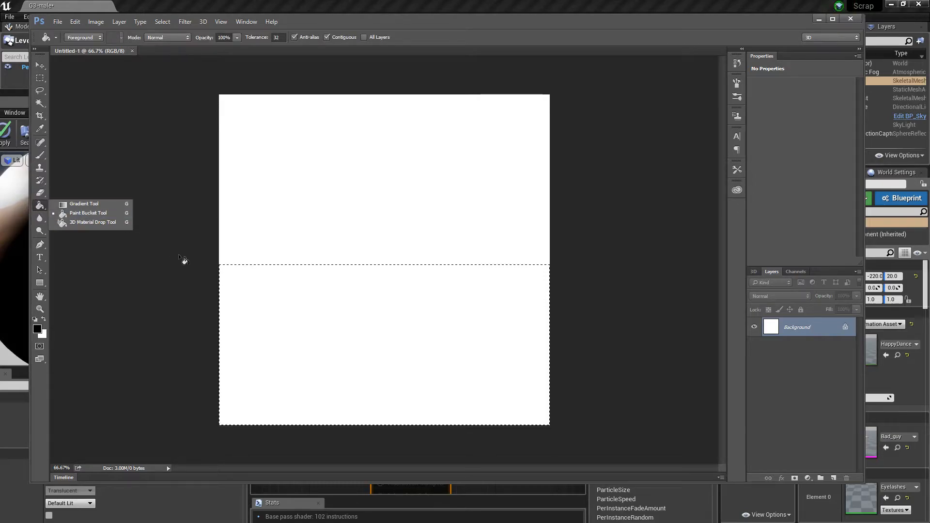
Step: Fill the selected bottom half black with the Paint Bucket, then return to rectangular selection
{"action": "left_click", "coordinate": [384, 344]}
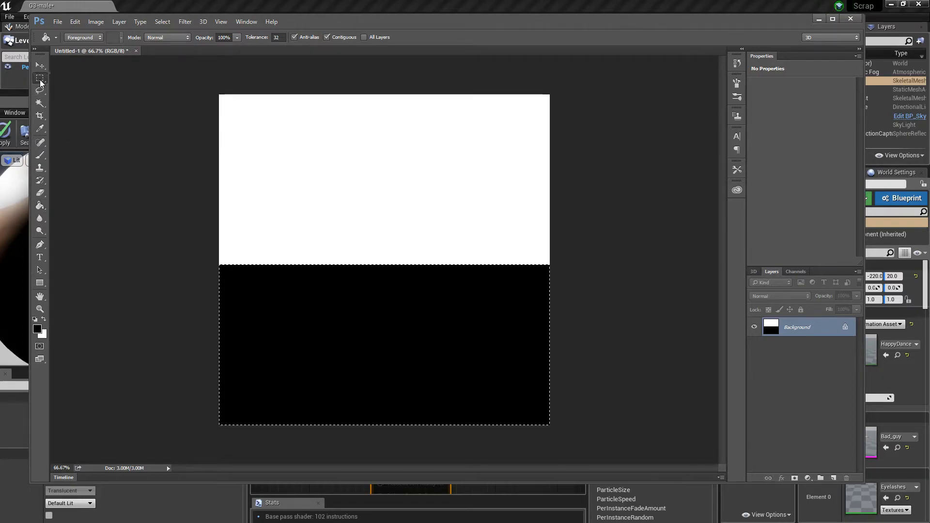
{"action": "left_click", "coordinate": [40, 78]}
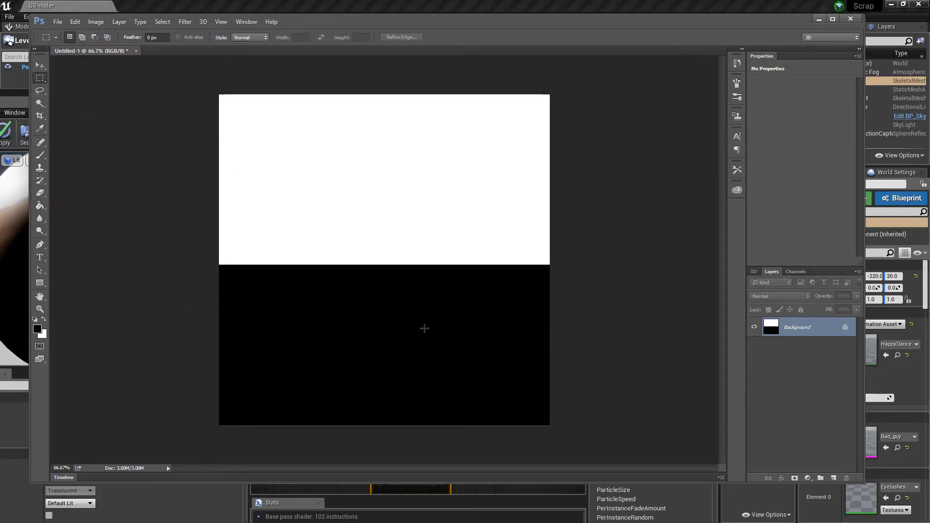
{"action": "mouse_move", "coordinate": [537, 205]}
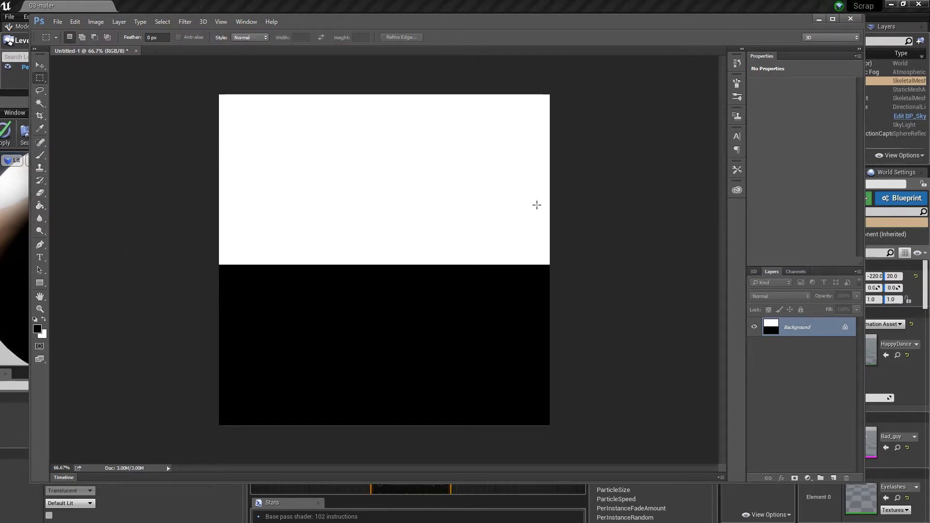
{"action": "mouse_move", "coordinate": [365, 115]}
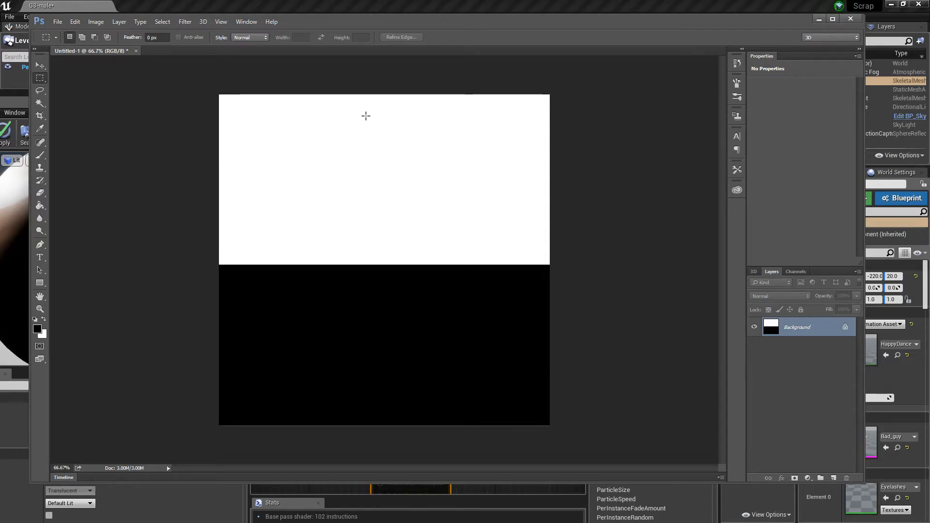
{"action": "mouse_move", "coordinate": [408, 334]}
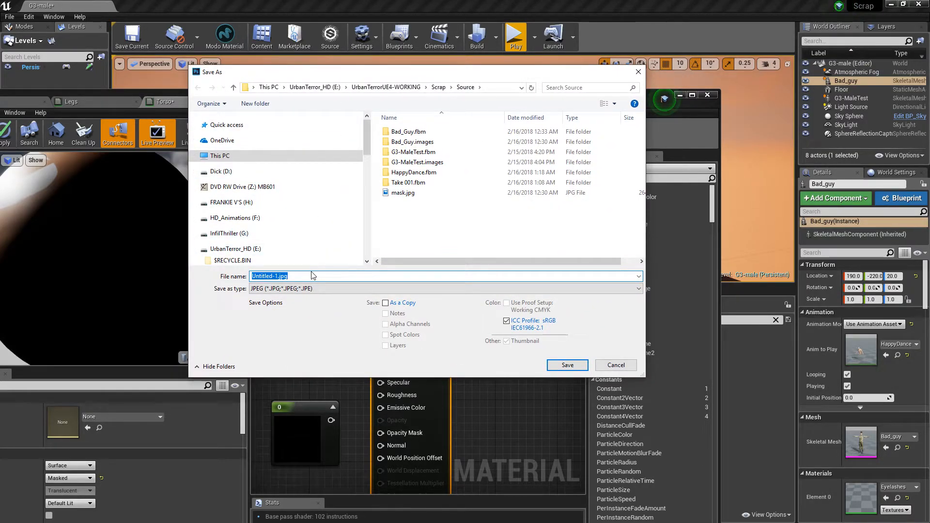
Step: Save the mask as a JPEG named mask1 in the Source folder, confirming JPEG Options
{"action": "type", "text": "mask1"}
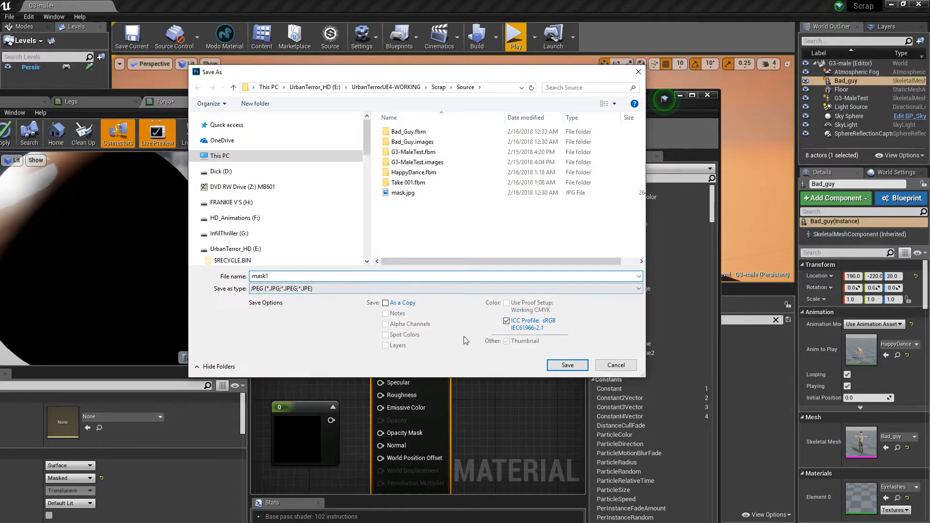
{"action": "mouse_move", "coordinate": [537, 392]}
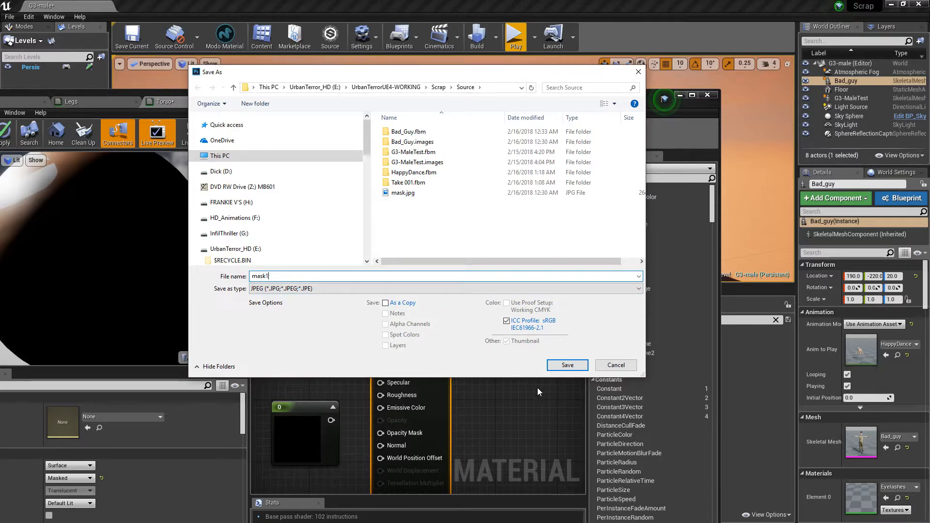
{"action": "mouse_move", "coordinate": [566, 366]}
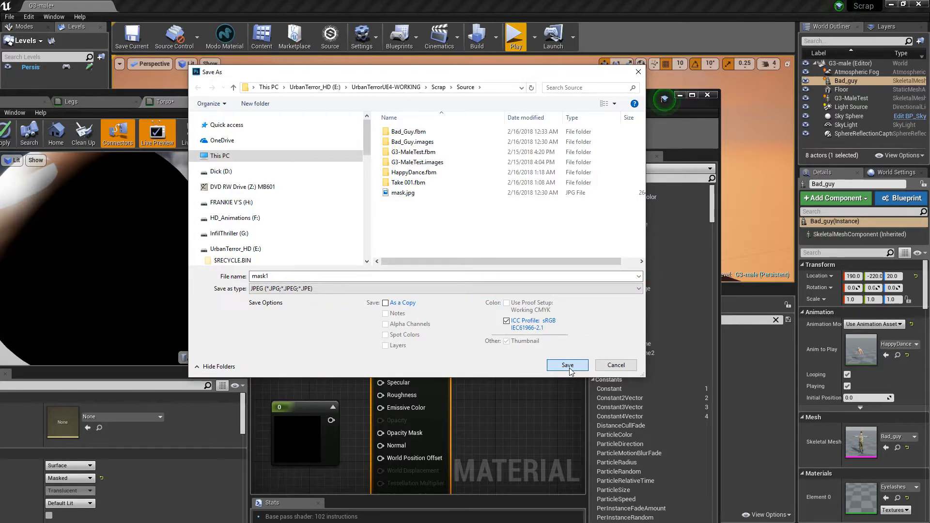
{"action": "left_click", "coordinate": [566, 365]}
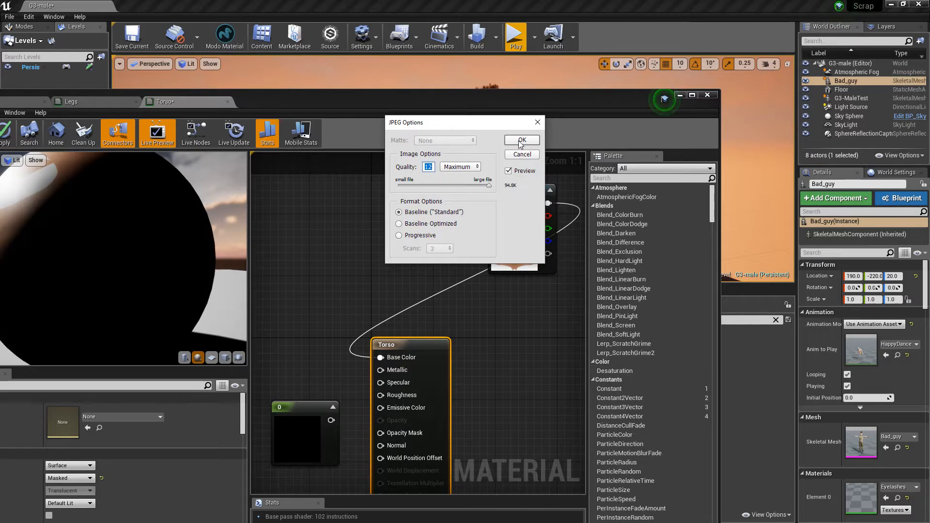
{"action": "left_click", "coordinate": [521, 140]}
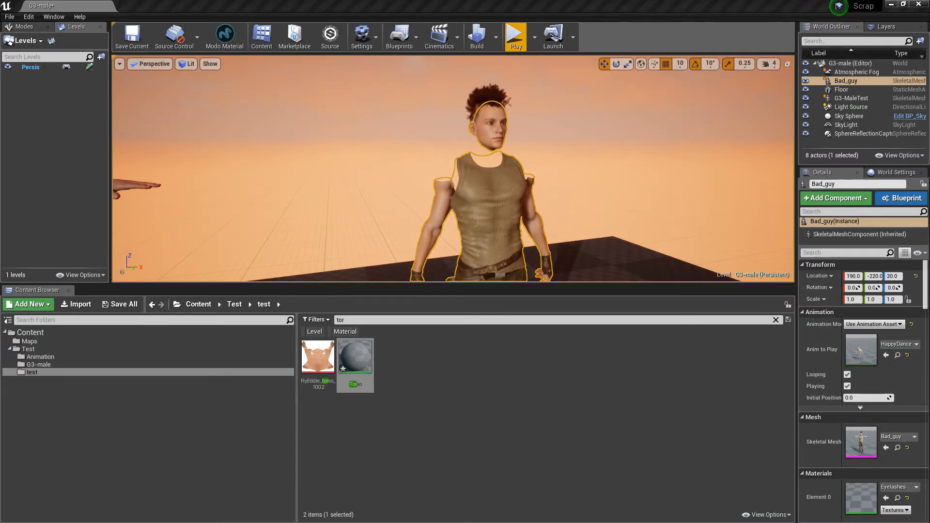
Step: Leave the test folder and show the G3-male content folder in the Content Browser
{"action": "double_click", "coordinate": [354, 356]}
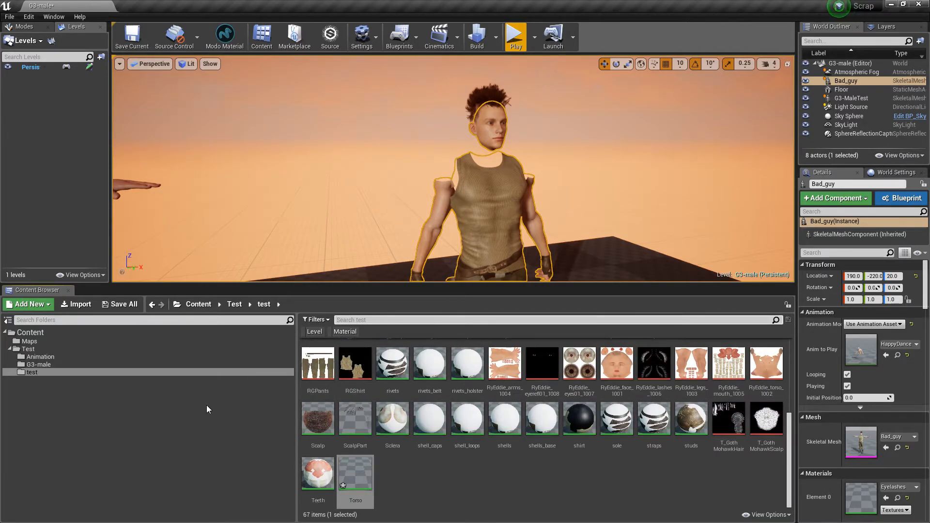
{"action": "mouse_move", "coordinate": [504, 422]}
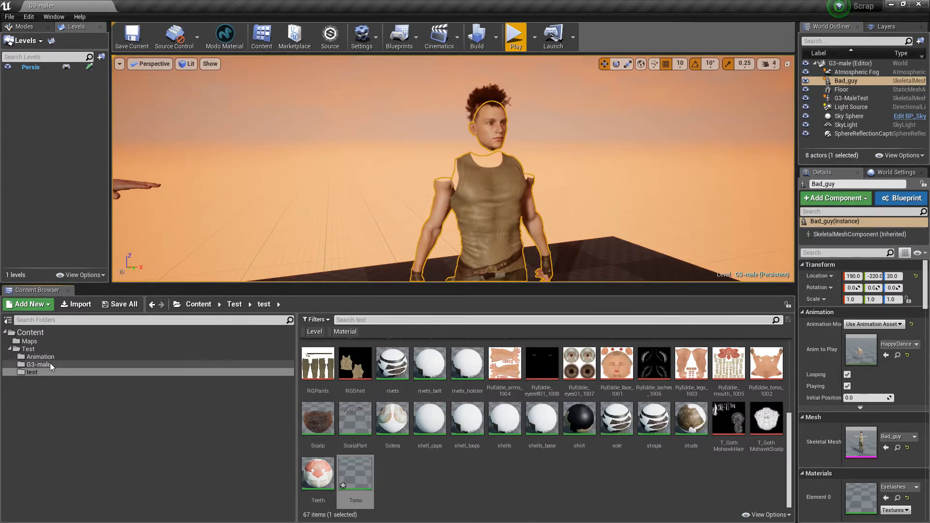
{"action": "left_click", "coordinate": [39, 365]}
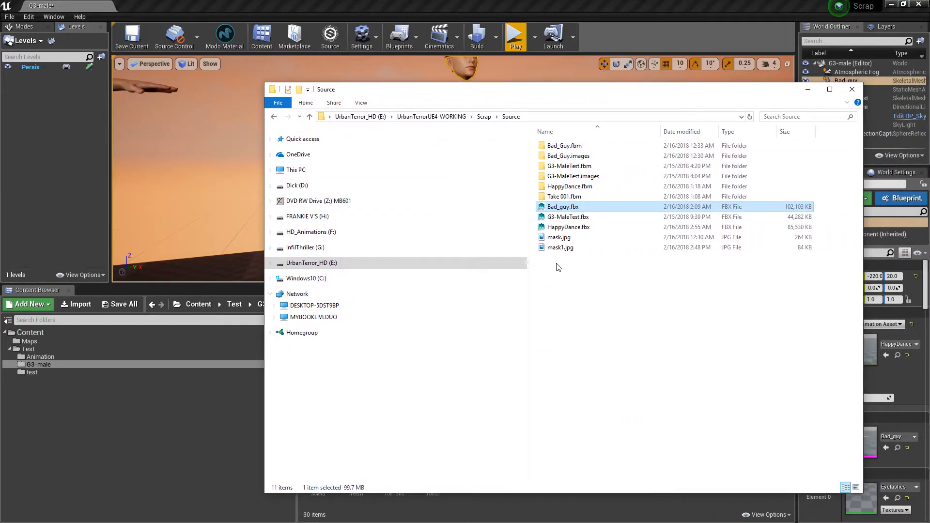
Step: Import mask1.jpg from the Source folder into the G3-male folder as a texture
{"action": "left_click", "coordinate": [851, 89]}
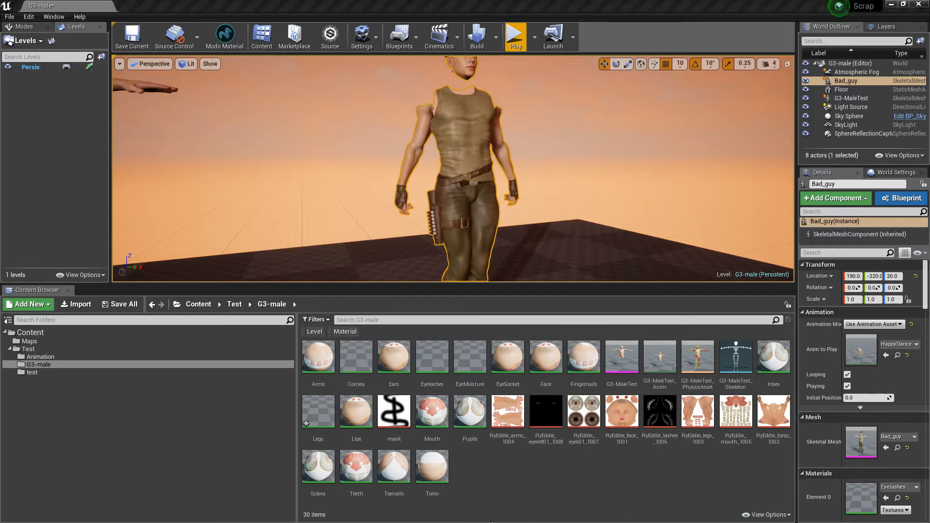
{"action": "mouse_move", "coordinate": [485, 485]}
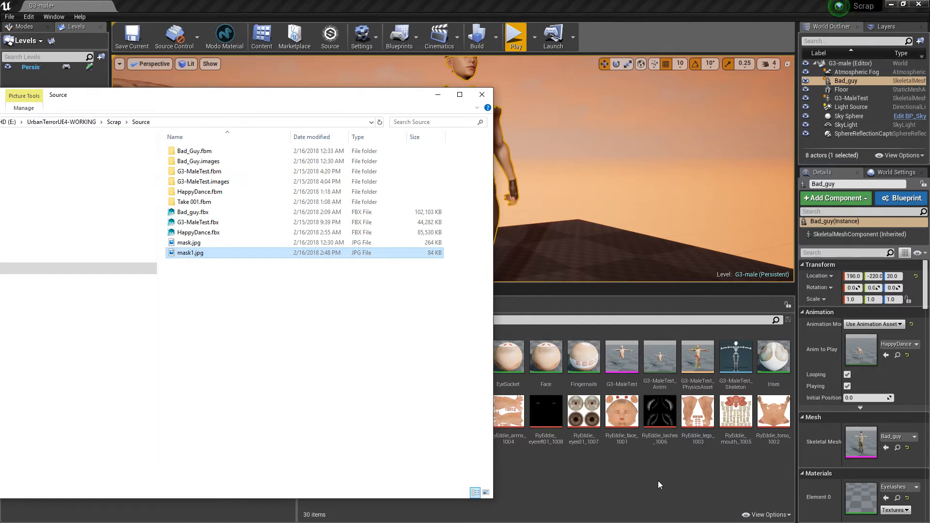
{"action": "left_click", "coordinate": [515, 34]}
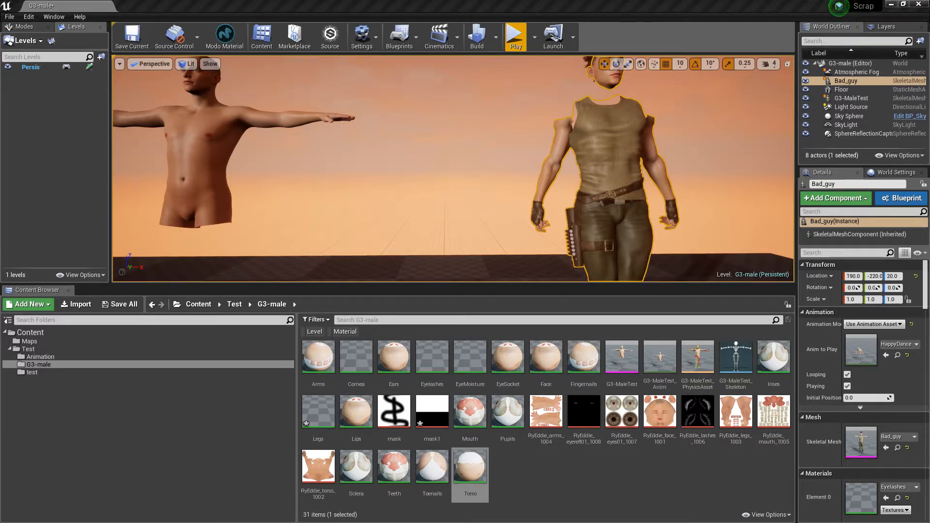
Step: Add a Texture Sample node using mask1 to the Torso material feeding the Opacity Mask
{"action": "double_click", "coordinate": [470, 466]}
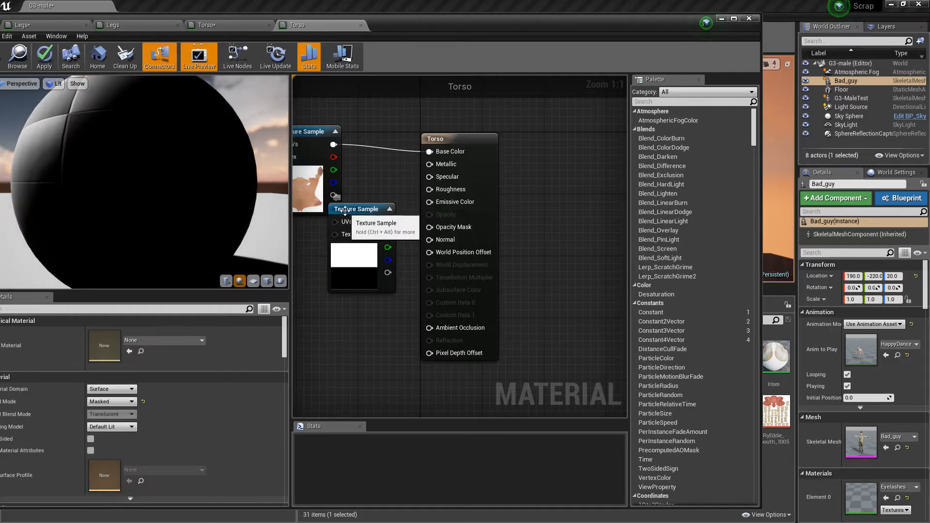
{"action": "left_click", "coordinate": [332, 247]}
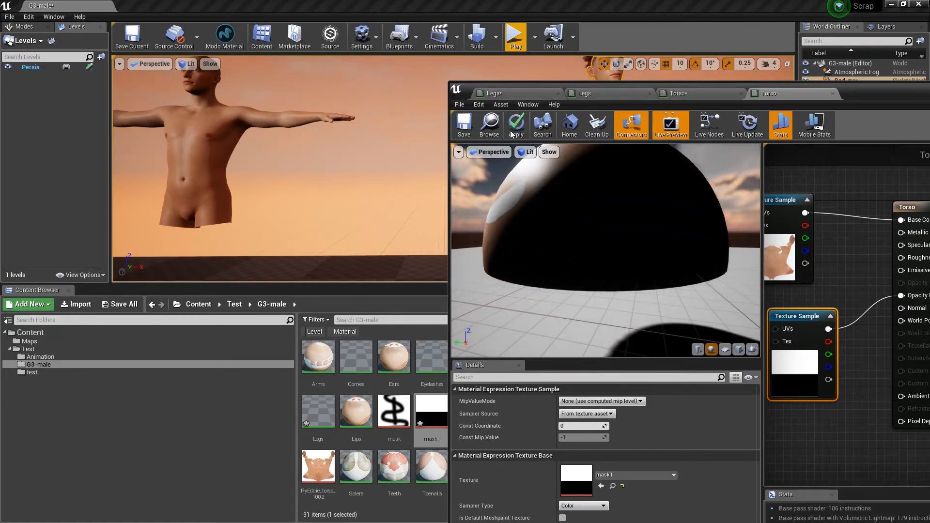
Step: Apply the Torso material changes and return to the level editor
{"action": "left_click", "coordinate": [515, 123]}
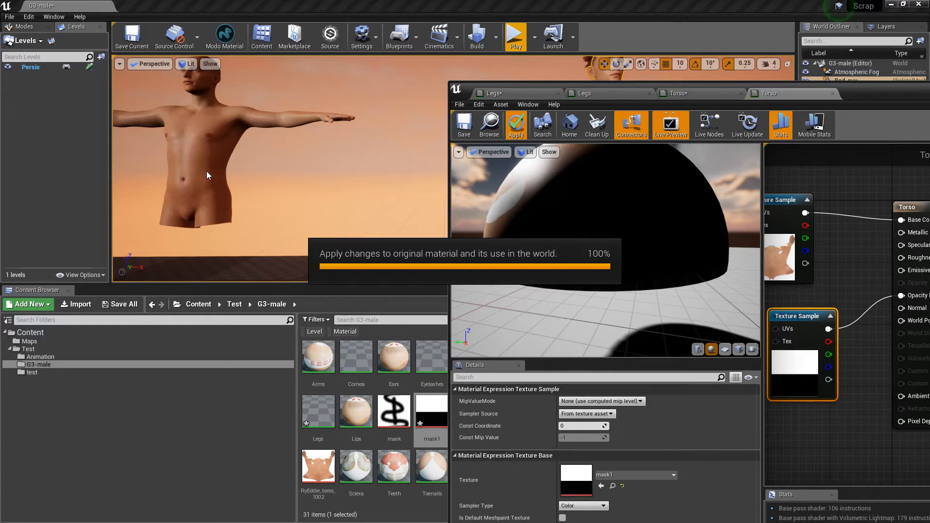
{"action": "left_click", "coordinate": [515, 125]}
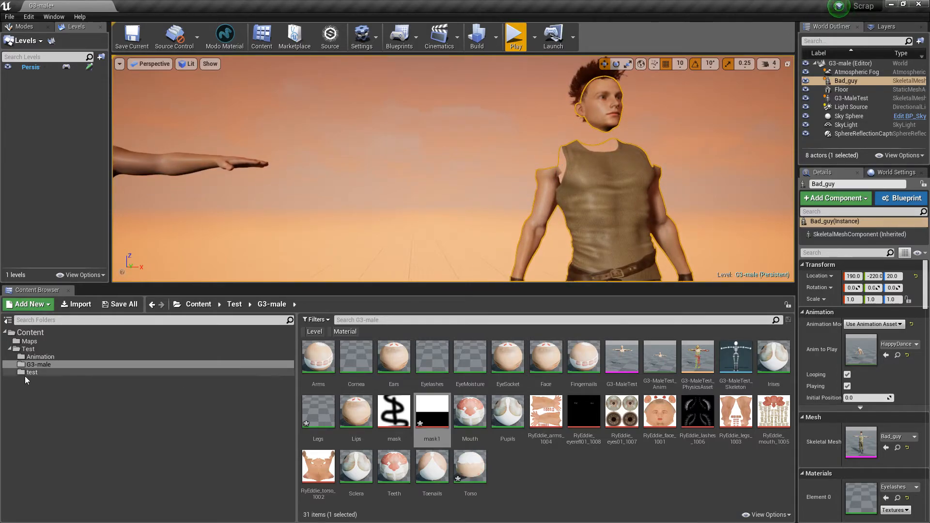
Step: Find the Torso material in the test folder via search 'tor', edit it and apply it to the world
{"action": "left_click", "coordinate": [31, 372]}
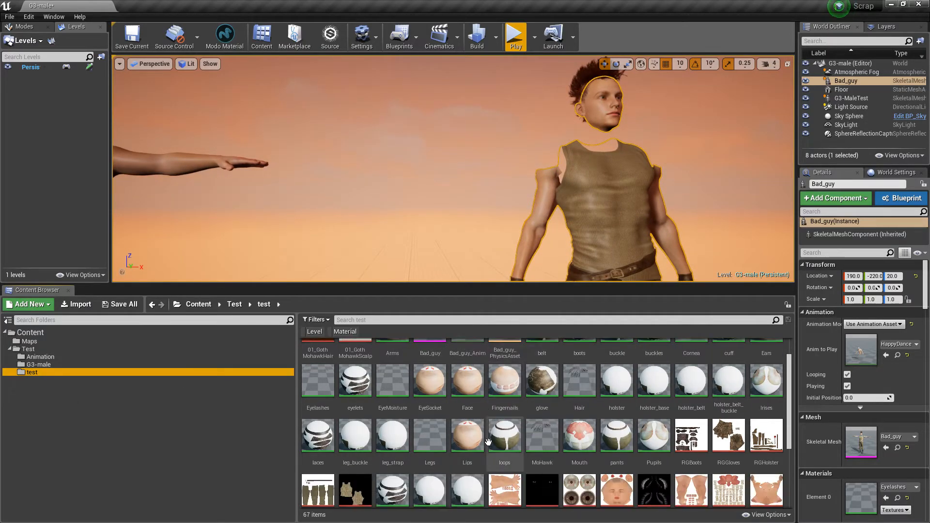
{"action": "scroll", "scroll_direction": "down", "scroll_amount": 3}
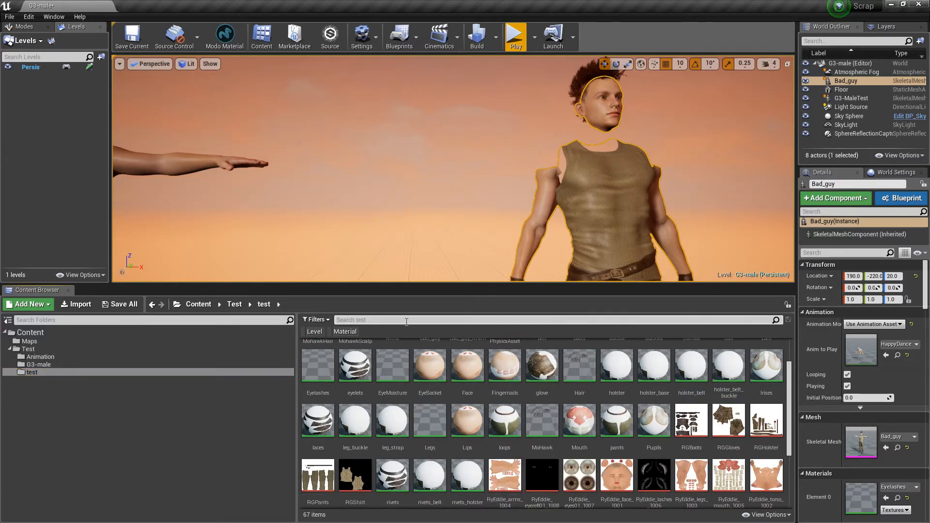
{"action": "type", "text": "tor"}
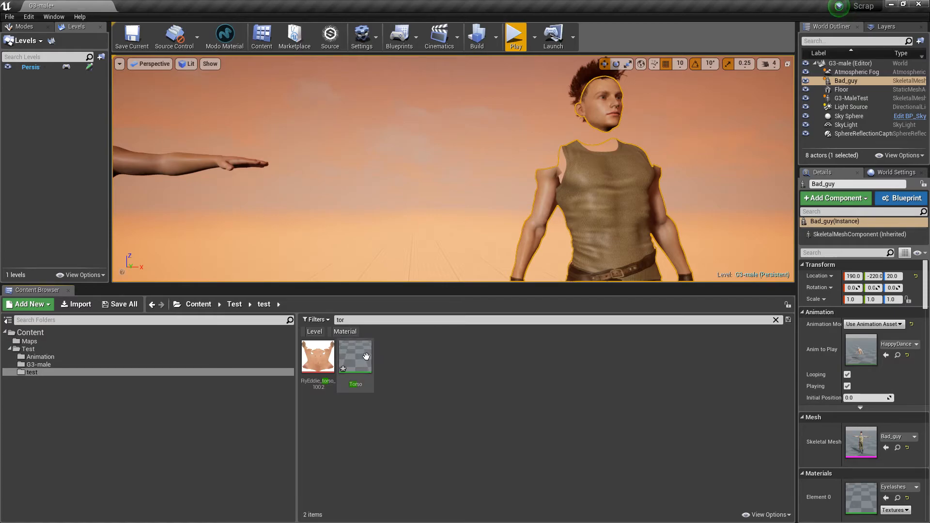
{"action": "left_click", "coordinate": [355, 357]}
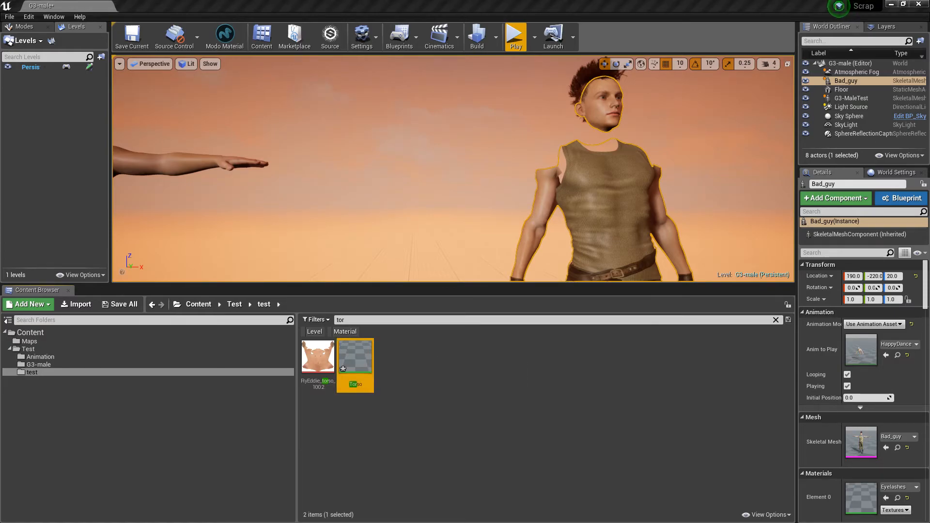
{"action": "double_click", "coordinate": [355, 355]}
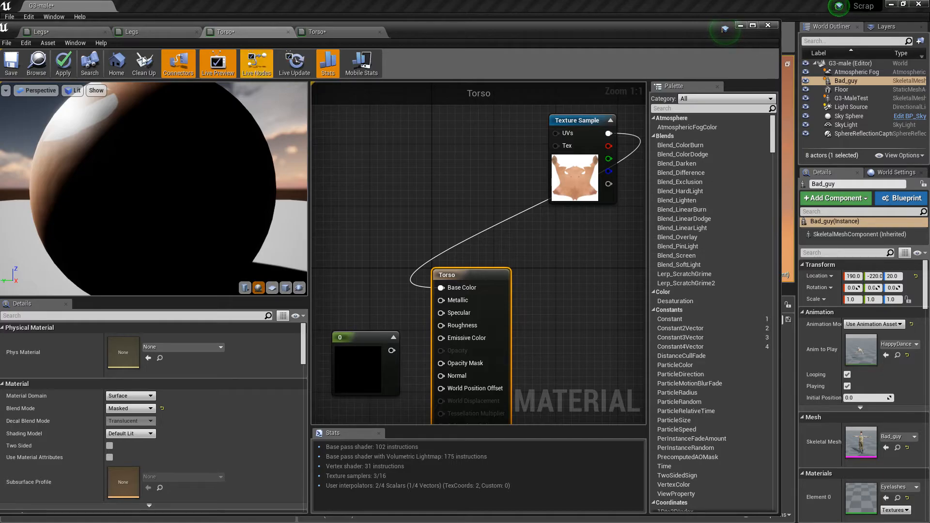
{"action": "mouse_move", "coordinate": [63, 59]}
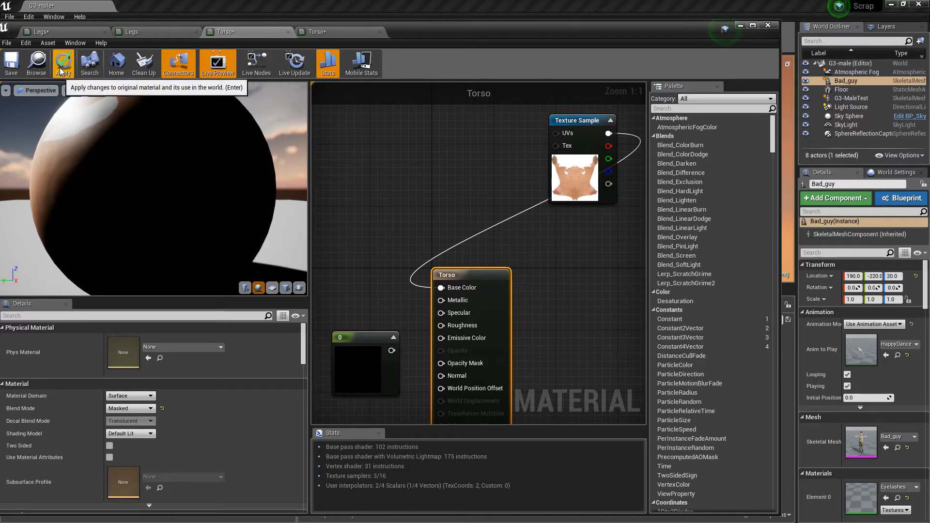
{"action": "left_click", "coordinate": [63, 64]}
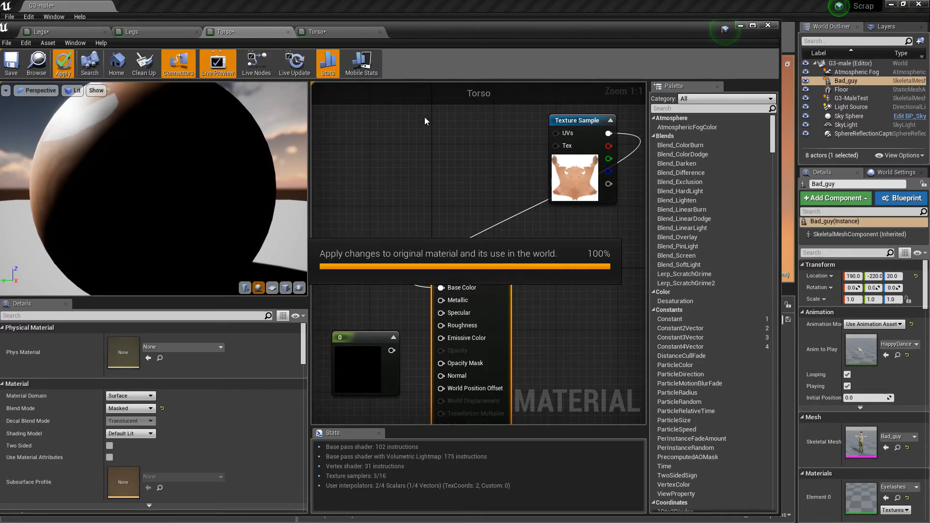
{"action": "mouse_move", "coordinate": [441, 104]}
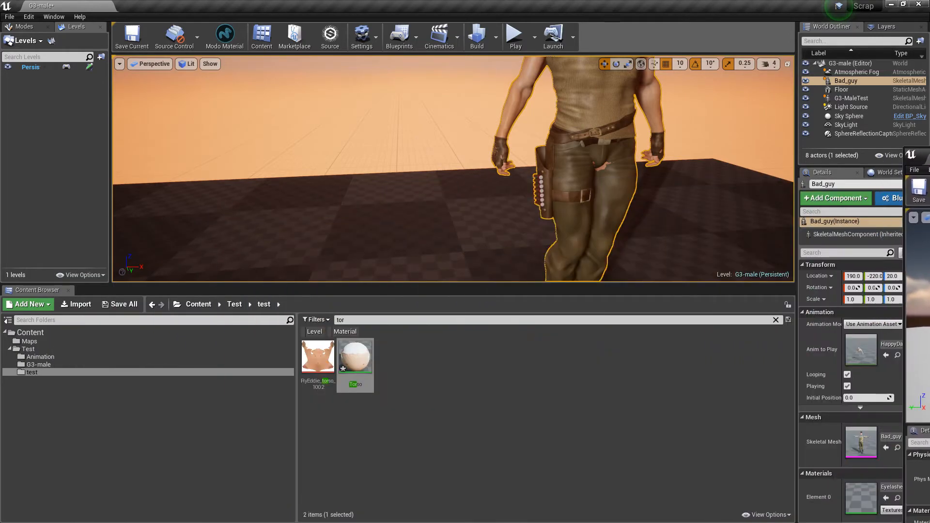
Step: Close the Torso material editor and show the G3-male folder in the Content Browser
{"action": "double_click", "coordinate": [354, 355]}
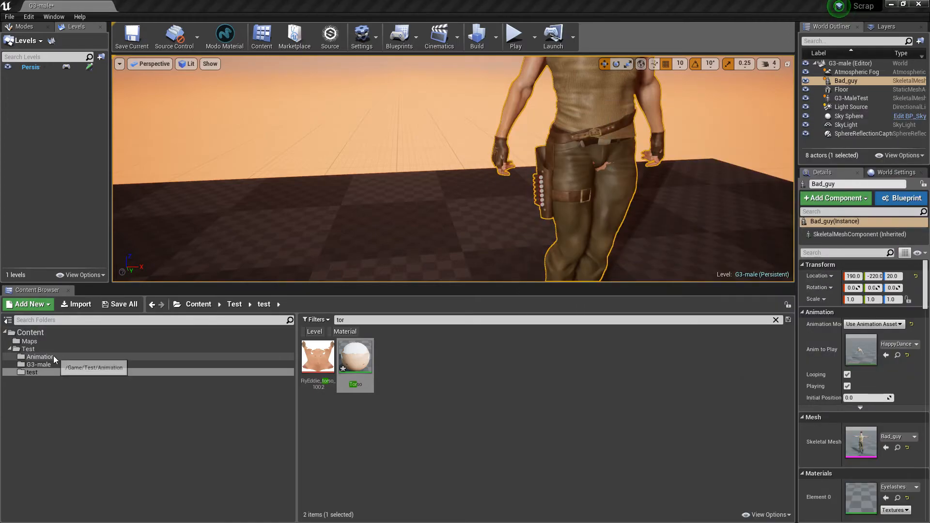
{"action": "left_click", "coordinate": [39, 364]}
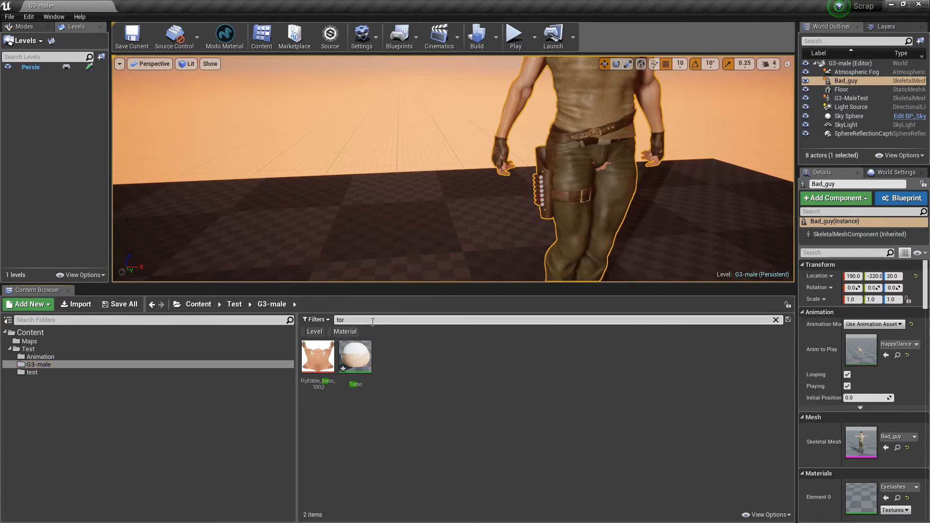
Step: Clear the 'tor' search, select the mask1 texture and reopen the Torso material graph
{"action": "left_click", "coordinate": [775, 320]}
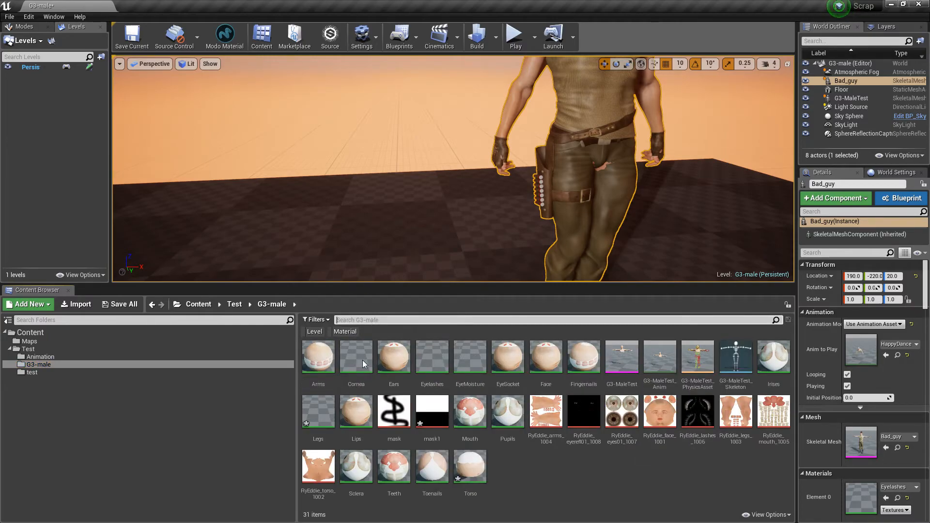
{"action": "mouse_move", "coordinate": [433, 411]}
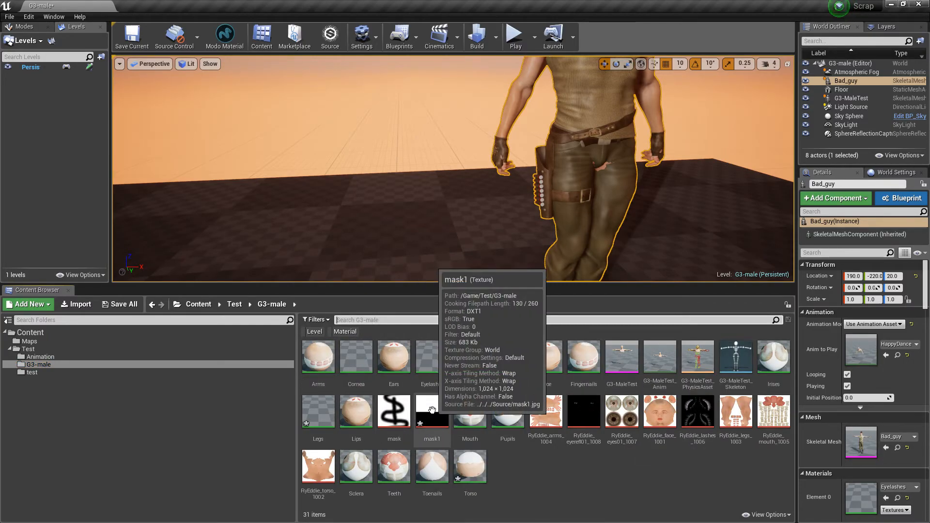
{"action": "left_click", "coordinate": [432, 411]}
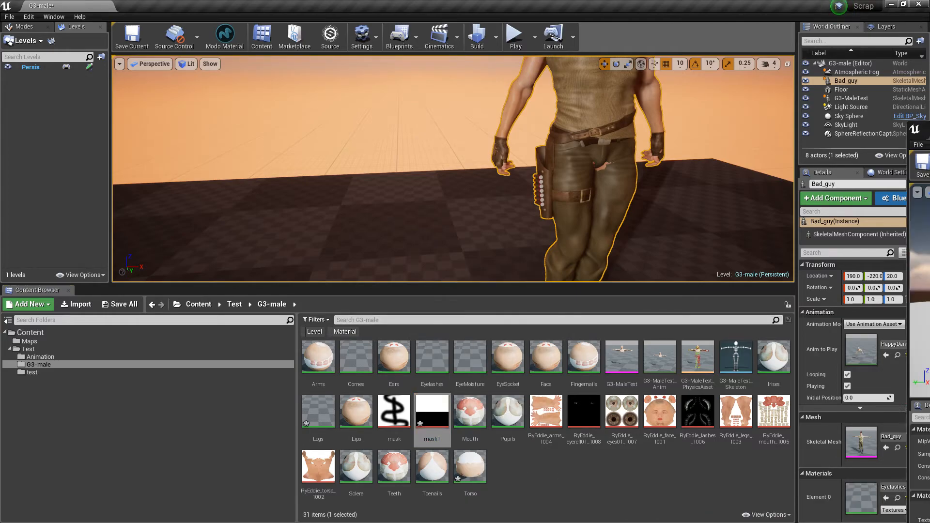
{"action": "double_click", "coordinate": [469, 466]}
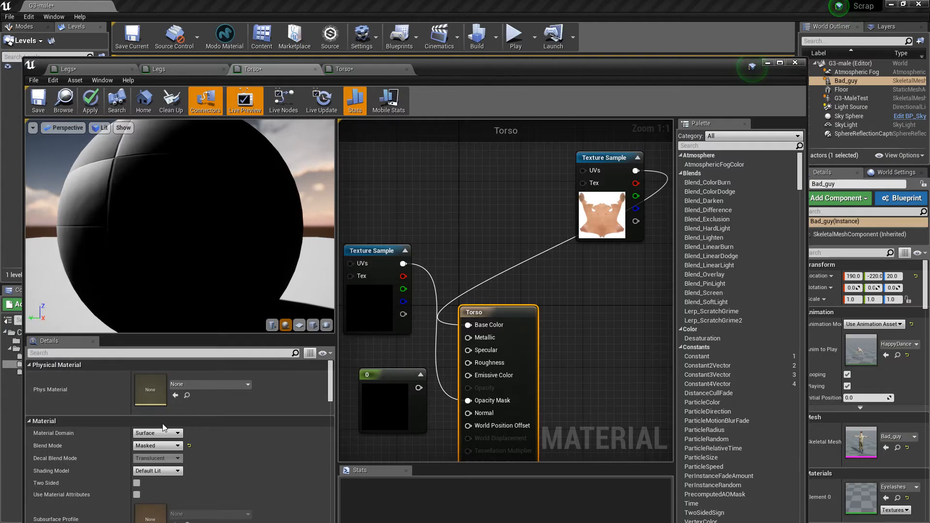
Step: Set the Torso material's Blend Mode to Masked so the opacity mask cuts away the surface
{"action": "left_click", "coordinate": [156, 446]}
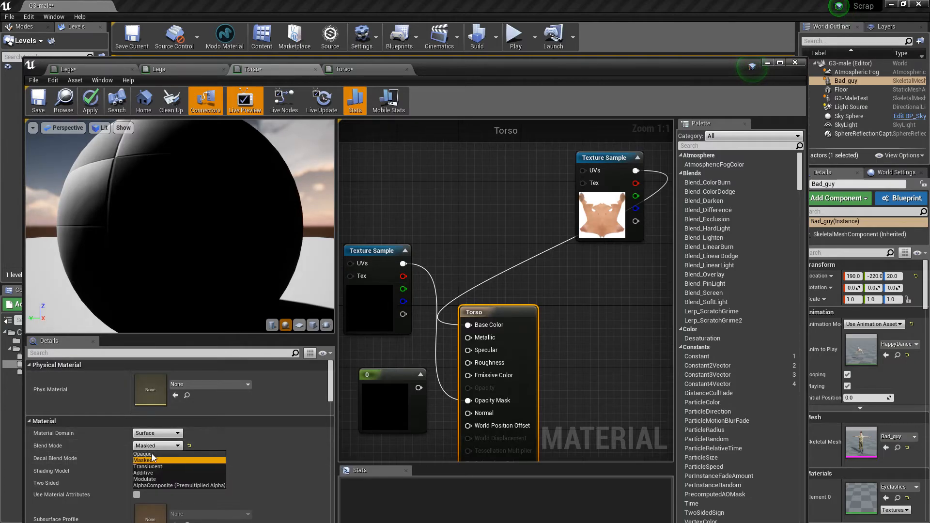
{"action": "left_click", "coordinate": [146, 459]}
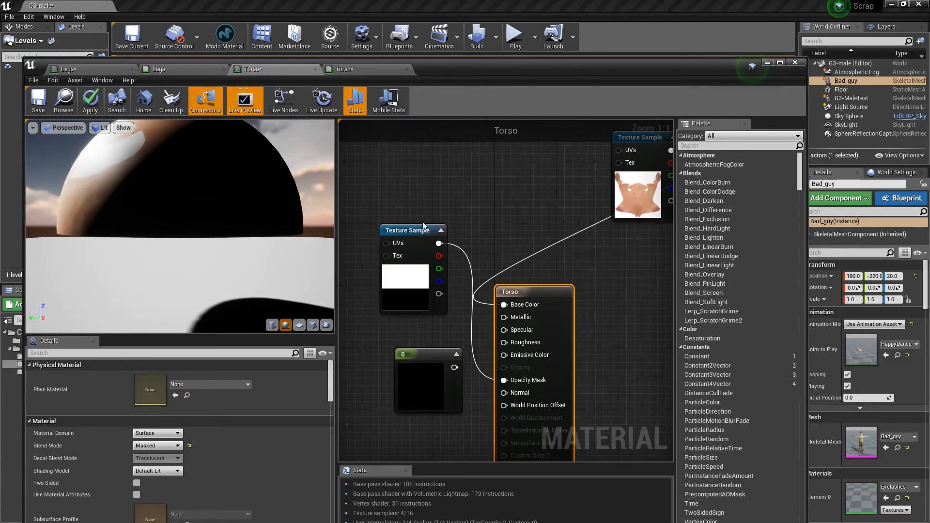
{"action": "mouse_move", "coordinate": [385, 314]}
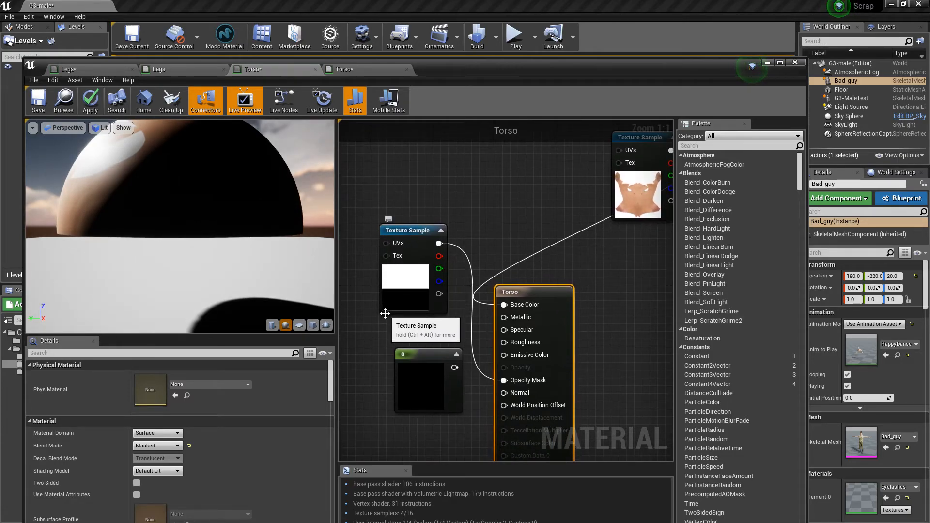
{"action": "mouse_move", "coordinate": [391, 306]}
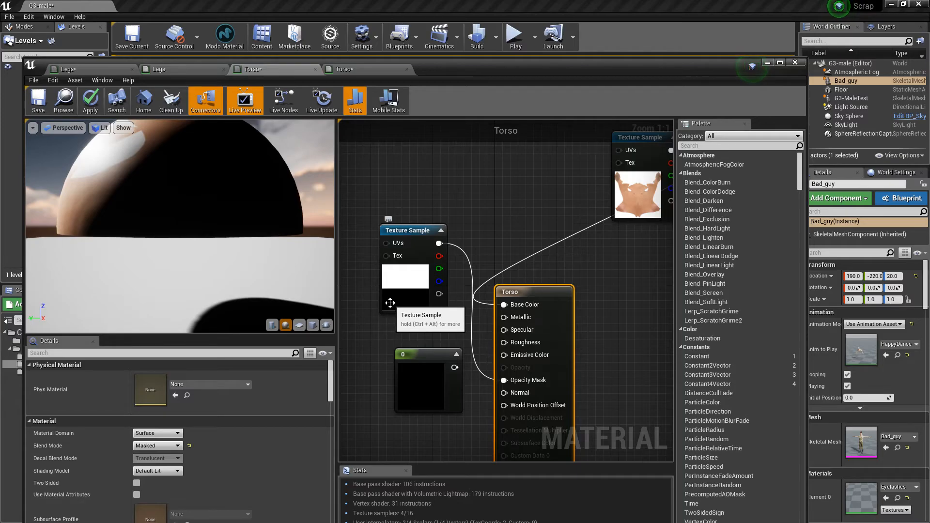
{"action": "mouse_move", "coordinate": [464, 67]}
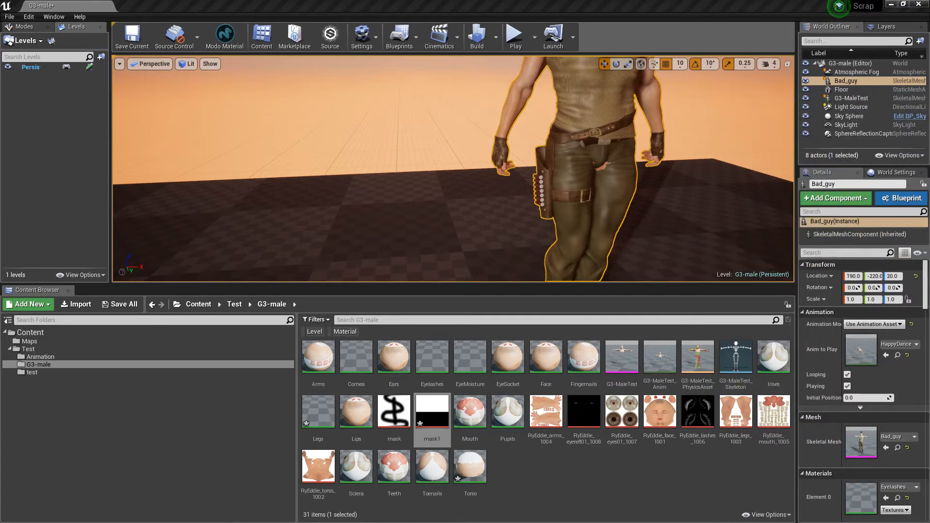
{"action": "mouse_move", "coordinate": [754, 203]}
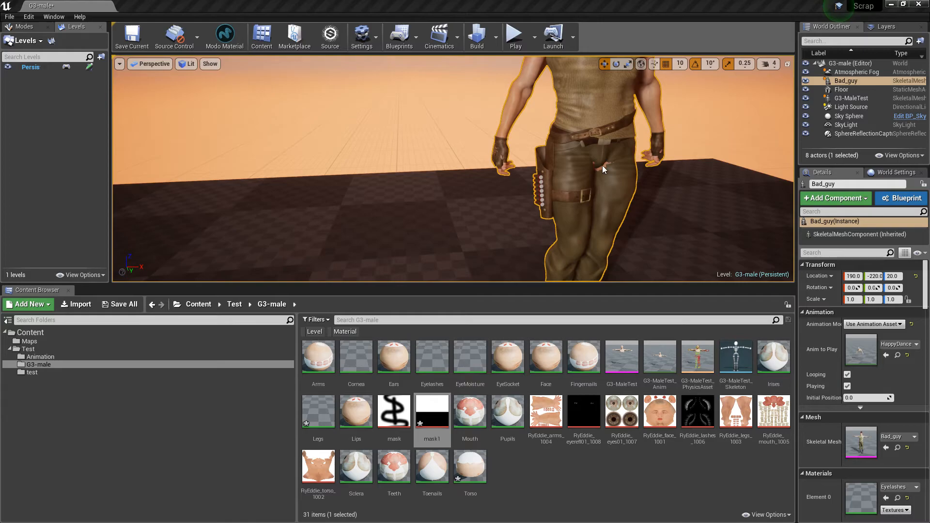
{"action": "mouse_move", "coordinate": [517, 225]}
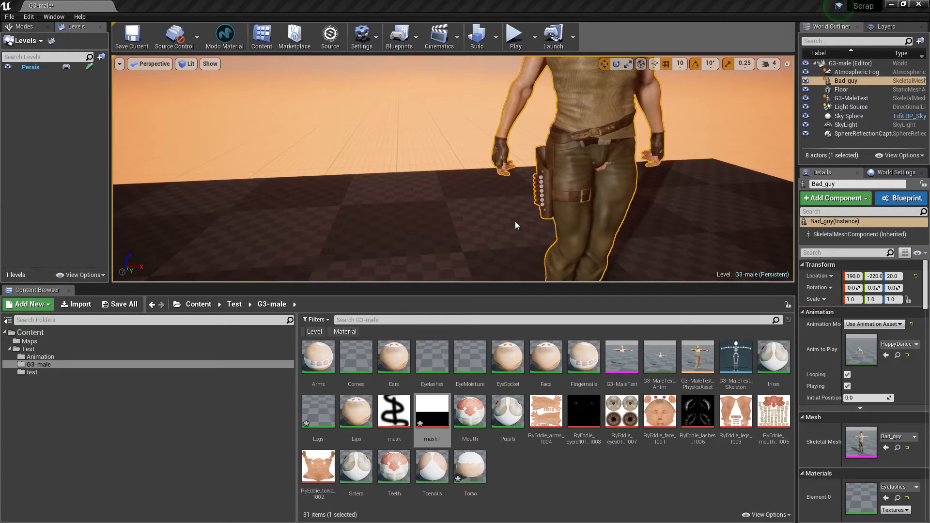
{"action": "mouse_move", "coordinate": [601, 180]}
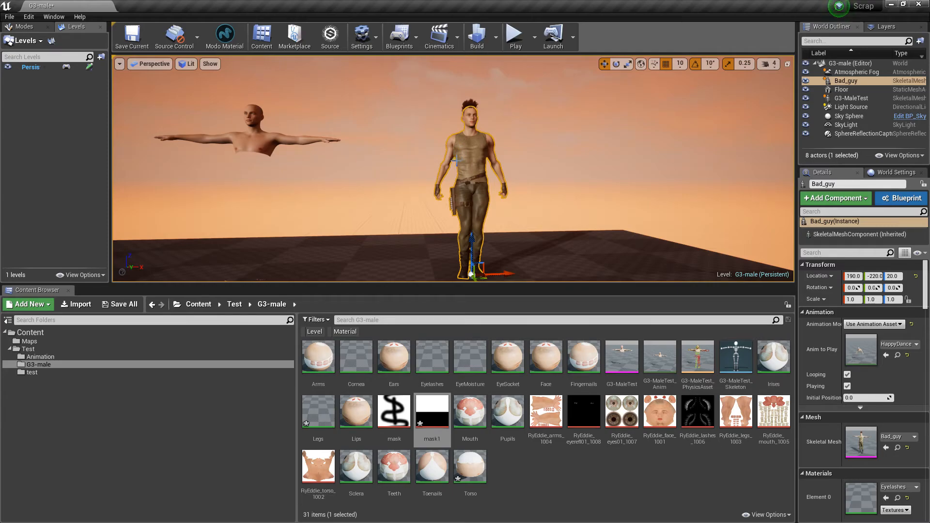
{"action": "mouse_move", "coordinate": [574, 188]}
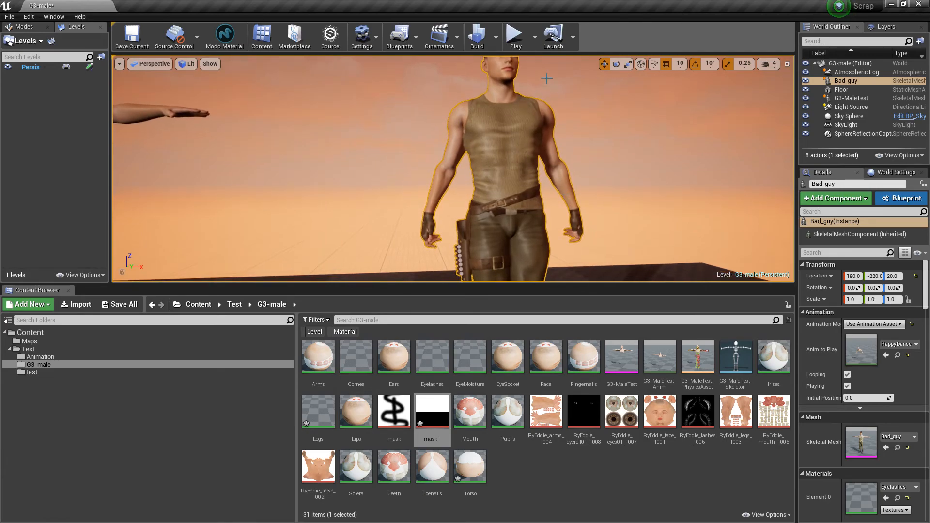
{"action": "left_click", "coordinate": [513, 37]}
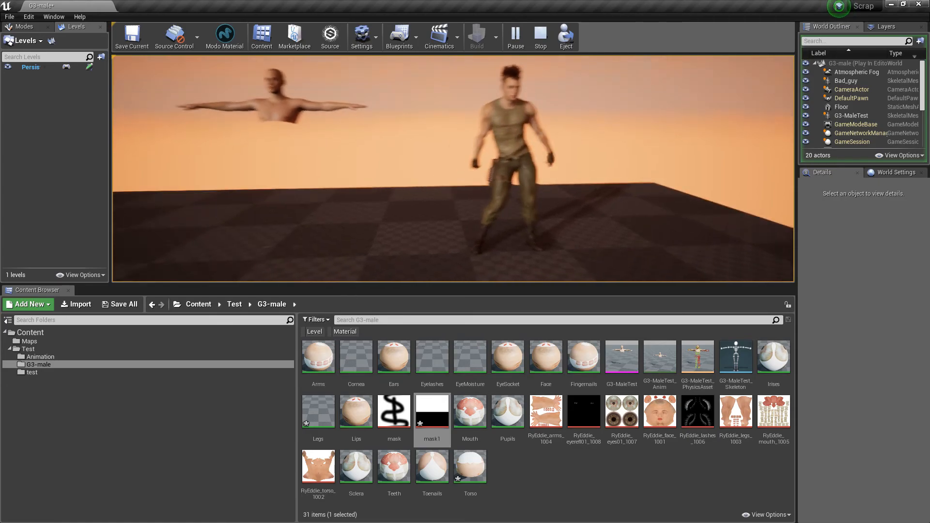
{"action": "left_click", "coordinate": [539, 37]}
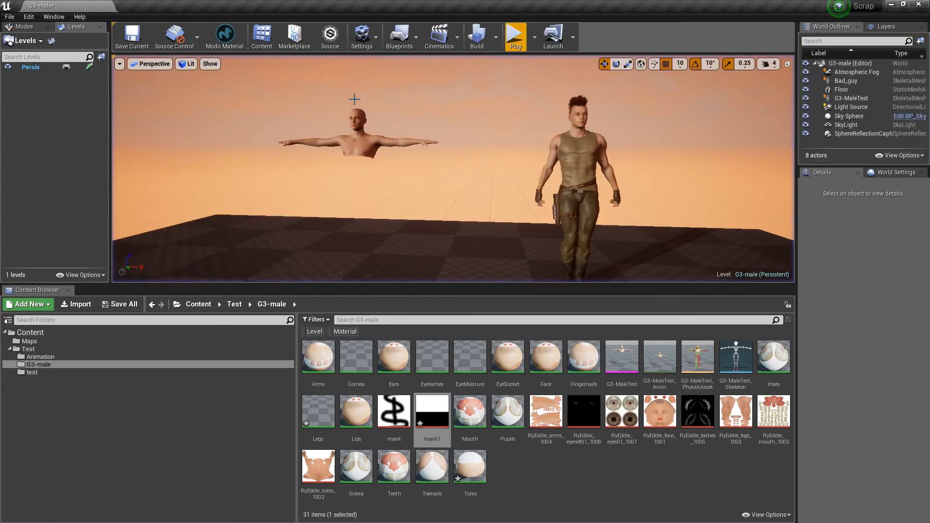
Step: Select the G3-MaleTest figure in the viewport and its skeletal mesh asset in G3-male
{"action": "left_click", "coordinate": [355, 131]}
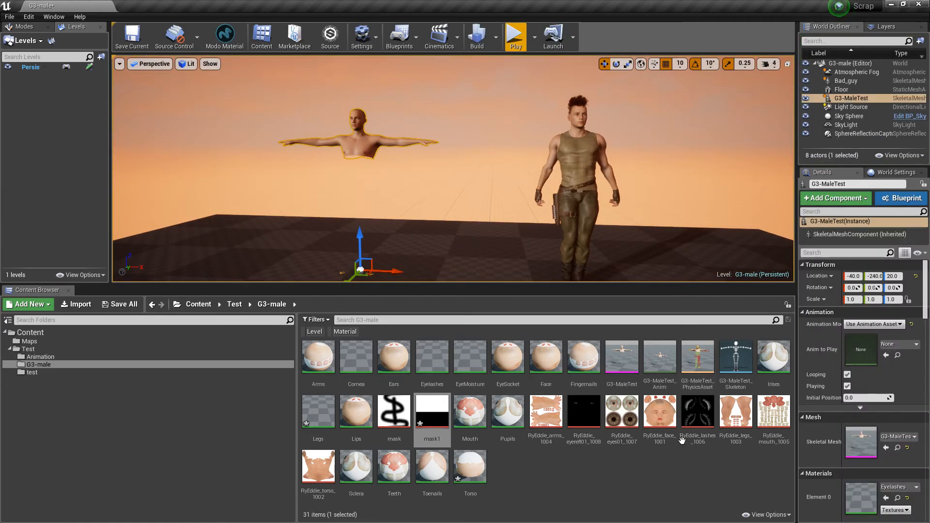
{"action": "mouse_move", "coordinate": [465, 212]}
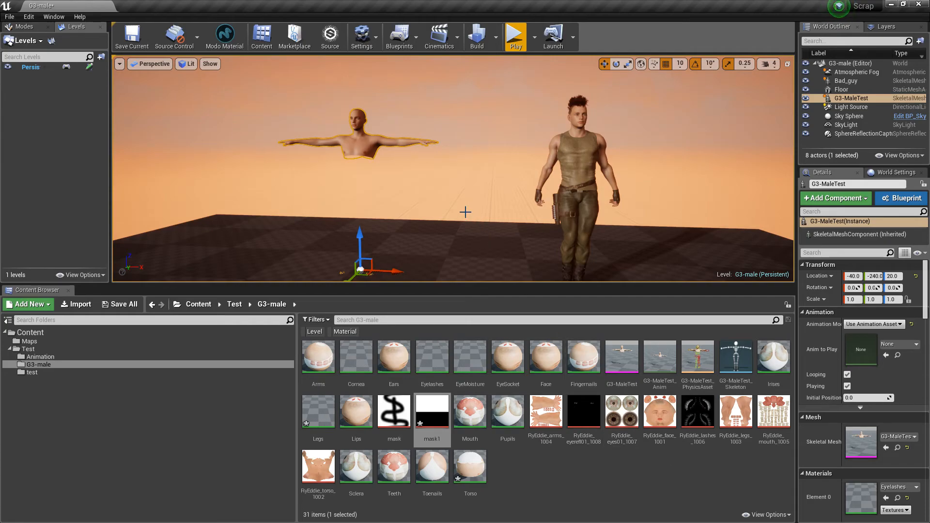
{"action": "mouse_move", "coordinate": [472, 227]}
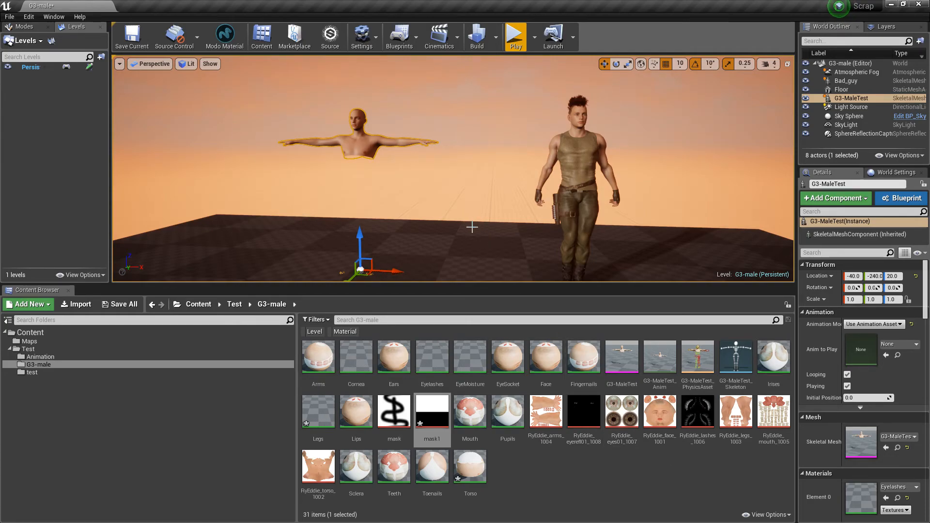
{"action": "mouse_move", "coordinate": [391, 221]}
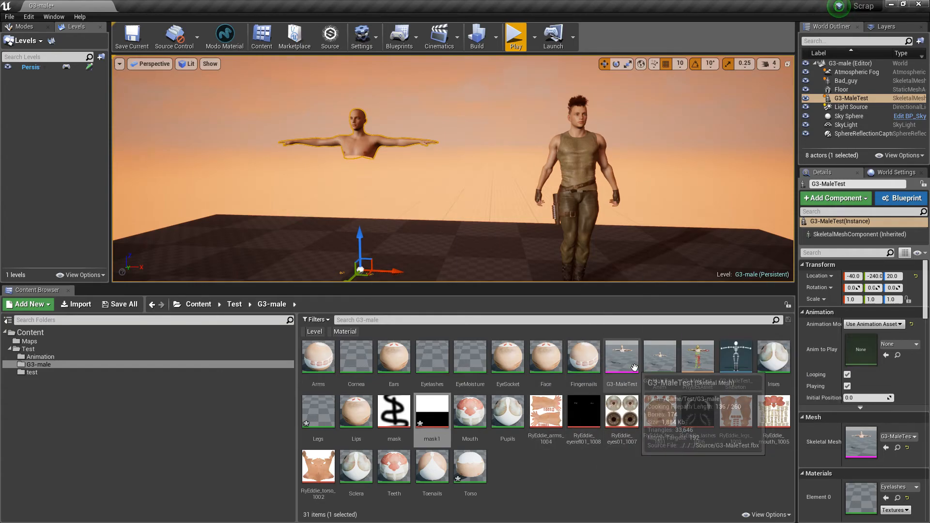
{"action": "left_click", "coordinate": [621, 356]}
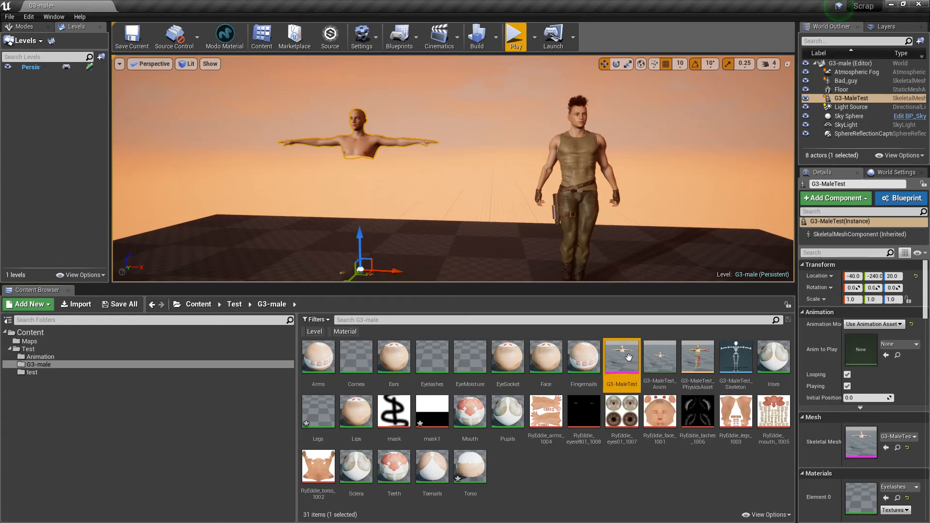
{"action": "double_click", "coordinate": [622, 355]}
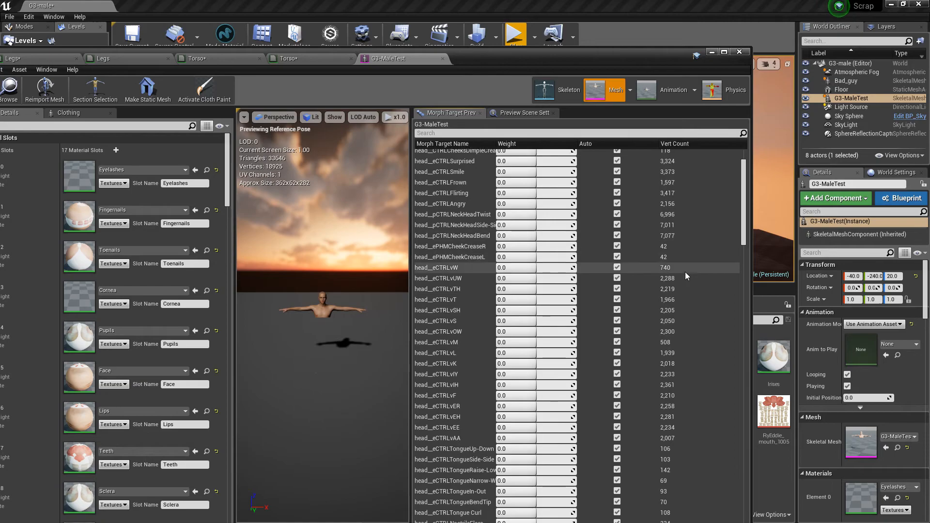
{"action": "scroll", "scroll_direction": "down", "scroll_amount": 3}
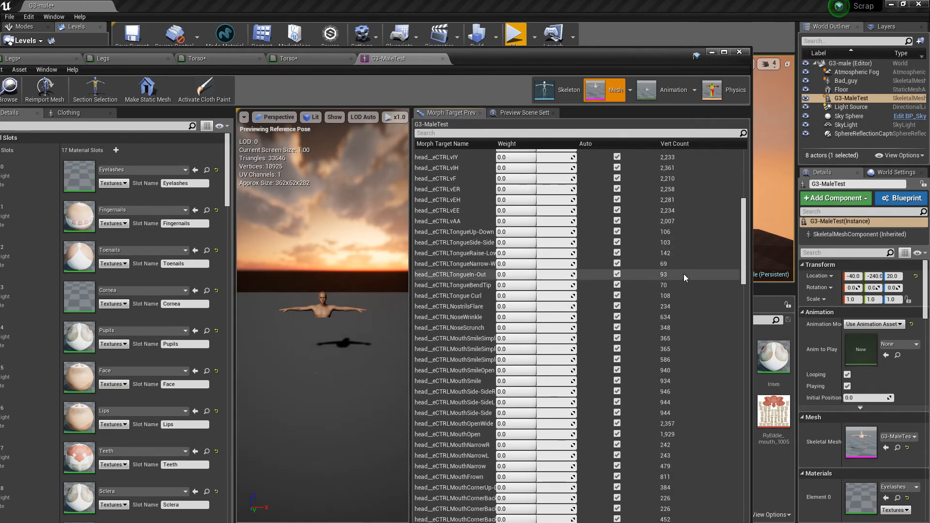
{"action": "scroll", "scroll_direction": "down", "scroll_amount": 3}
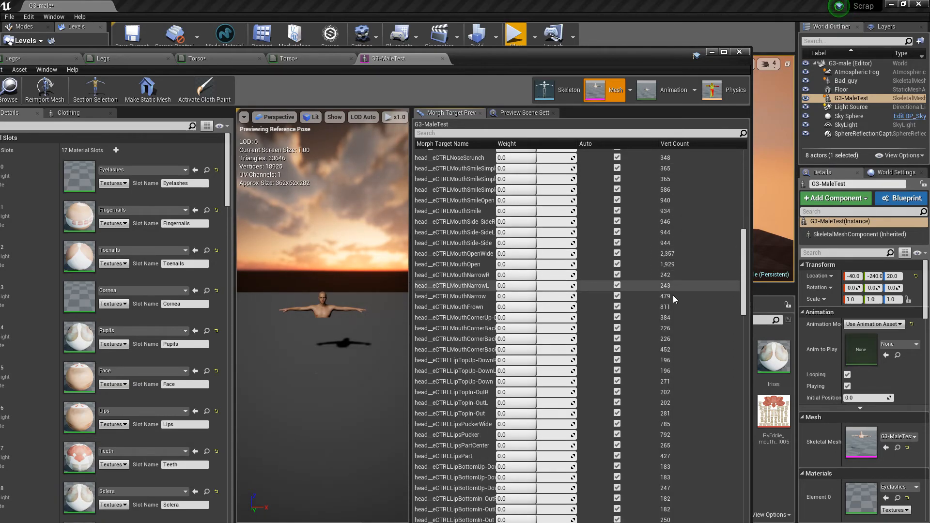
{"action": "scroll", "scroll_direction": "down", "scroll_amount": 3}
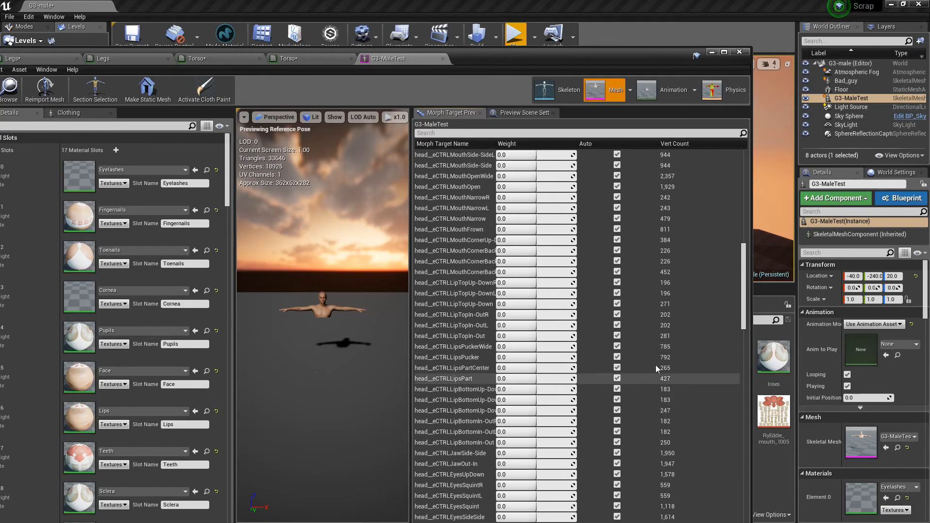
{"action": "scroll", "scroll_direction": "up", "scroll_amount": 3}
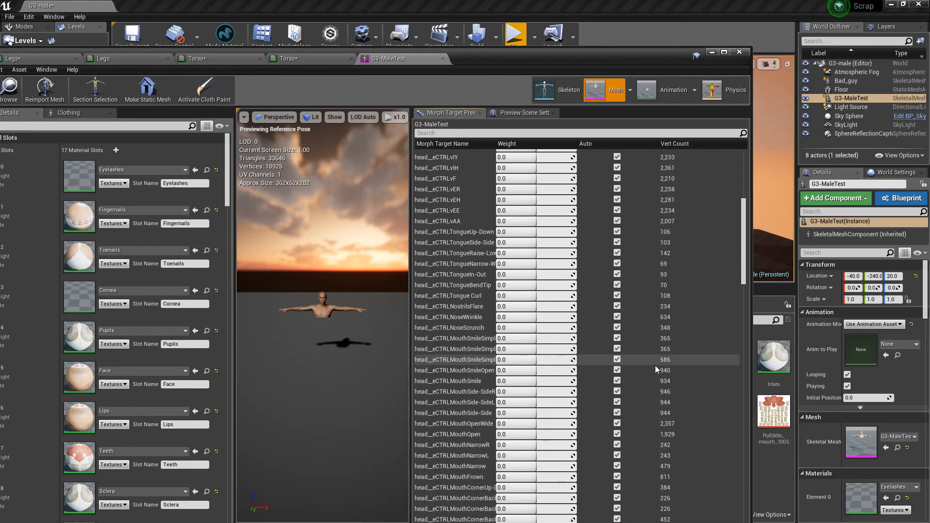
{"action": "scroll", "scroll_direction": "up", "scroll_amount": 3}
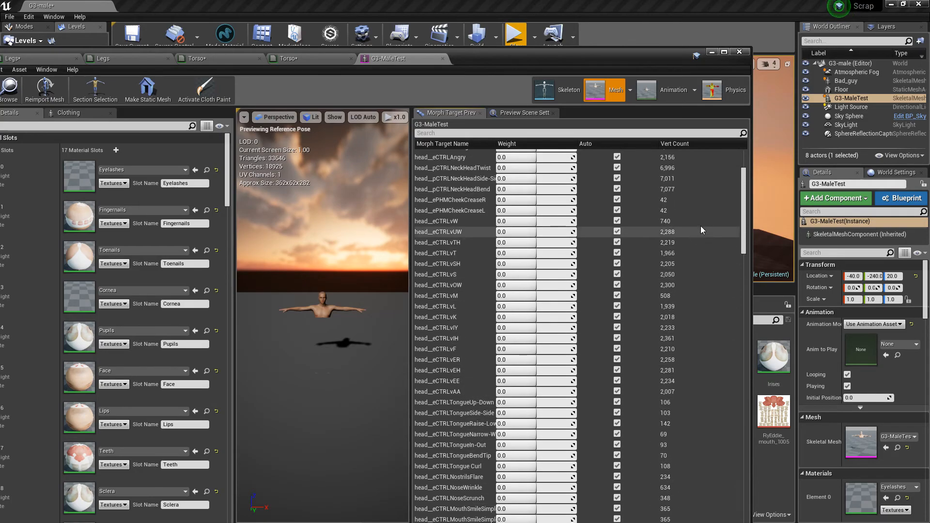
{"action": "scroll", "scroll_direction": "up", "scroll_amount": 3}
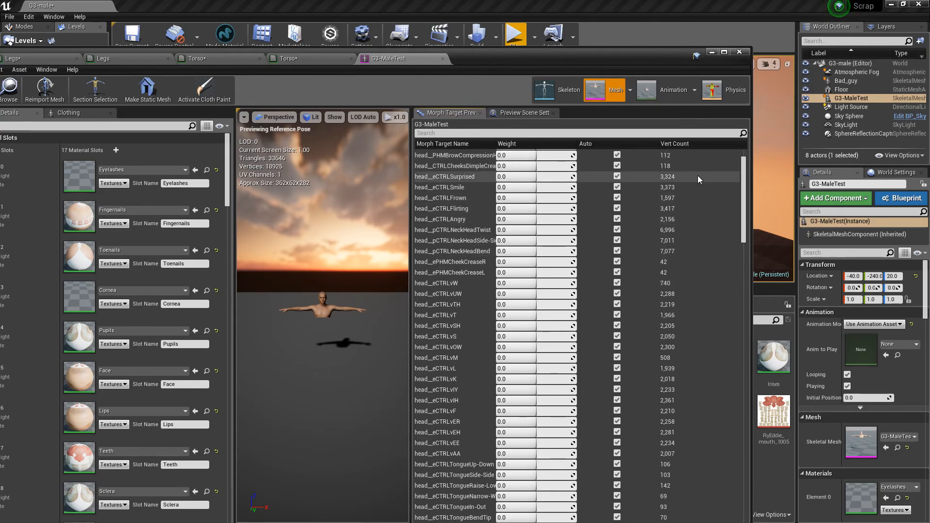
{"action": "scroll", "scroll_direction": "up", "scroll_amount": 3}
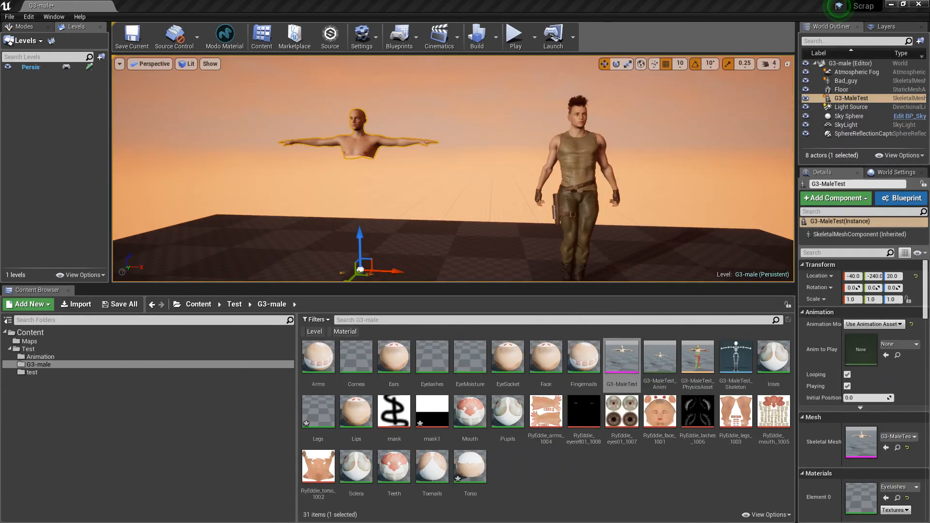
{"action": "mouse_move", "coordinate": [325, 187]}
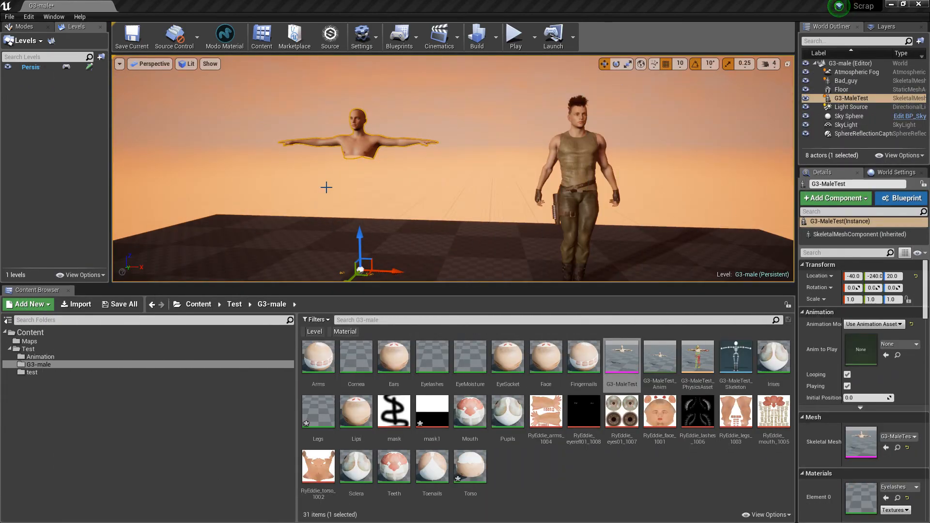
{"action": "mouse_move", "coordinate": [343, 176]}
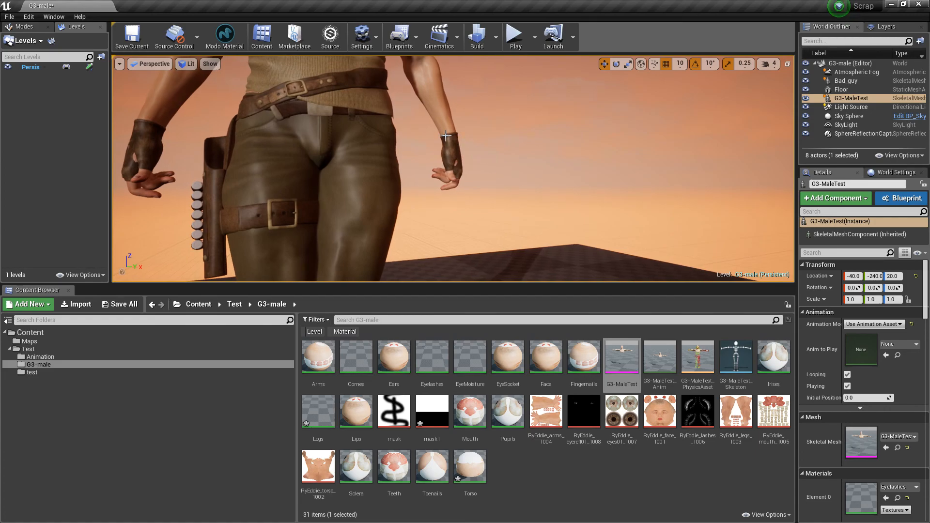
{"action": "mouse_move", "coordinate": [366, 184]}
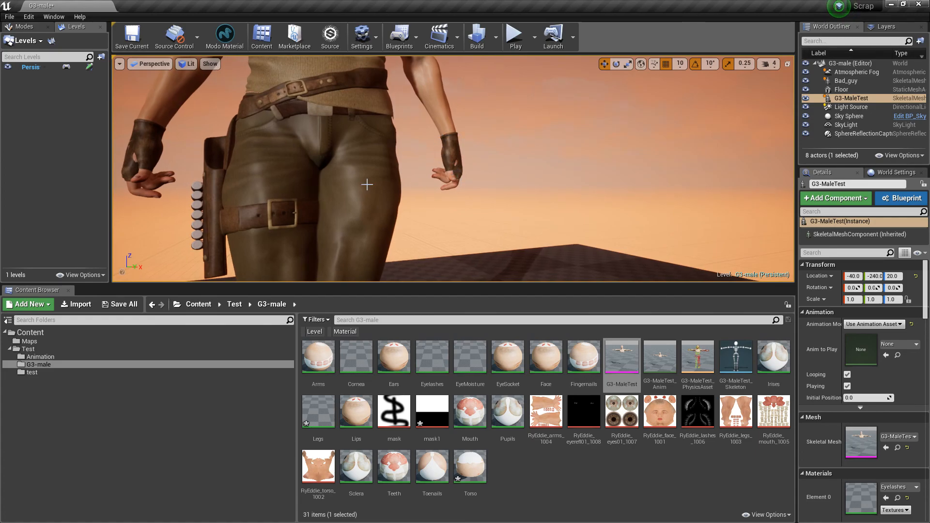